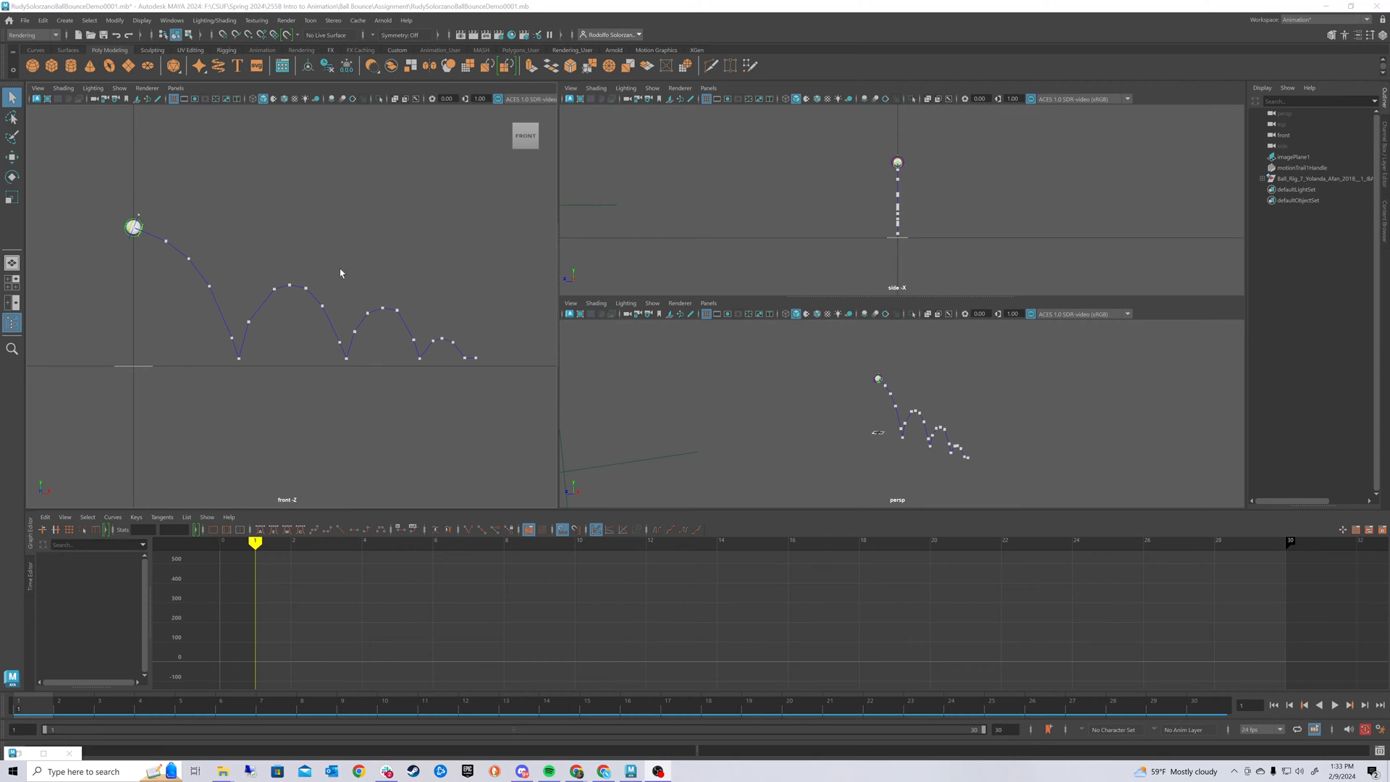
mouse_move(350, 246)
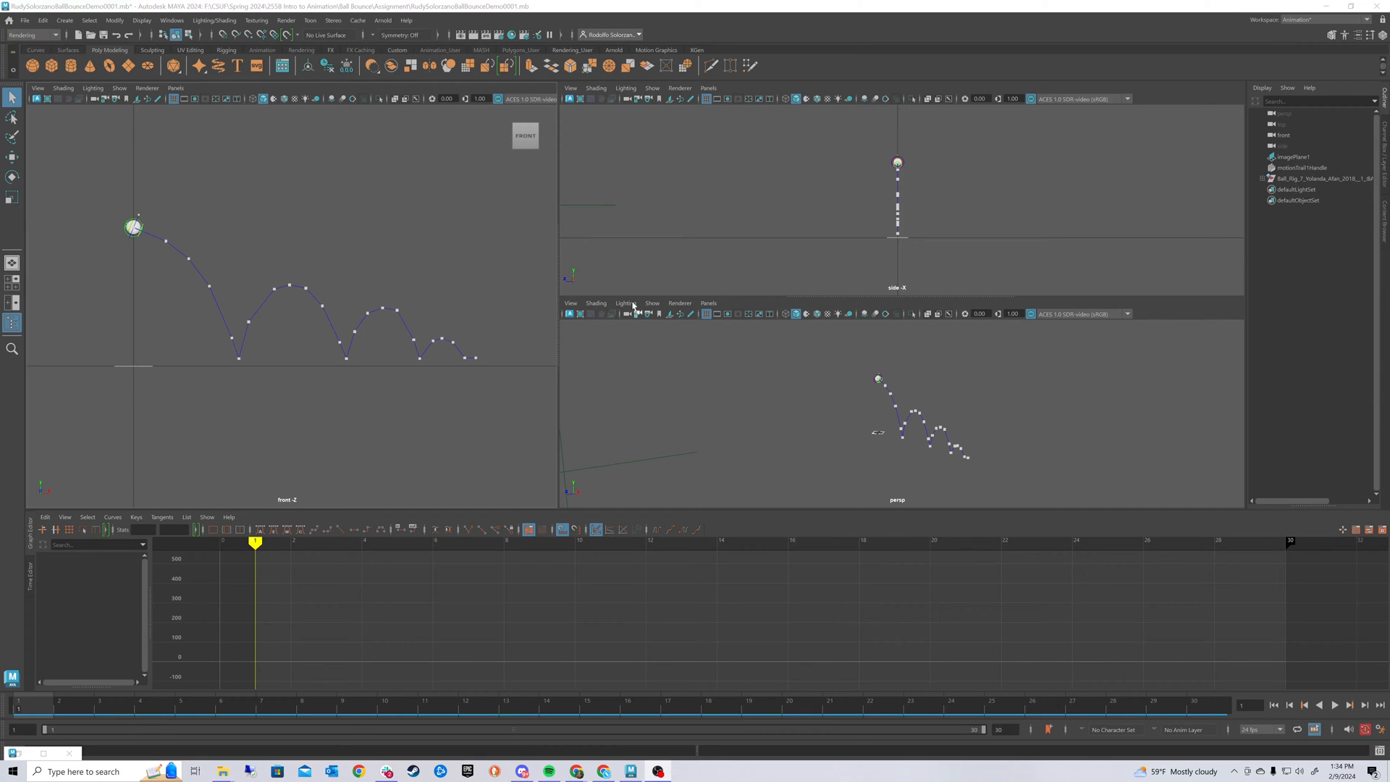
mouse_move(605, 266)
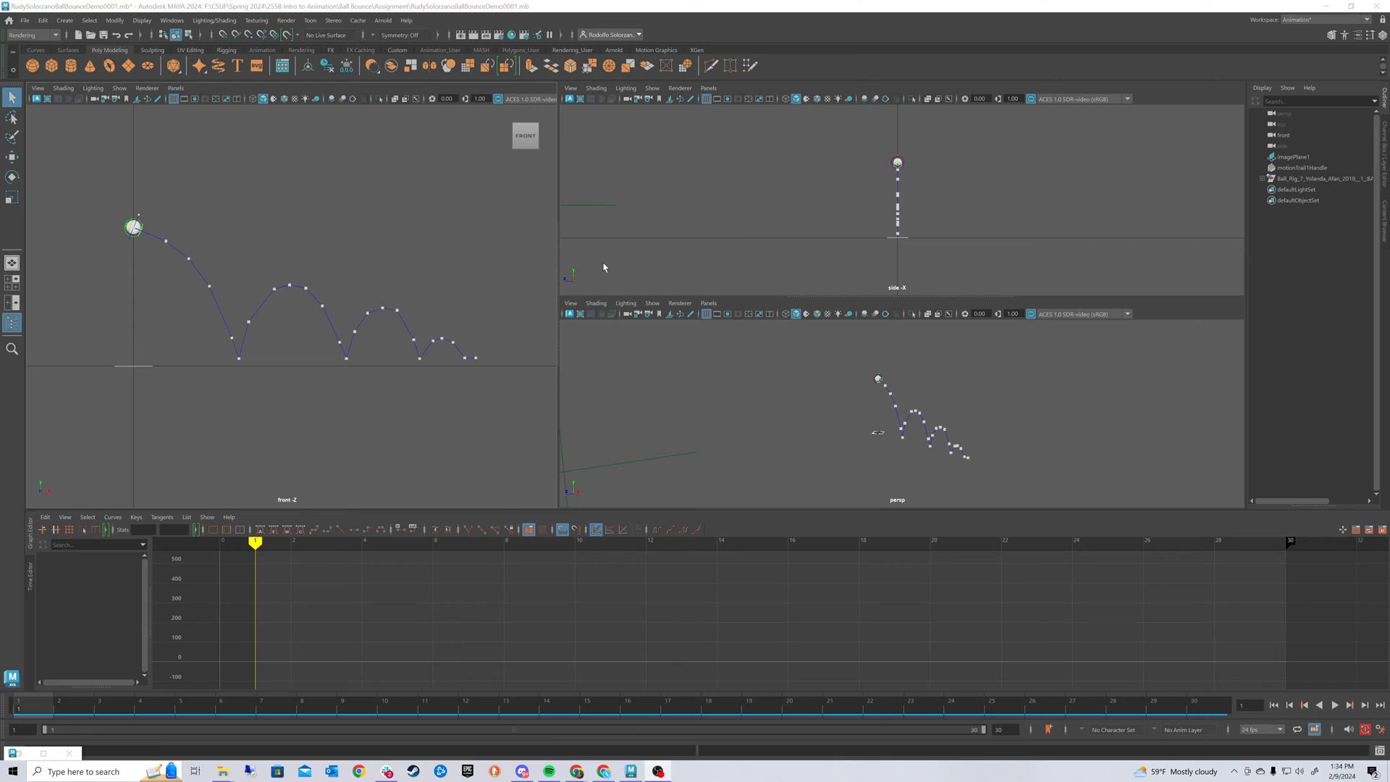
mouse_move(591, 289)
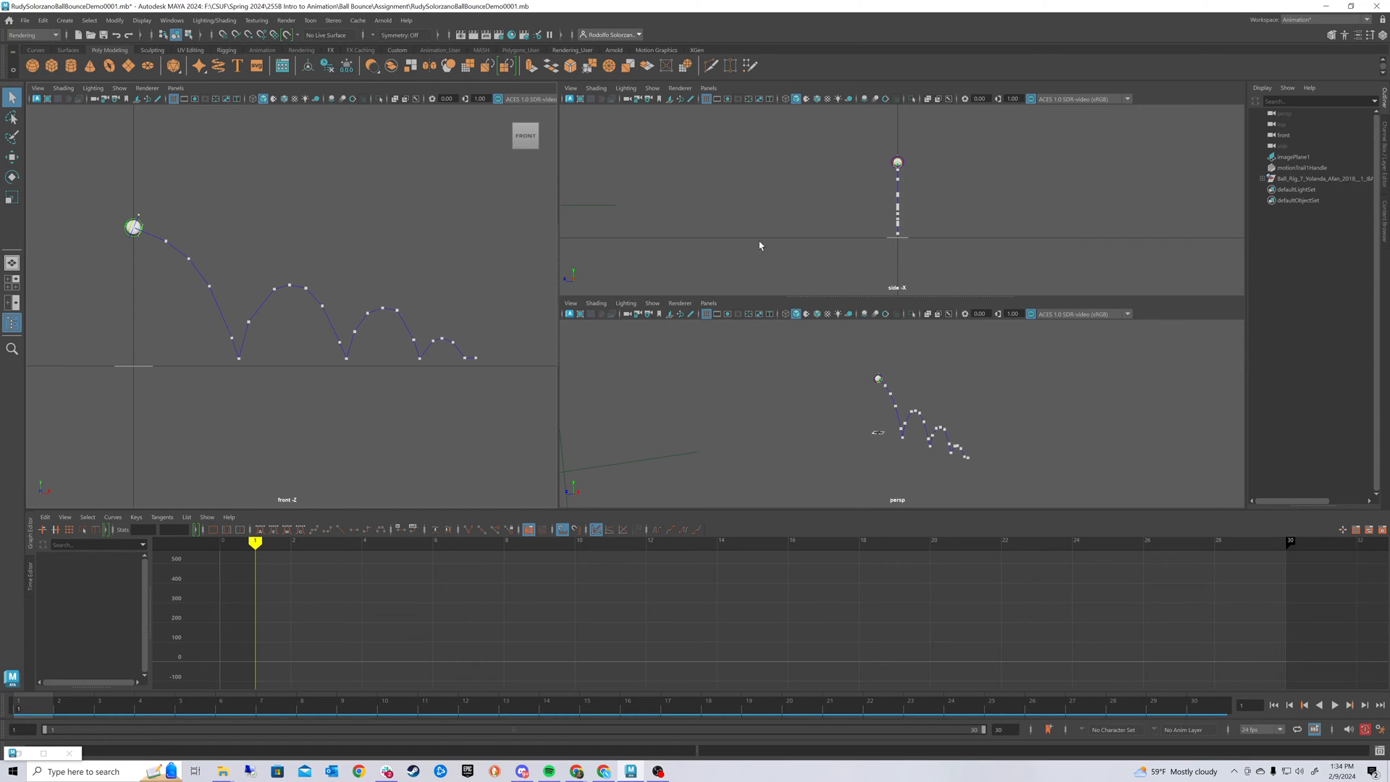
mouse_move(422, 206)
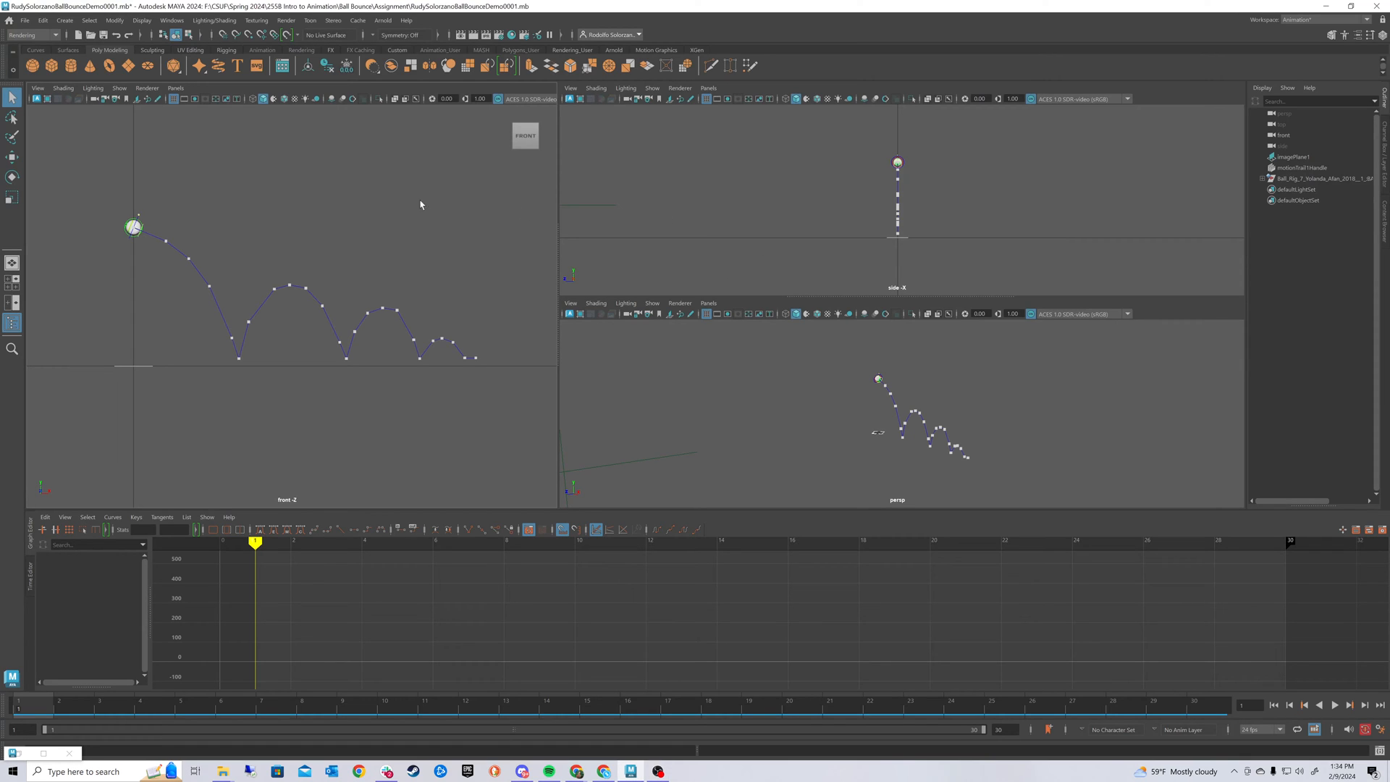
mouse_move(339, 223)
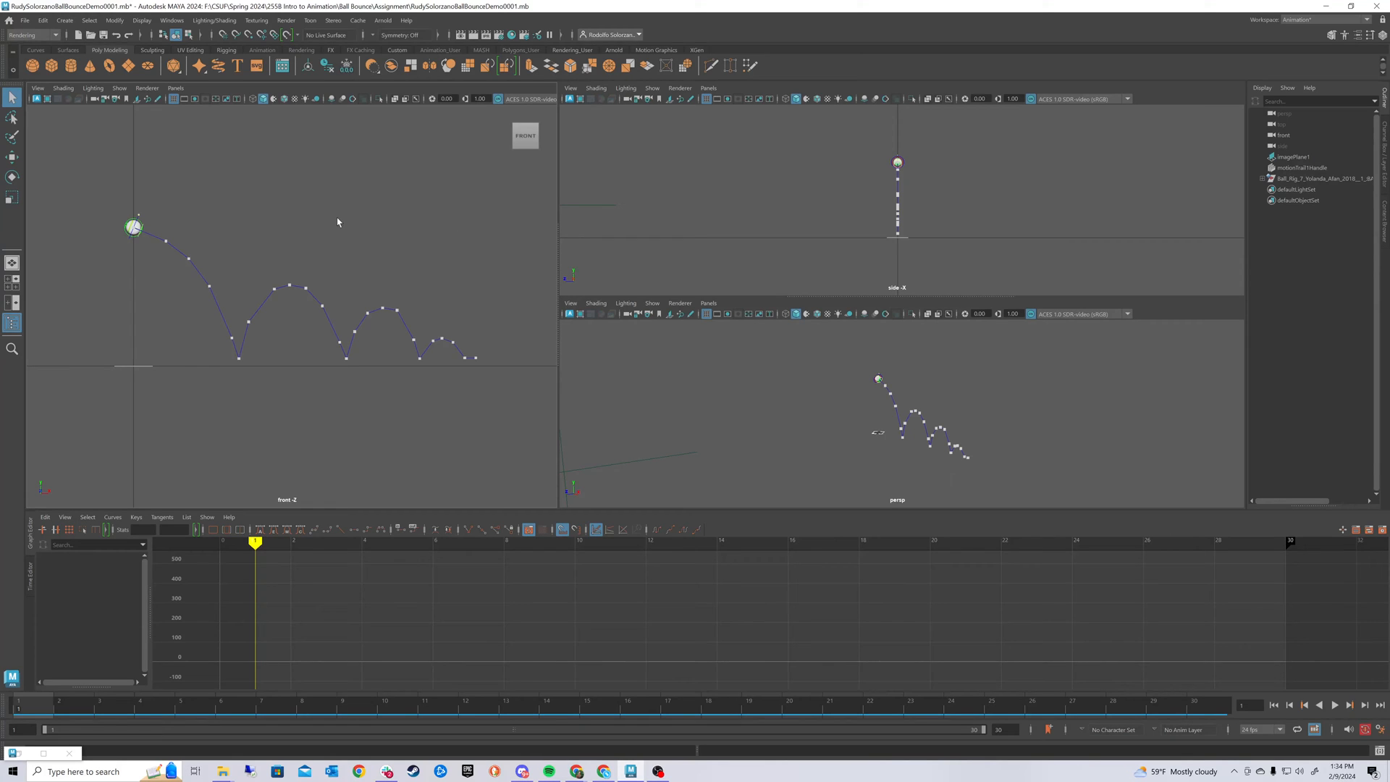
mouse_move(347, 172)
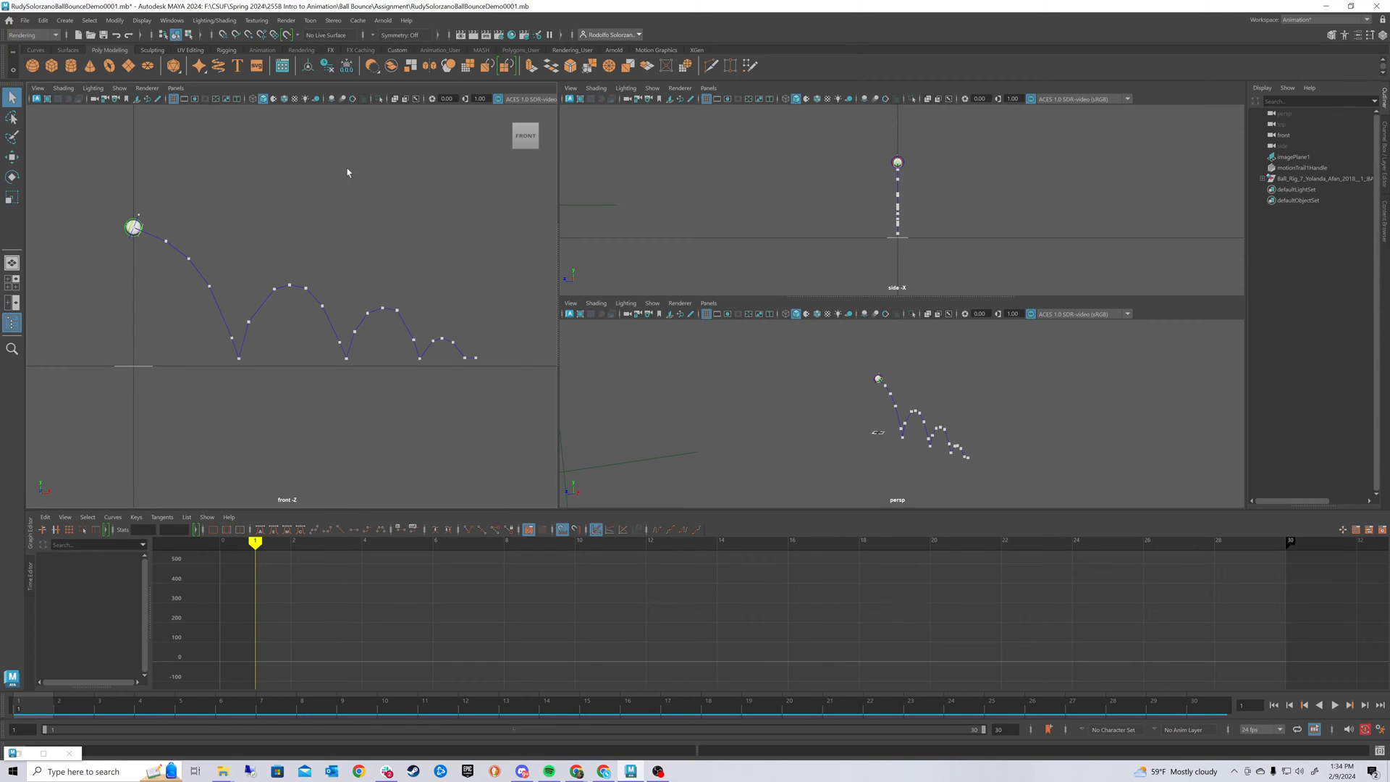
mouse_move(740, 252)
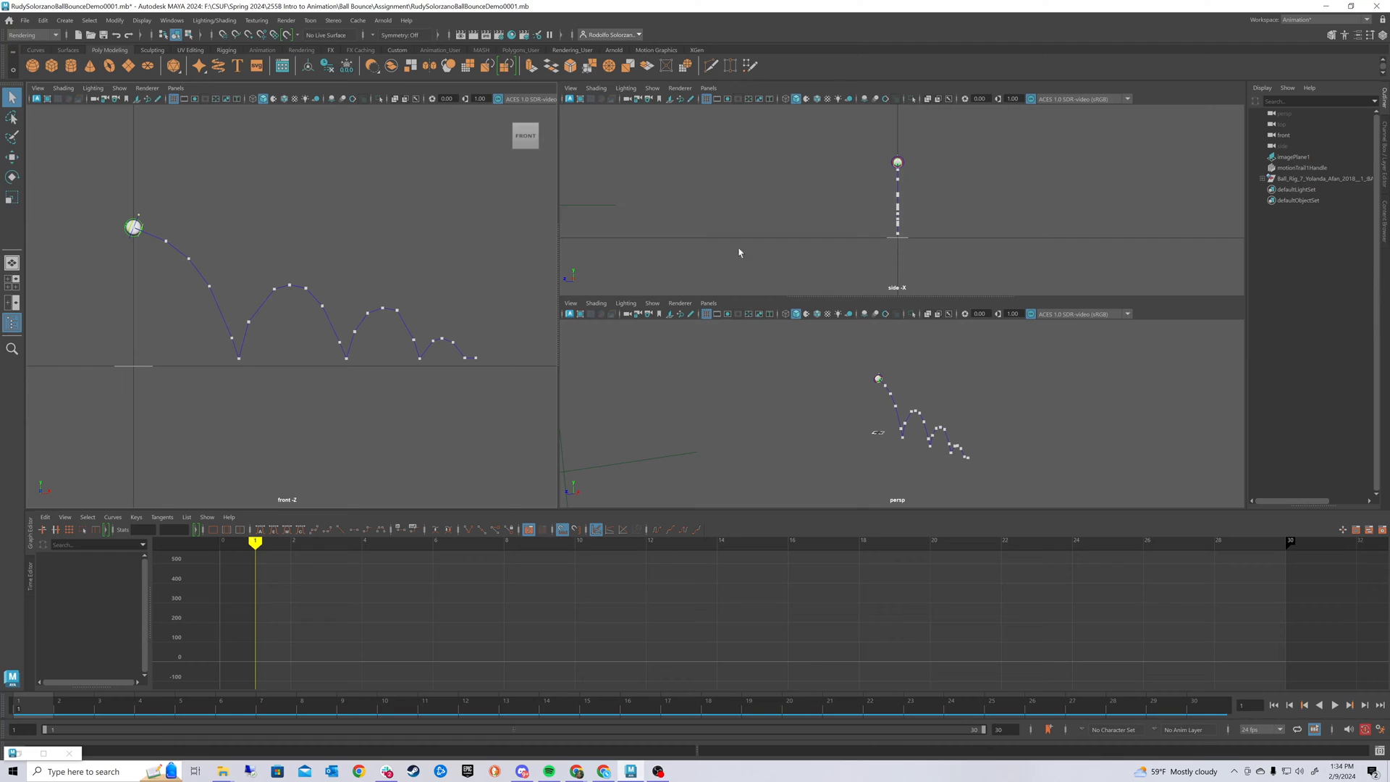
mouse_move(298, 244)
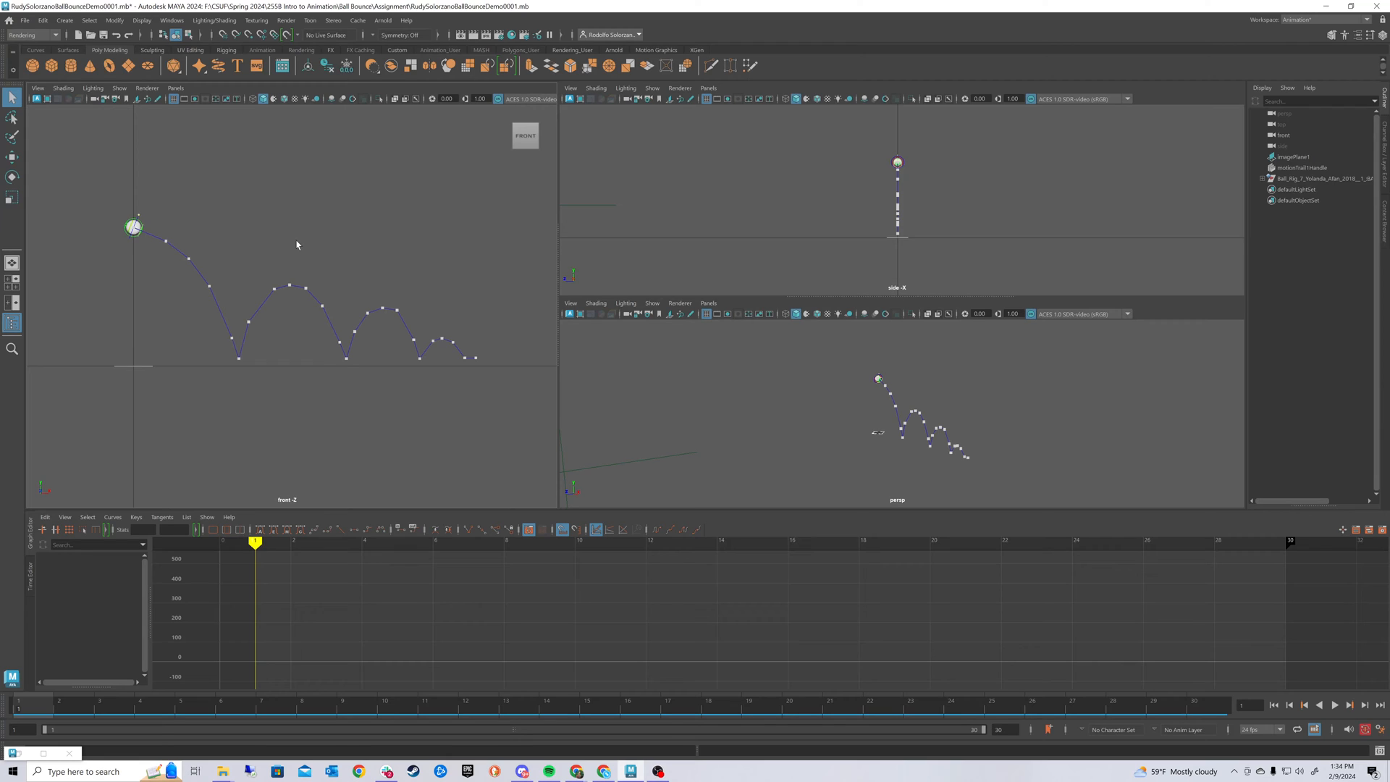
Switch the menu set to Animation and back to Rendering, then bring up the Render menu.
left_click(106, 49)
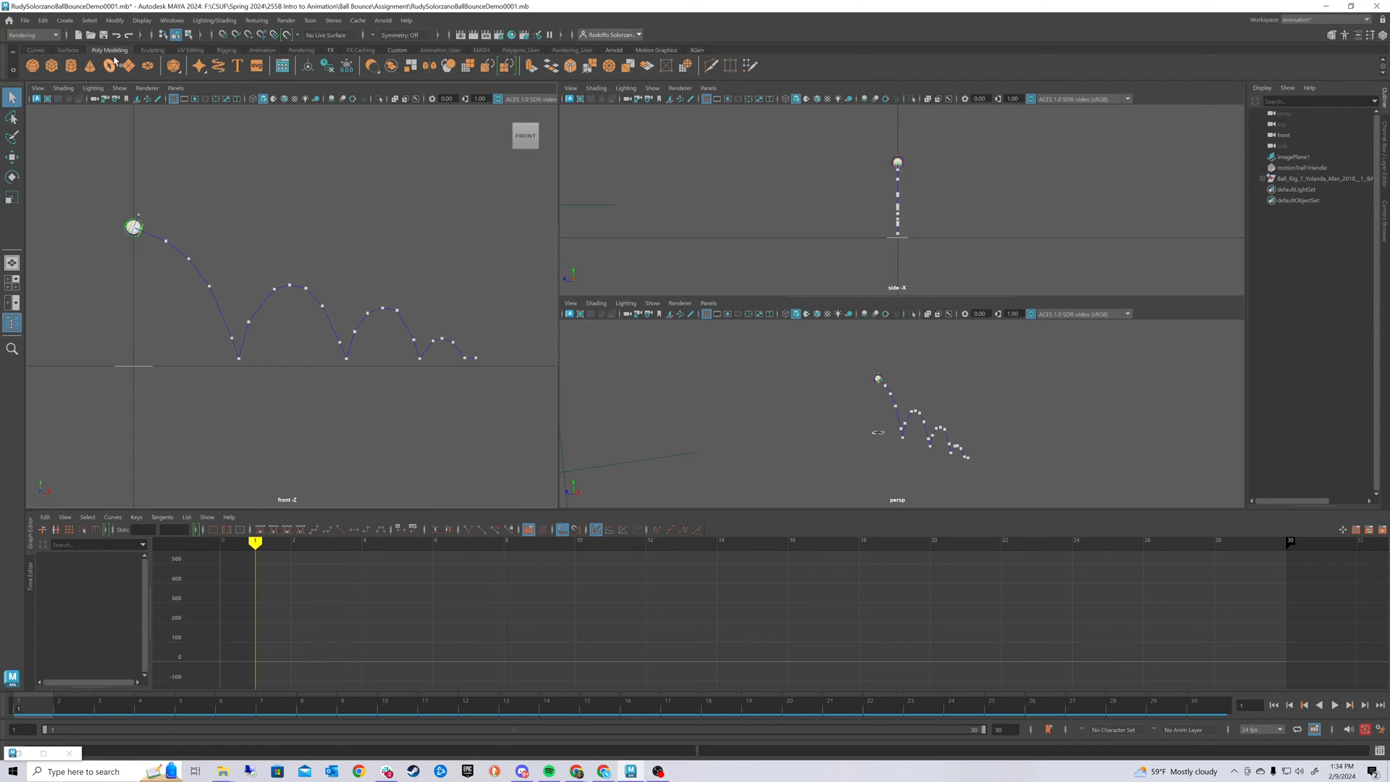
left_click(29, 35)
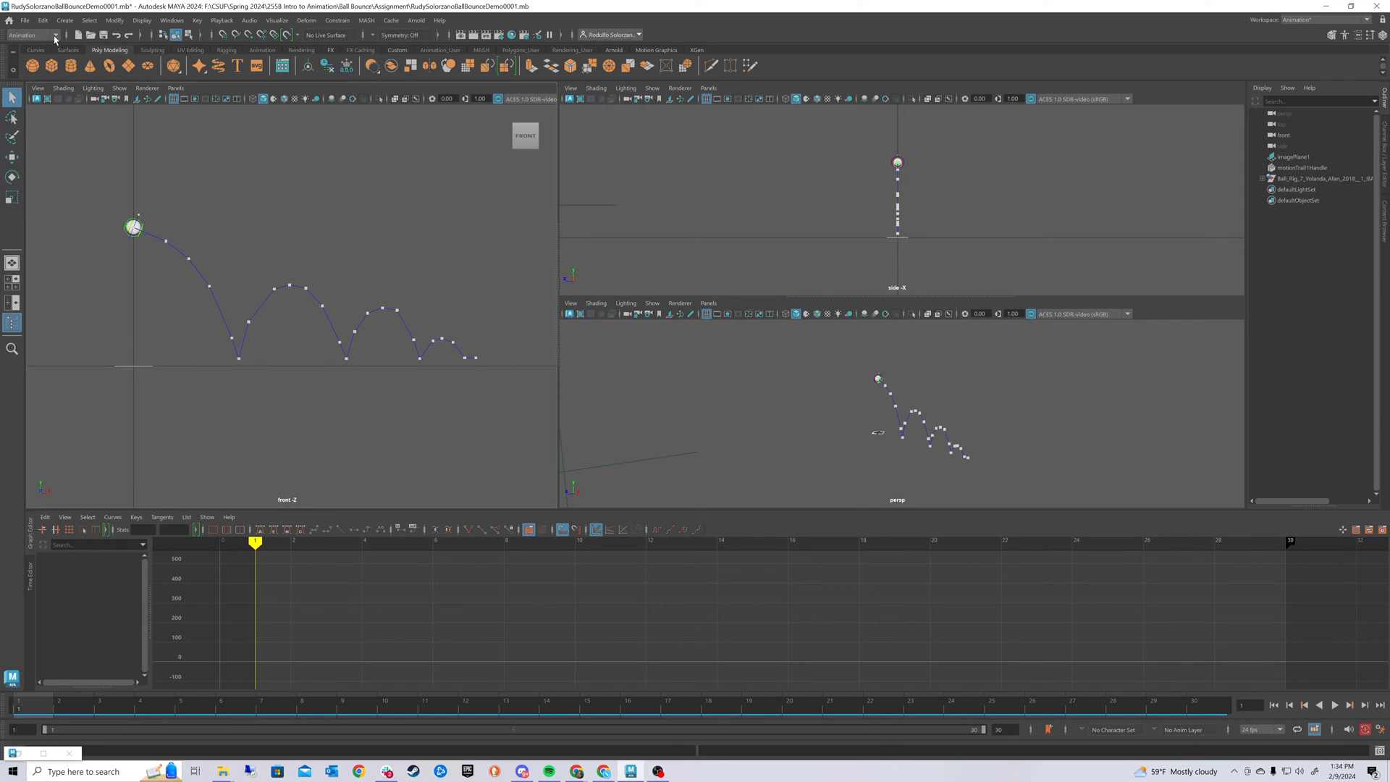
left_click(52, 37)
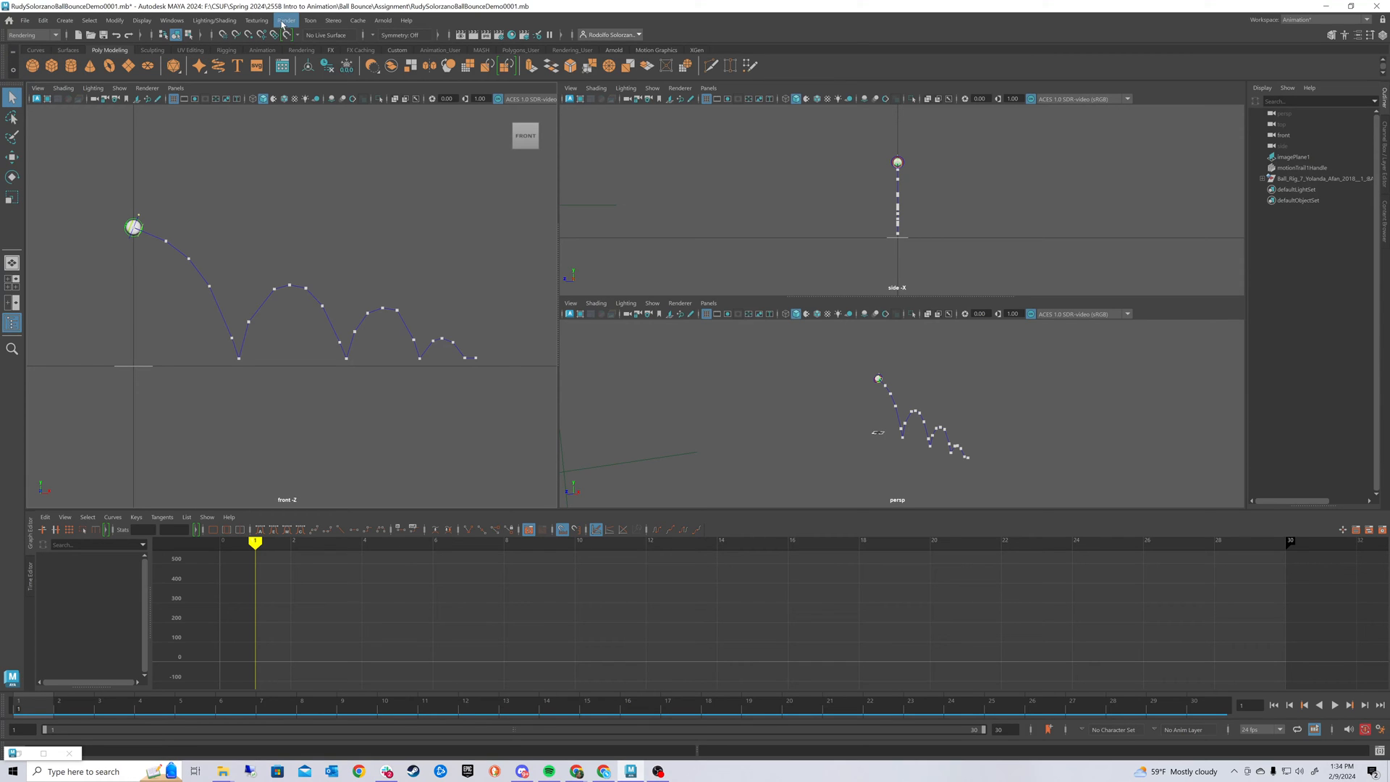
left_click(286, 20)
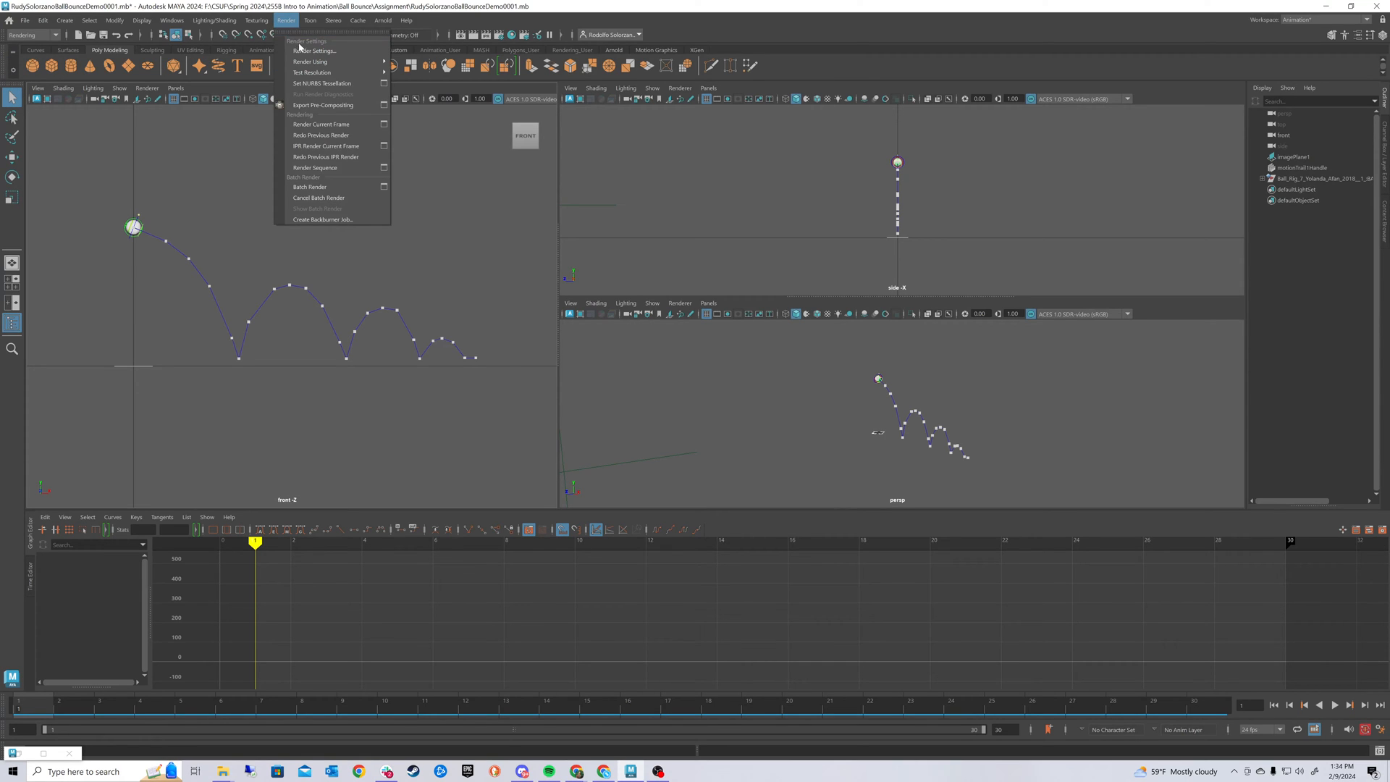
Make front the renderable camera in Render Settings and move the dialog to the left.
left_click(316, 51)
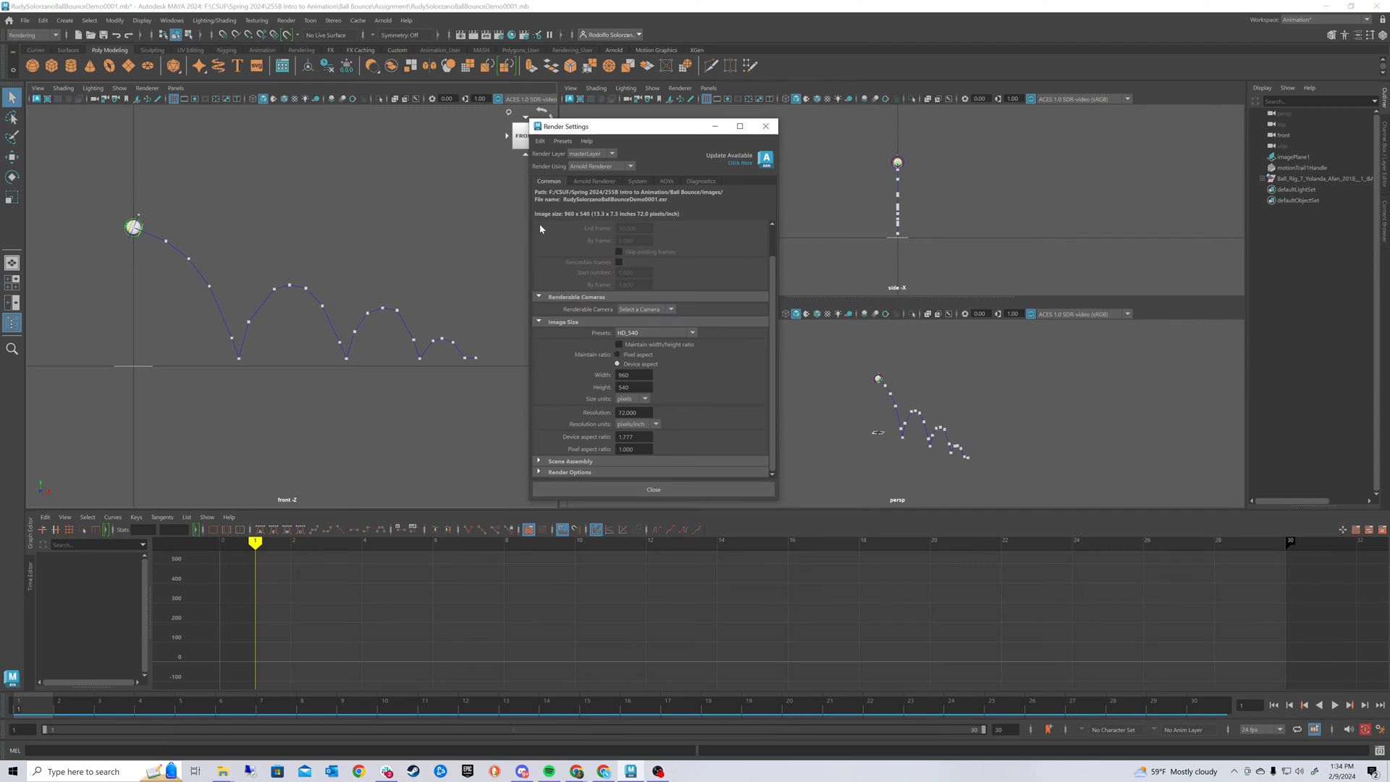
mouse_move(646, 315)
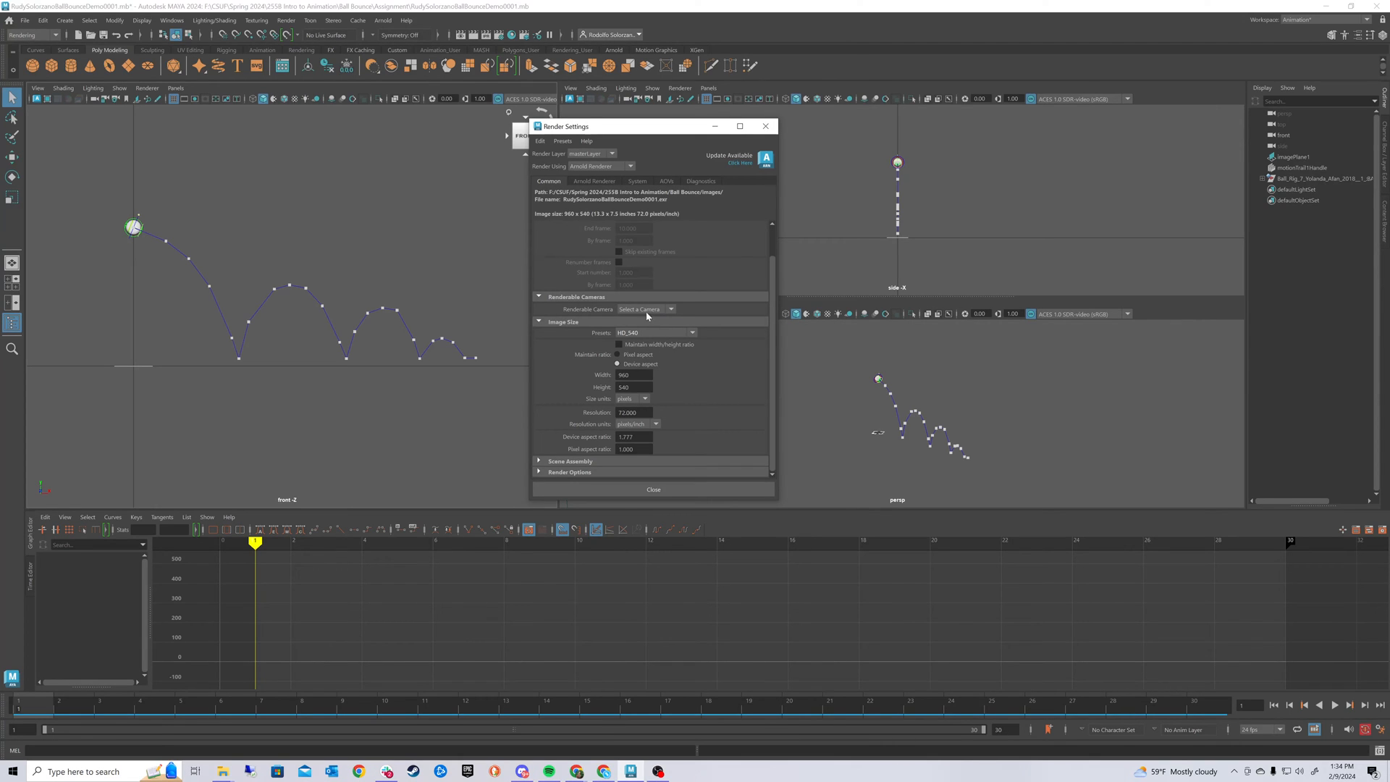
left_click(669, 308)
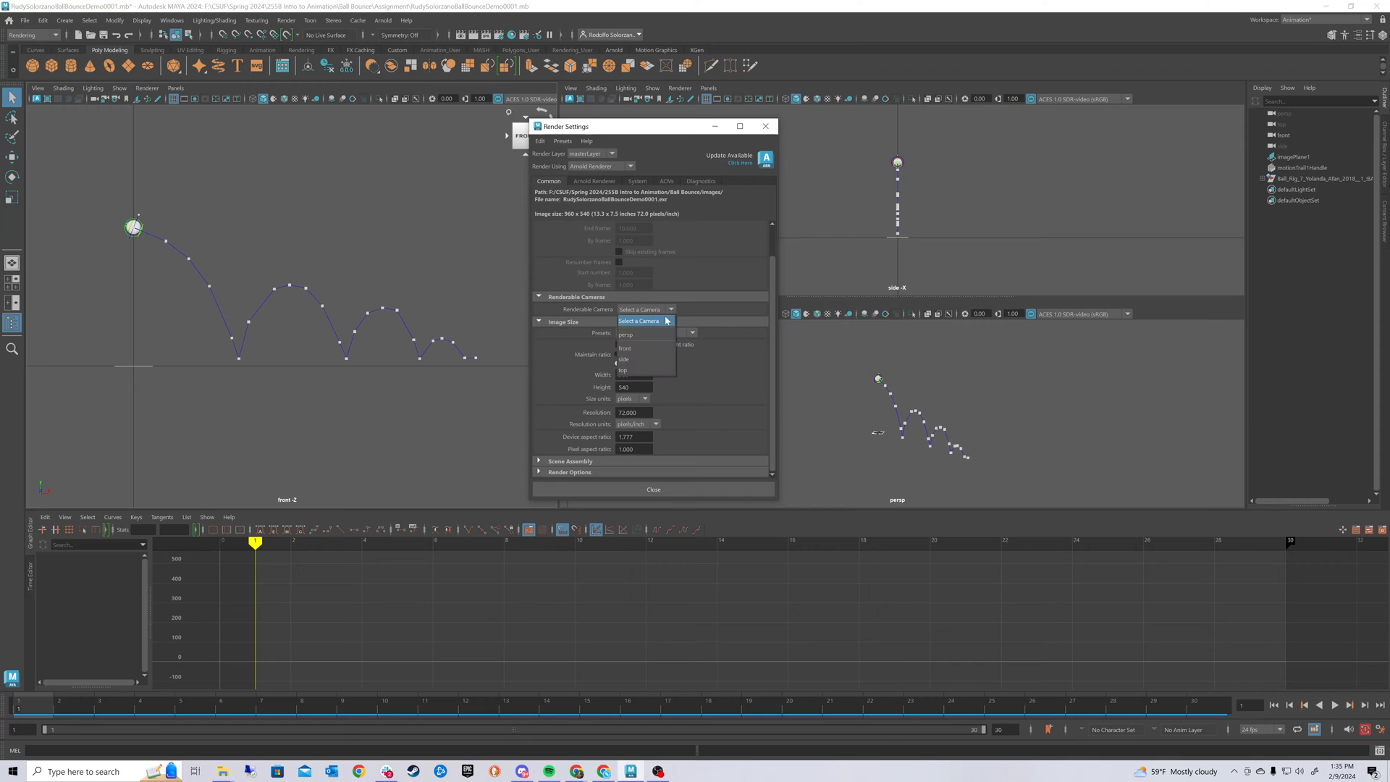
left_click(624, 347)
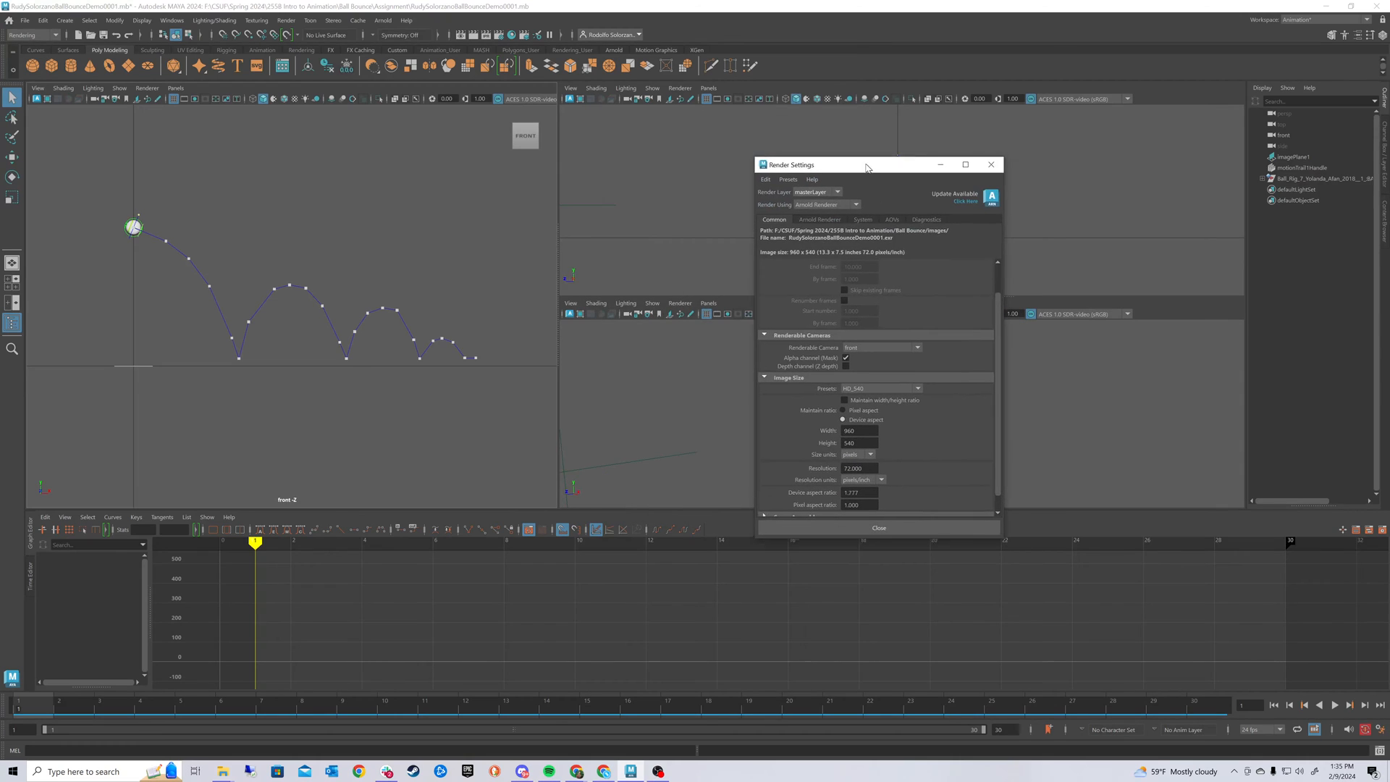
left_click_drag(866, 163, 424, 147)
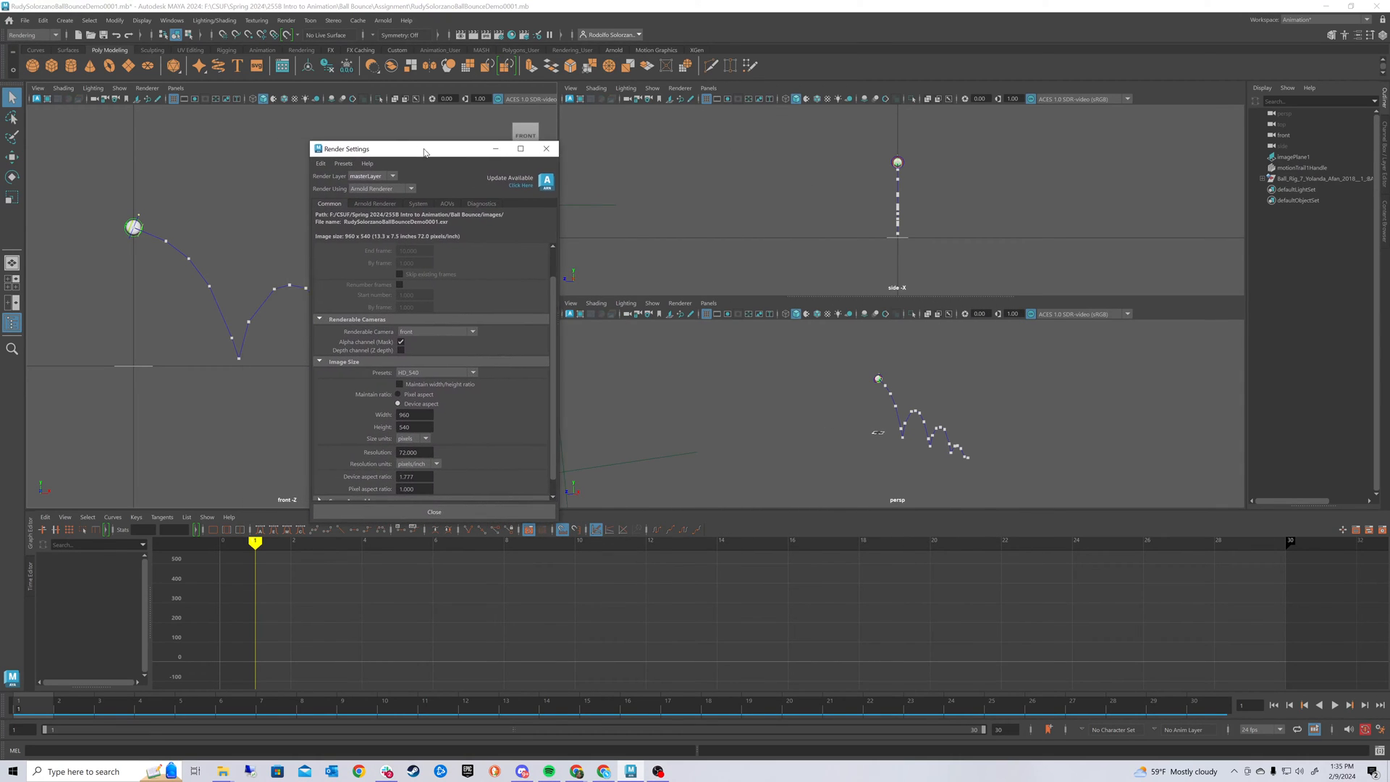
left_click_drag(423, 148, 385, 133)
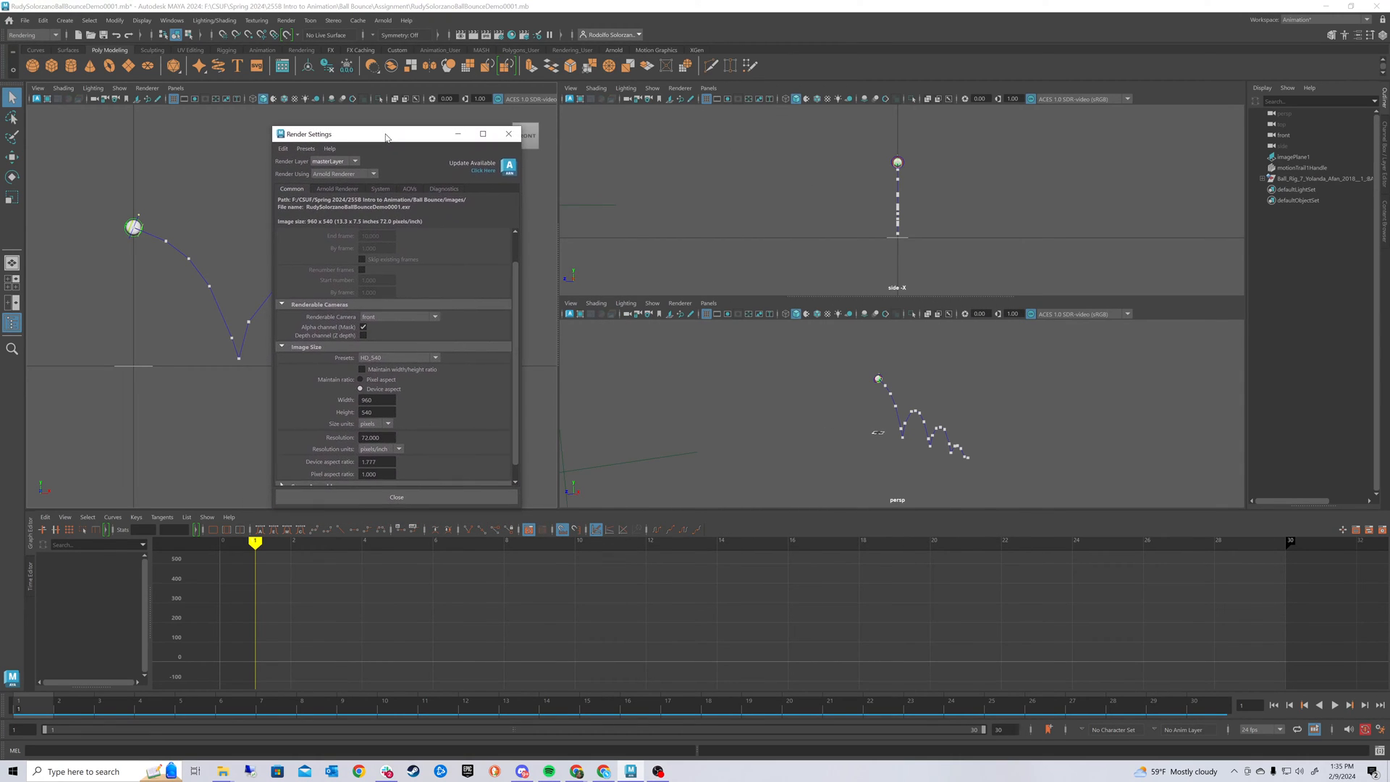
left_click(434, 316)
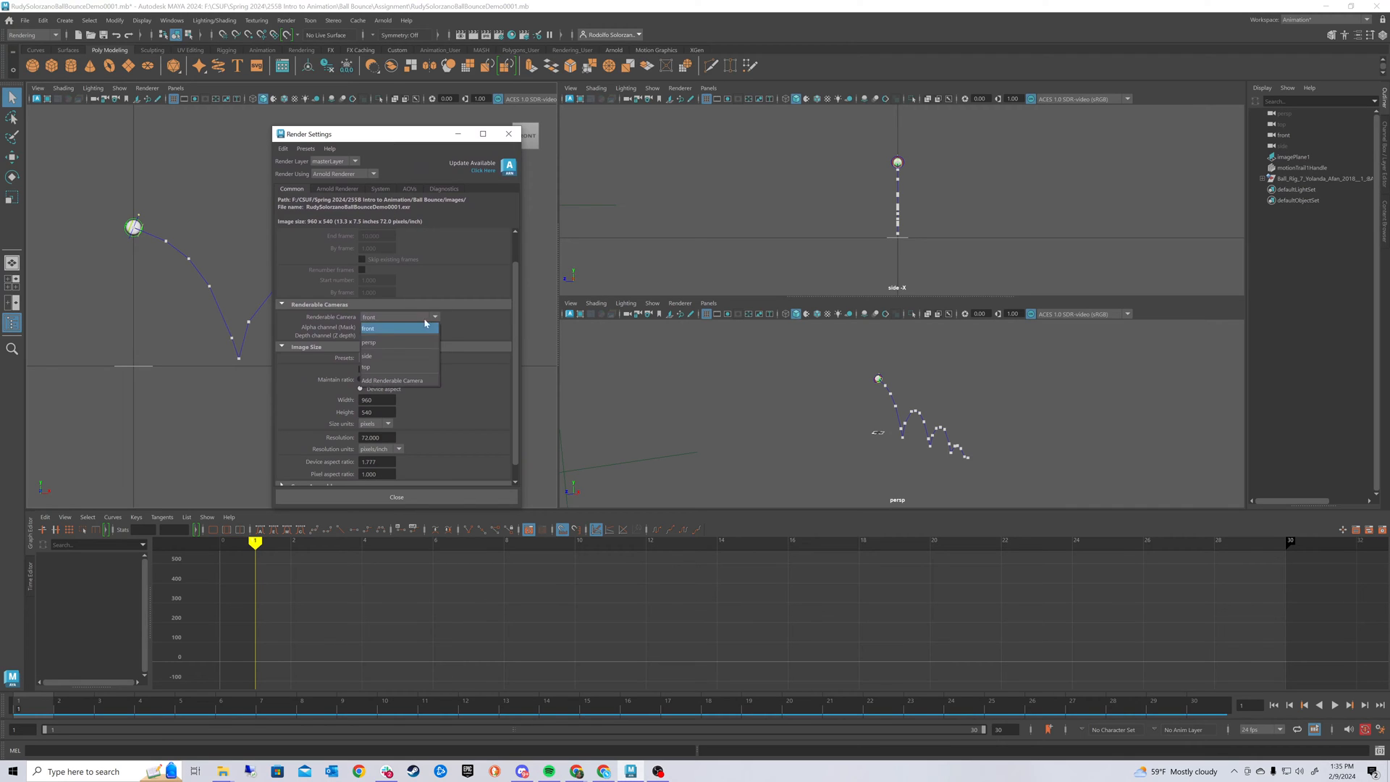
mouse_move(391, 342)
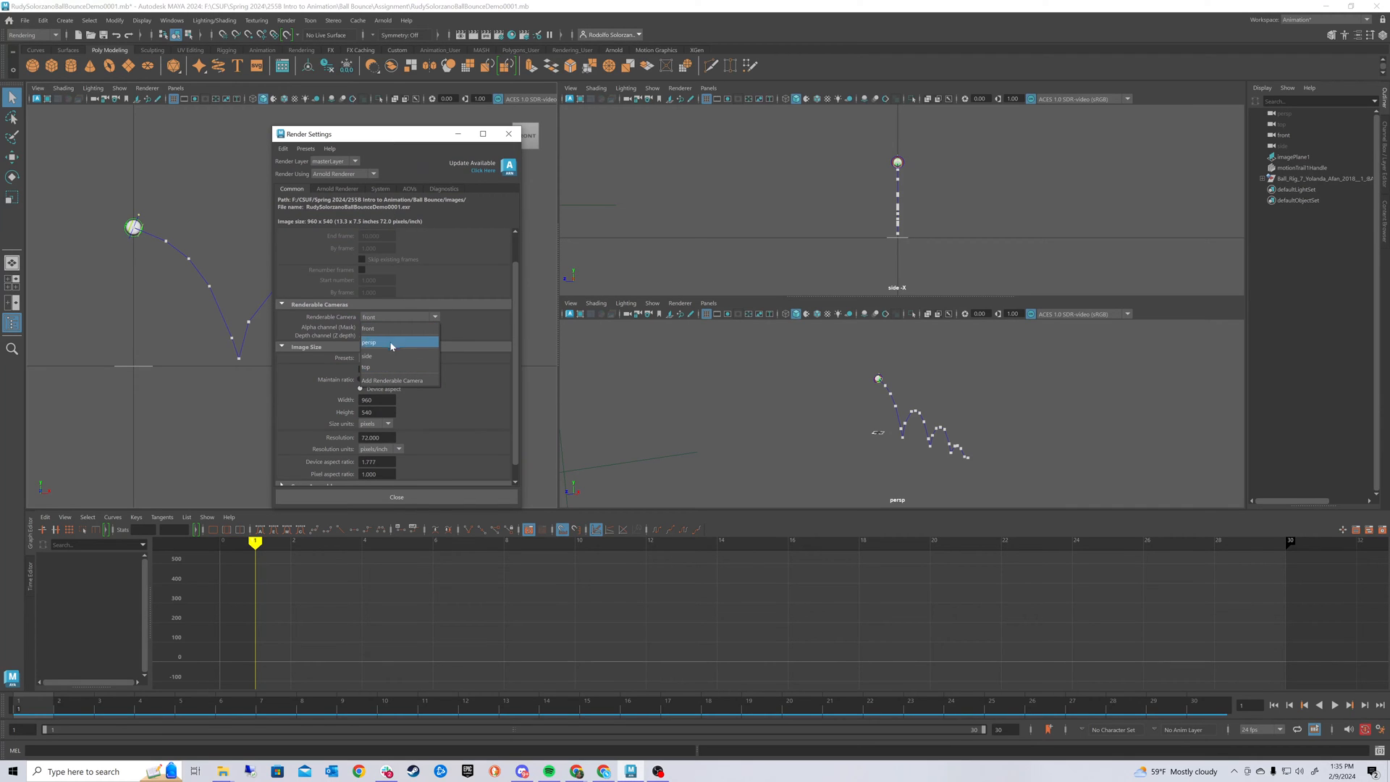
mouse_move(395, 330)
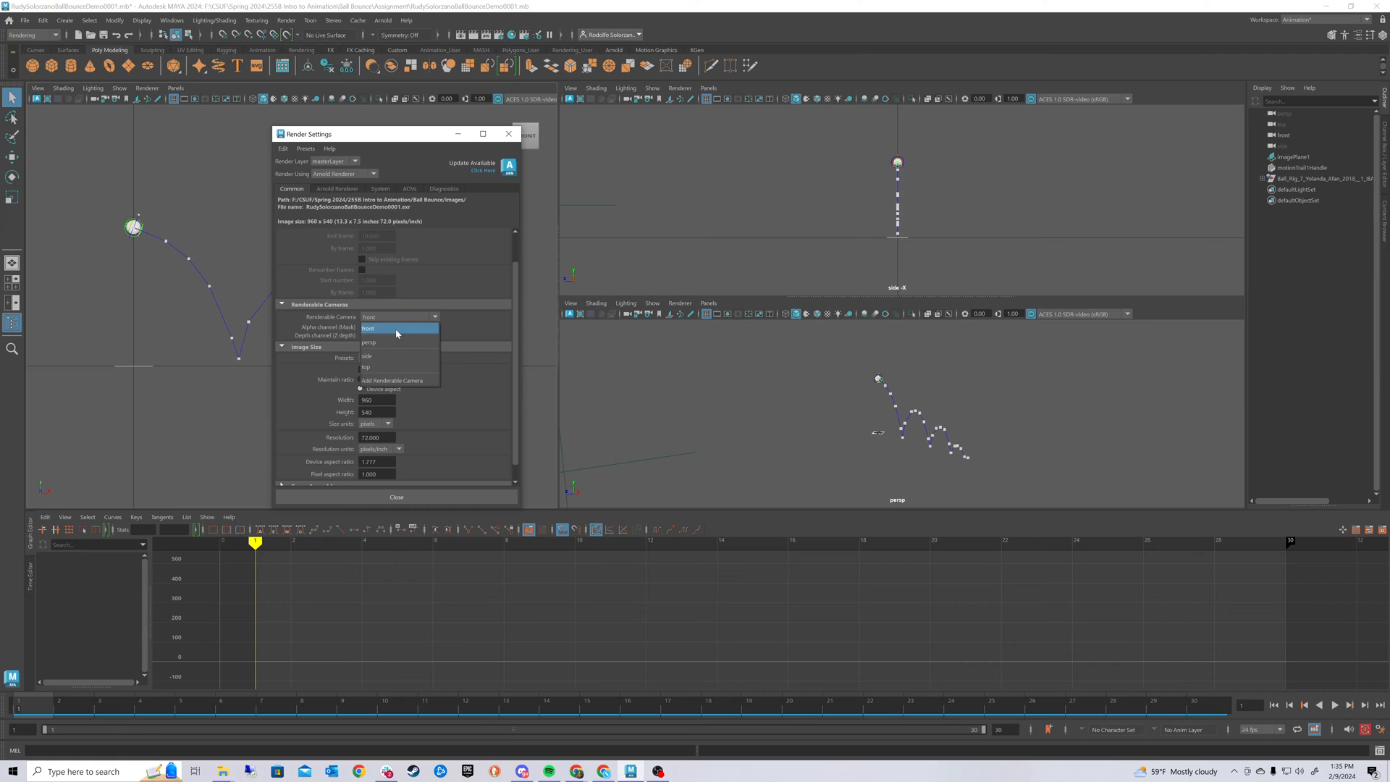
left_click(370, 327)
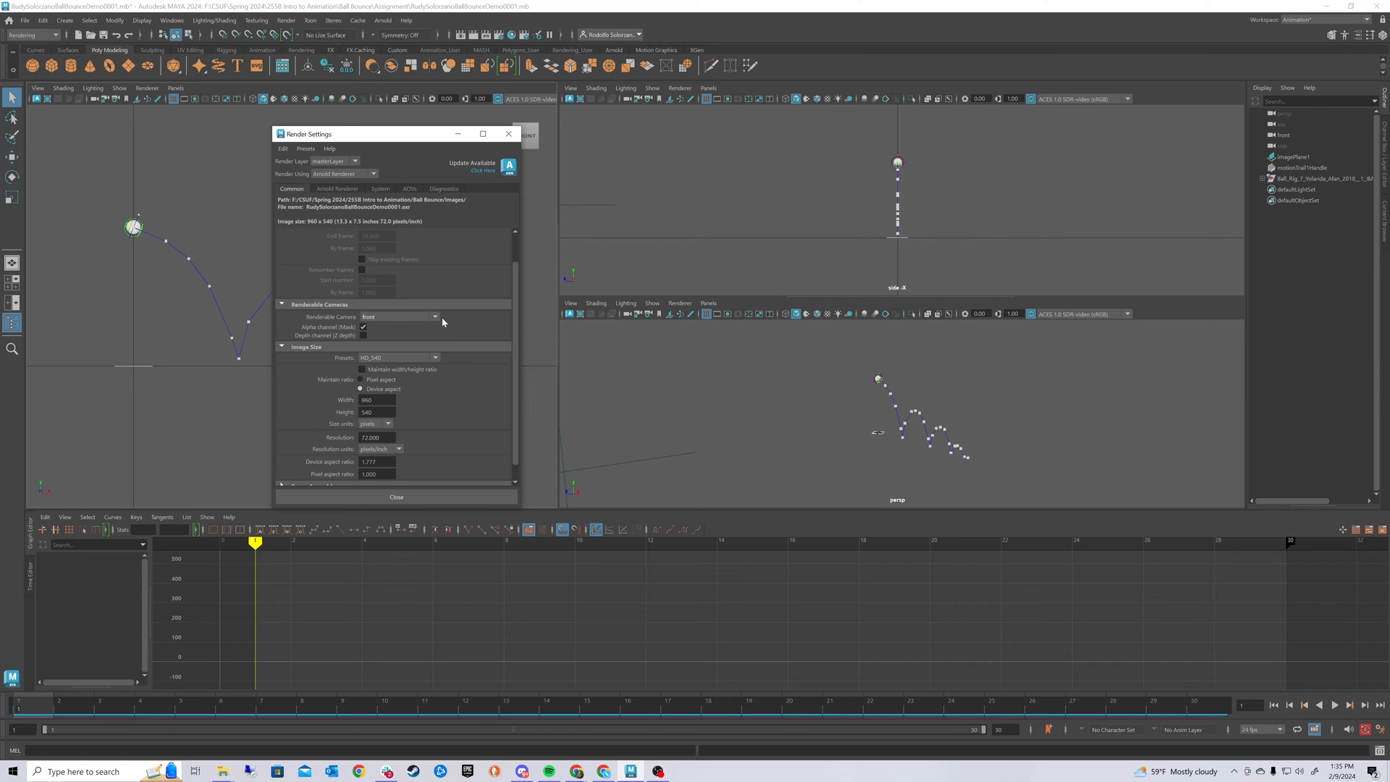
Try the HD_1080 image size preset, then settle on HD_540 at 960 by 540 pixels.
left_click(435, 357)
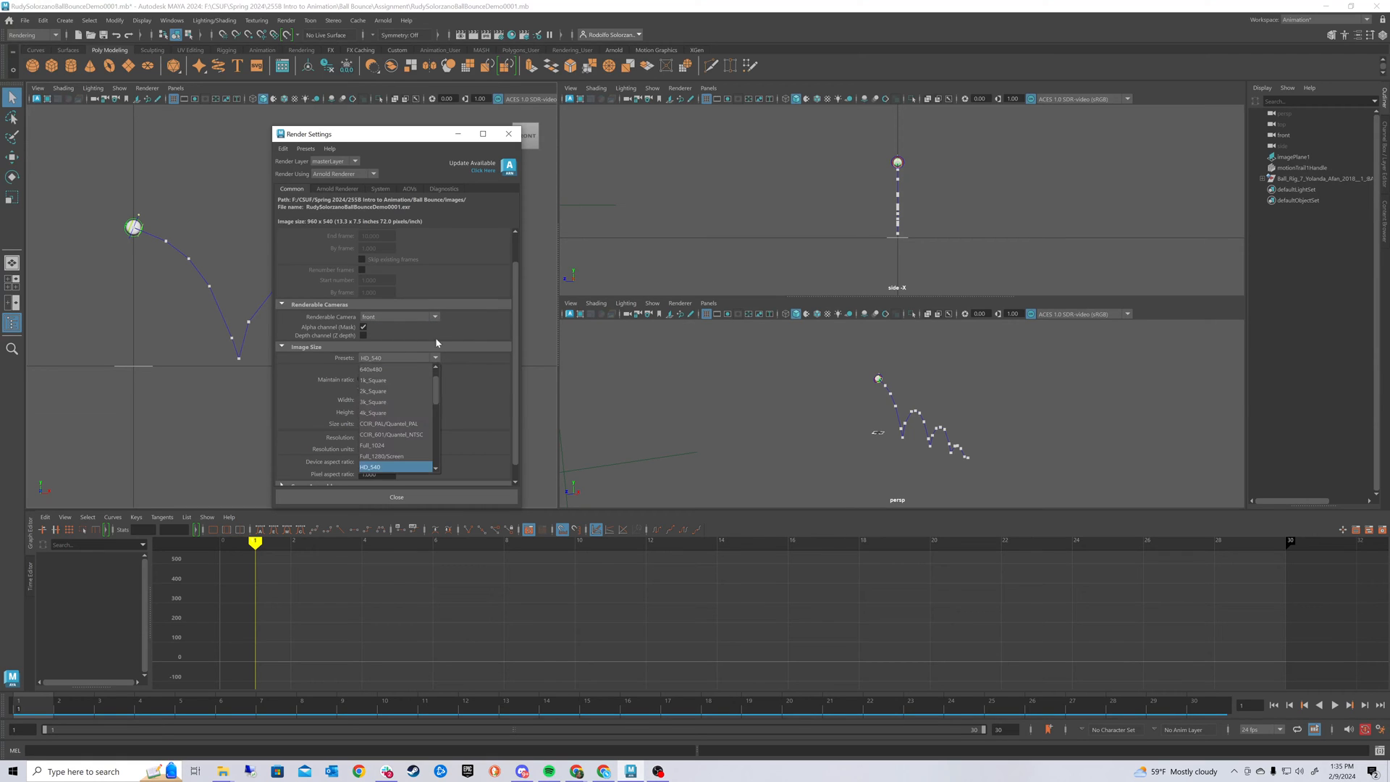
left_click(391, 466)
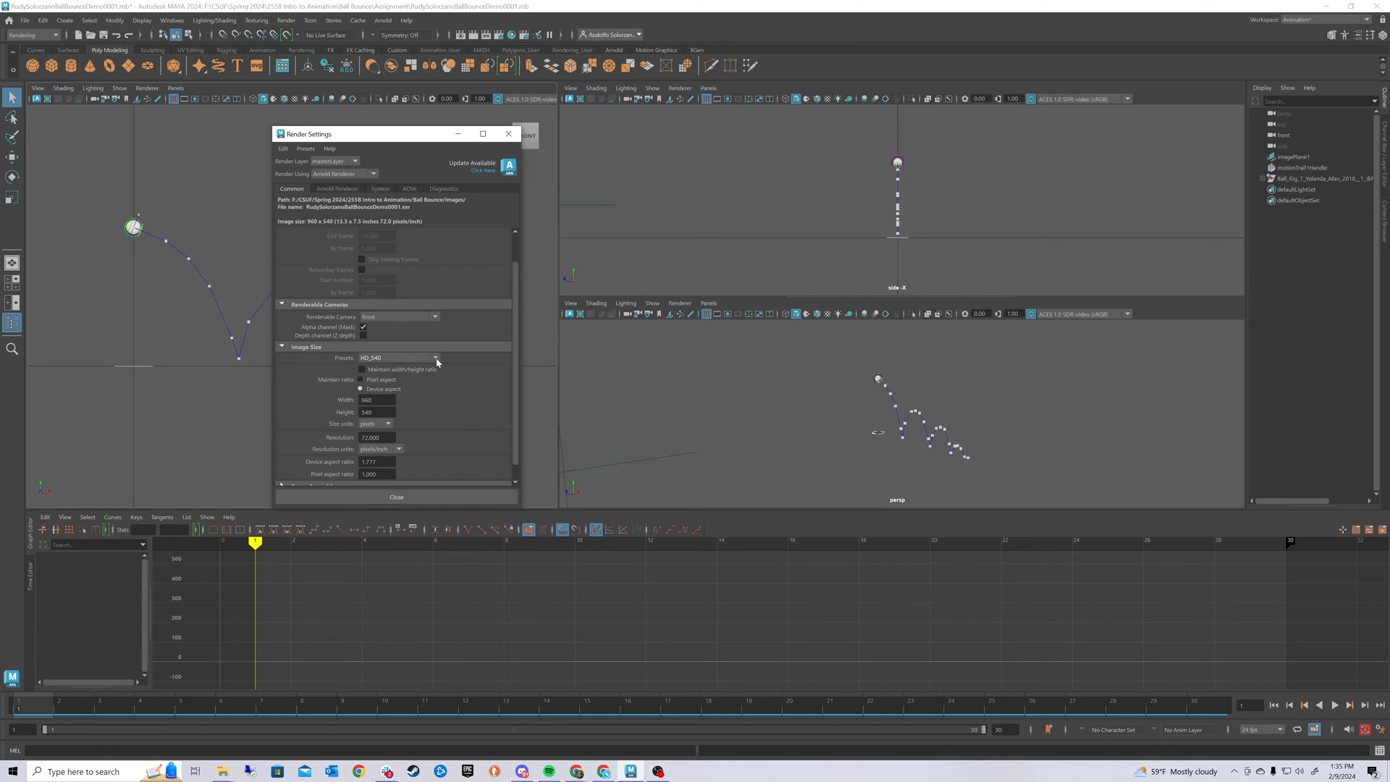
left_click(436, 357)
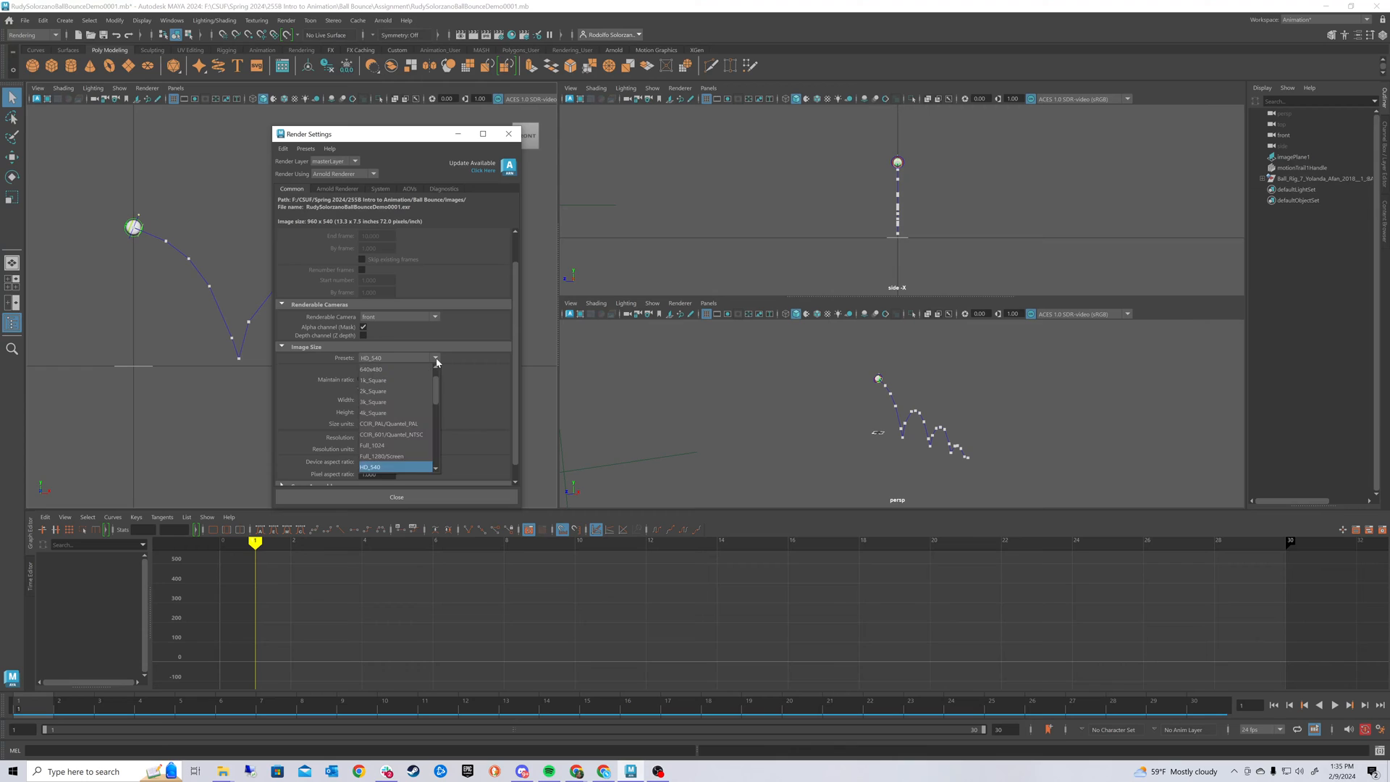
left_click(393, 466)
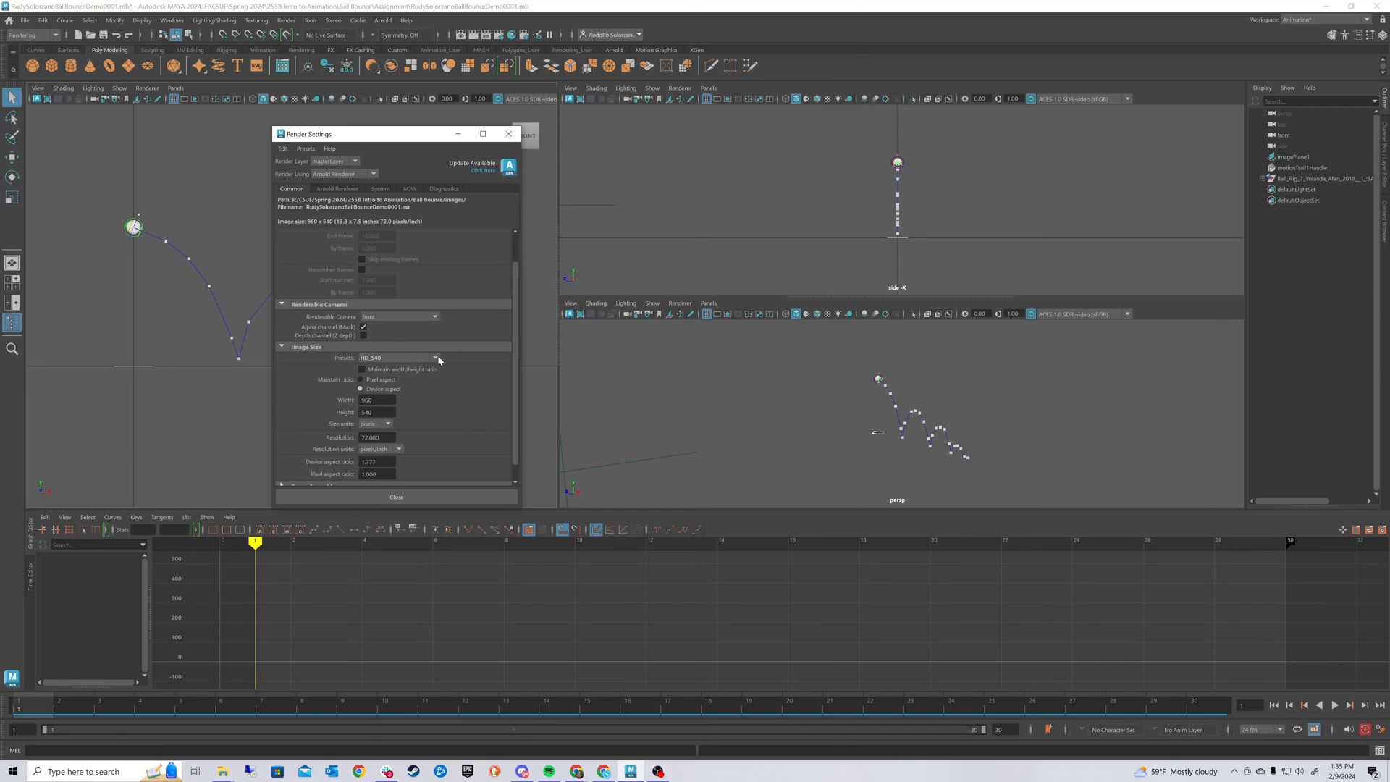
left_click(439, 357)
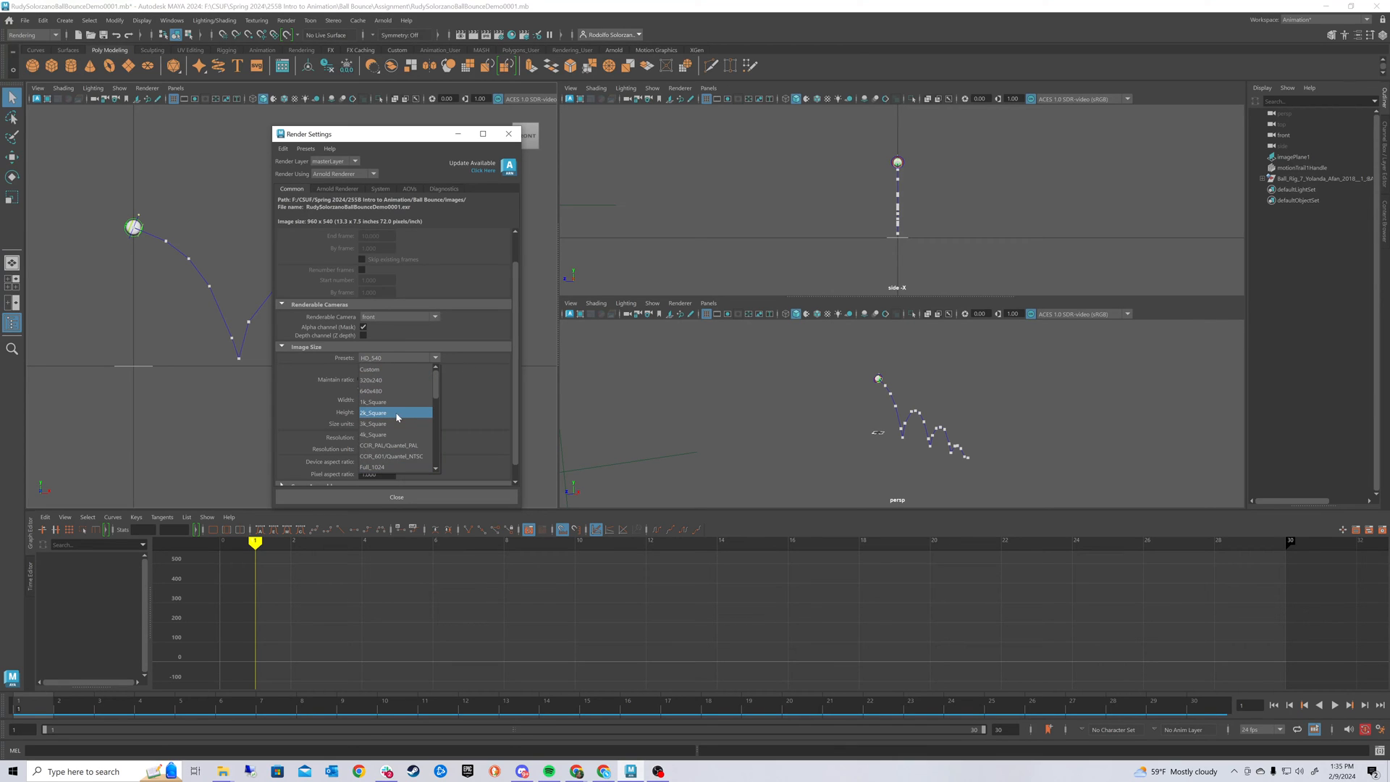
scroll("down", 3)
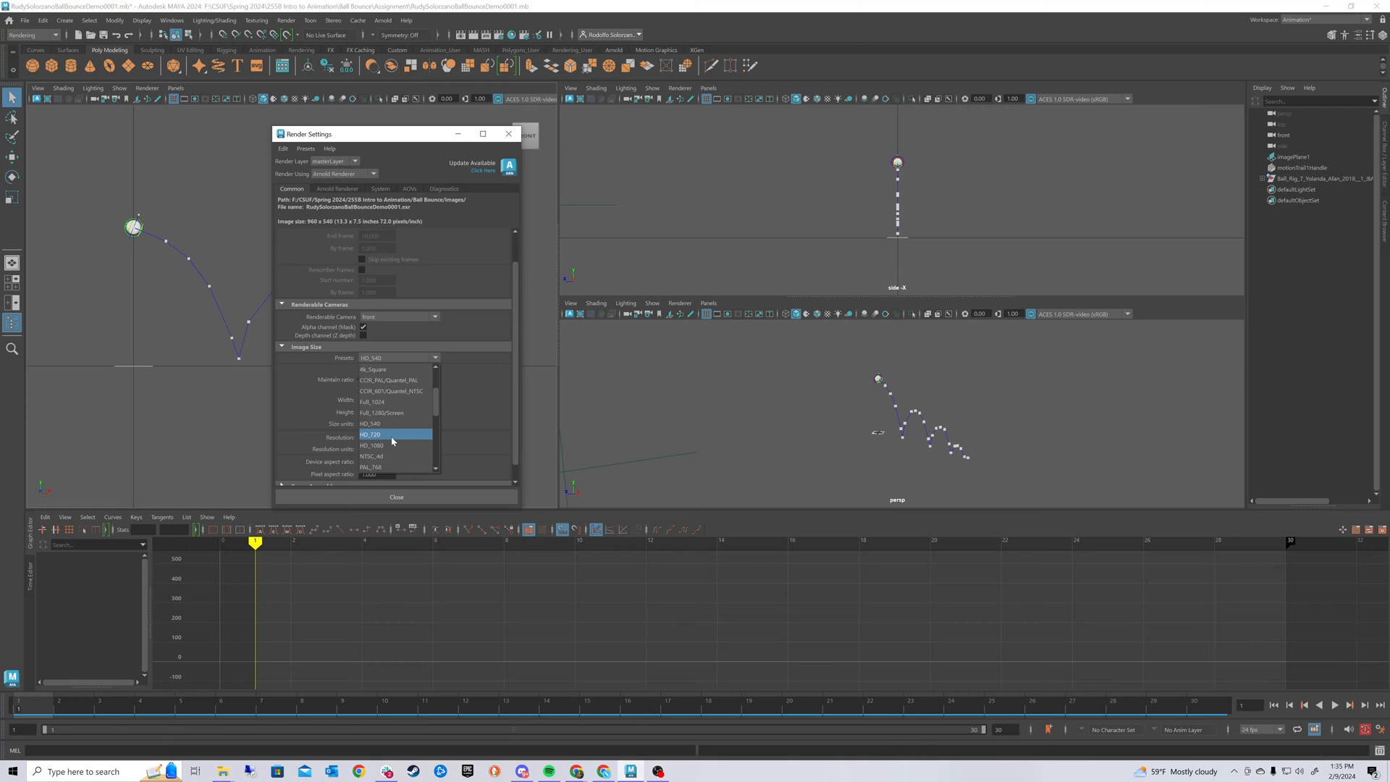
left_click(372, 444)
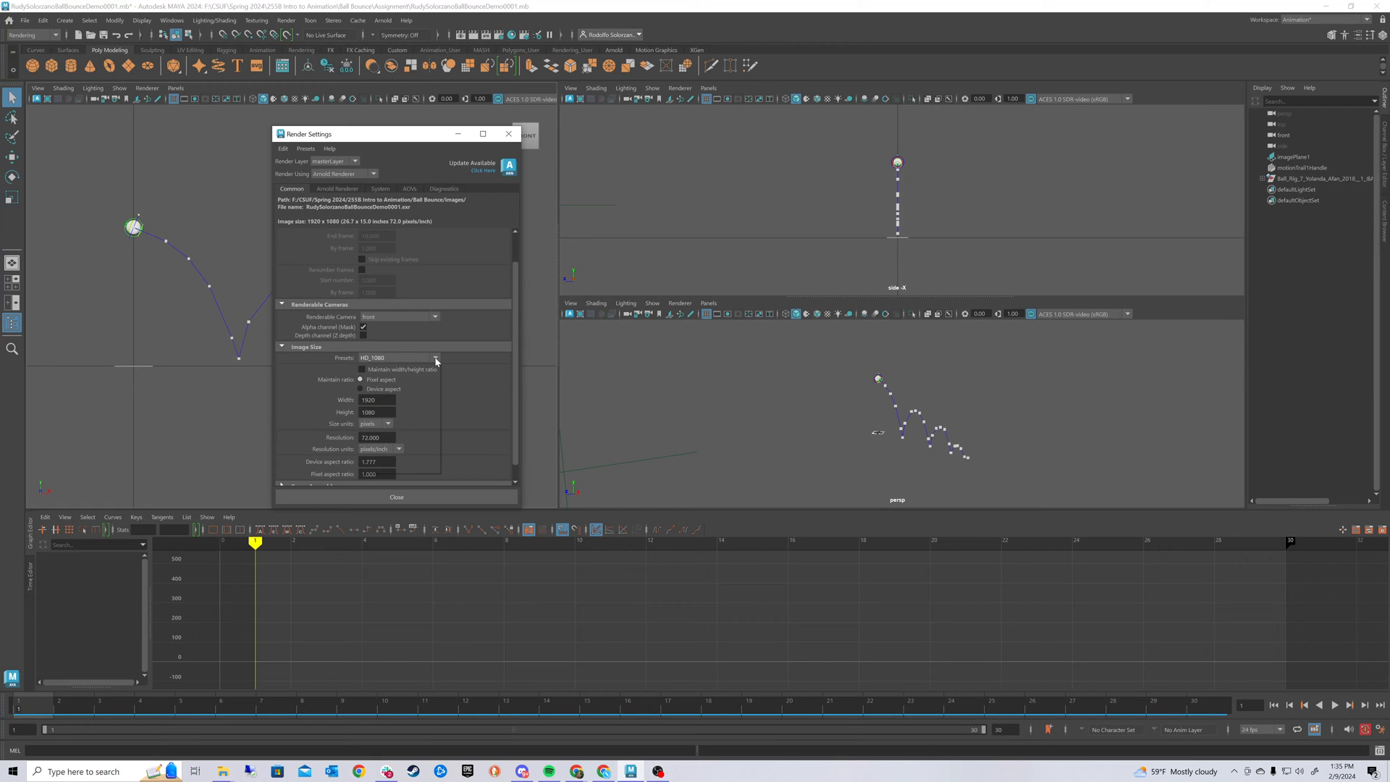
left_click(436, 357)
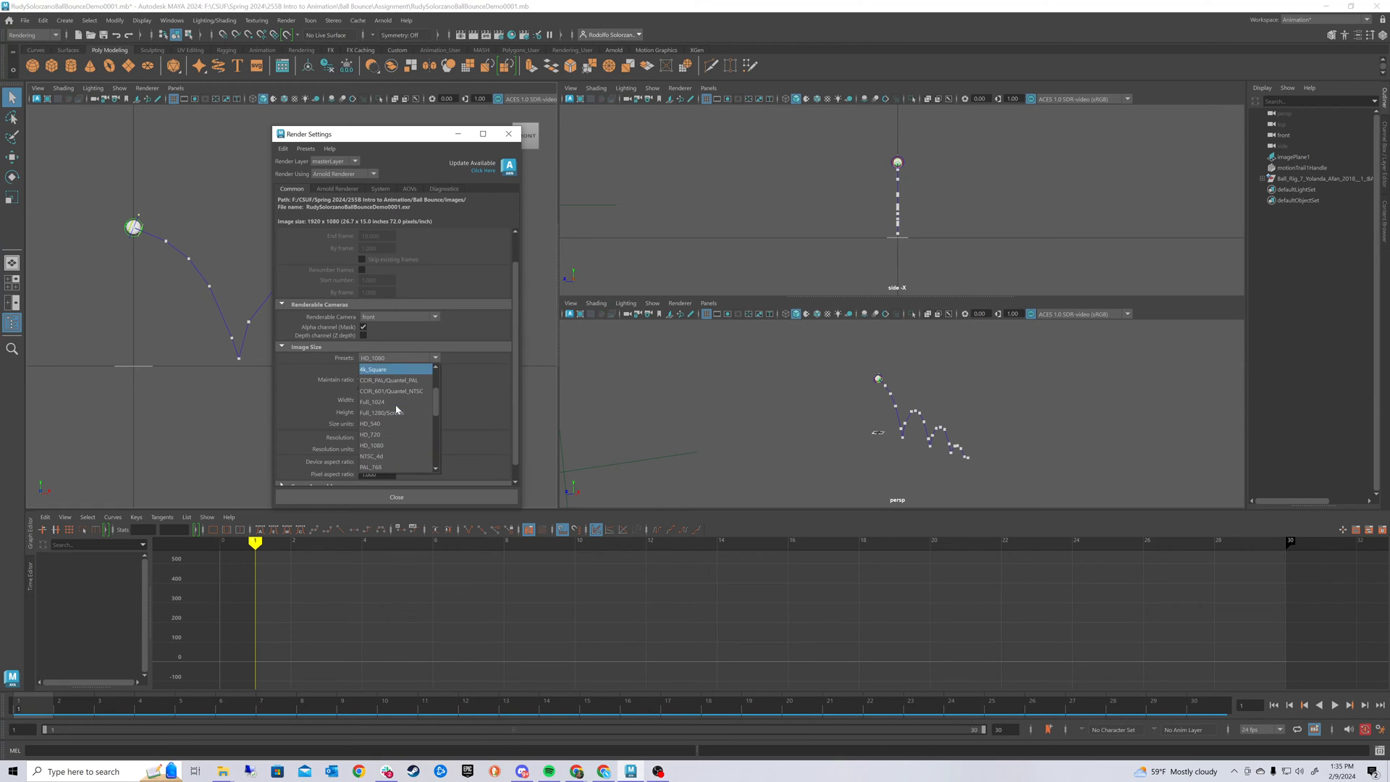
left_click(369, 422)
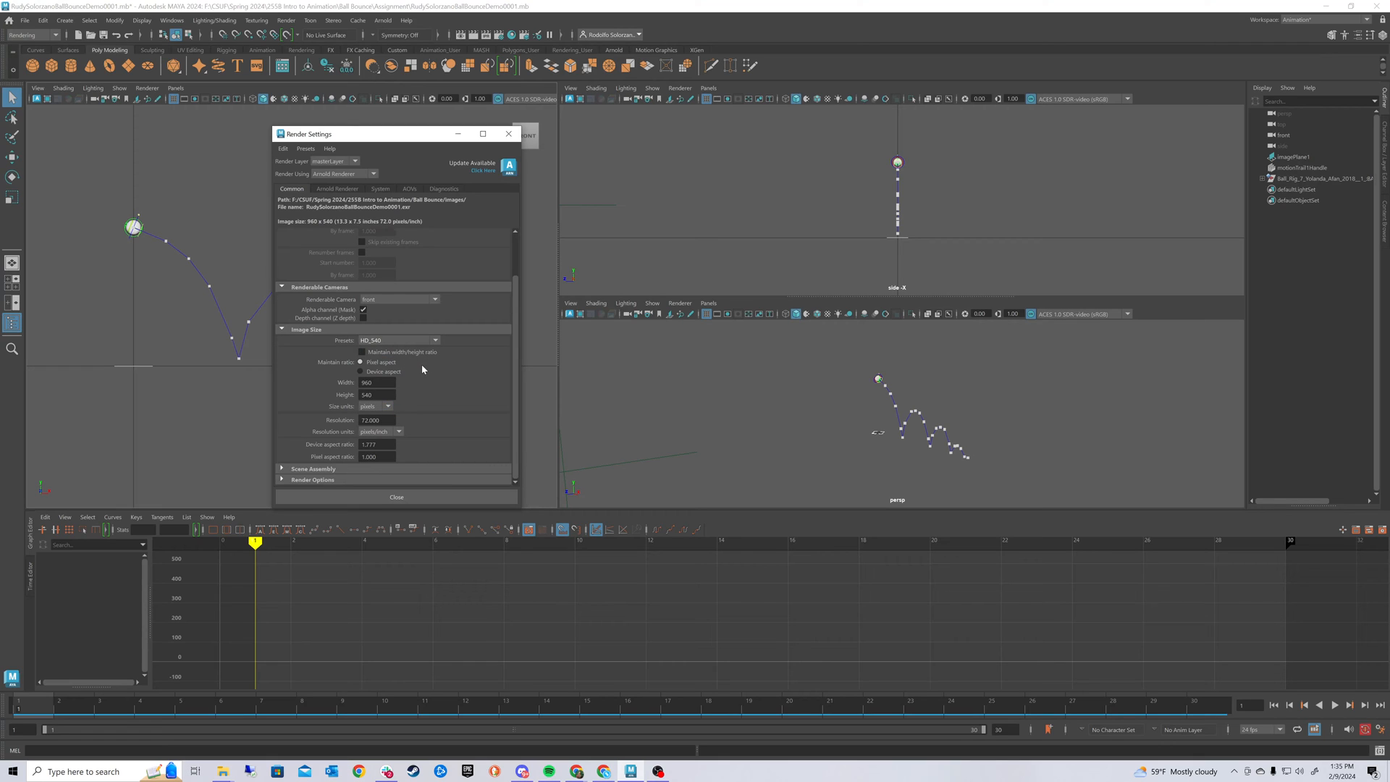
mouse_move(414, 473)
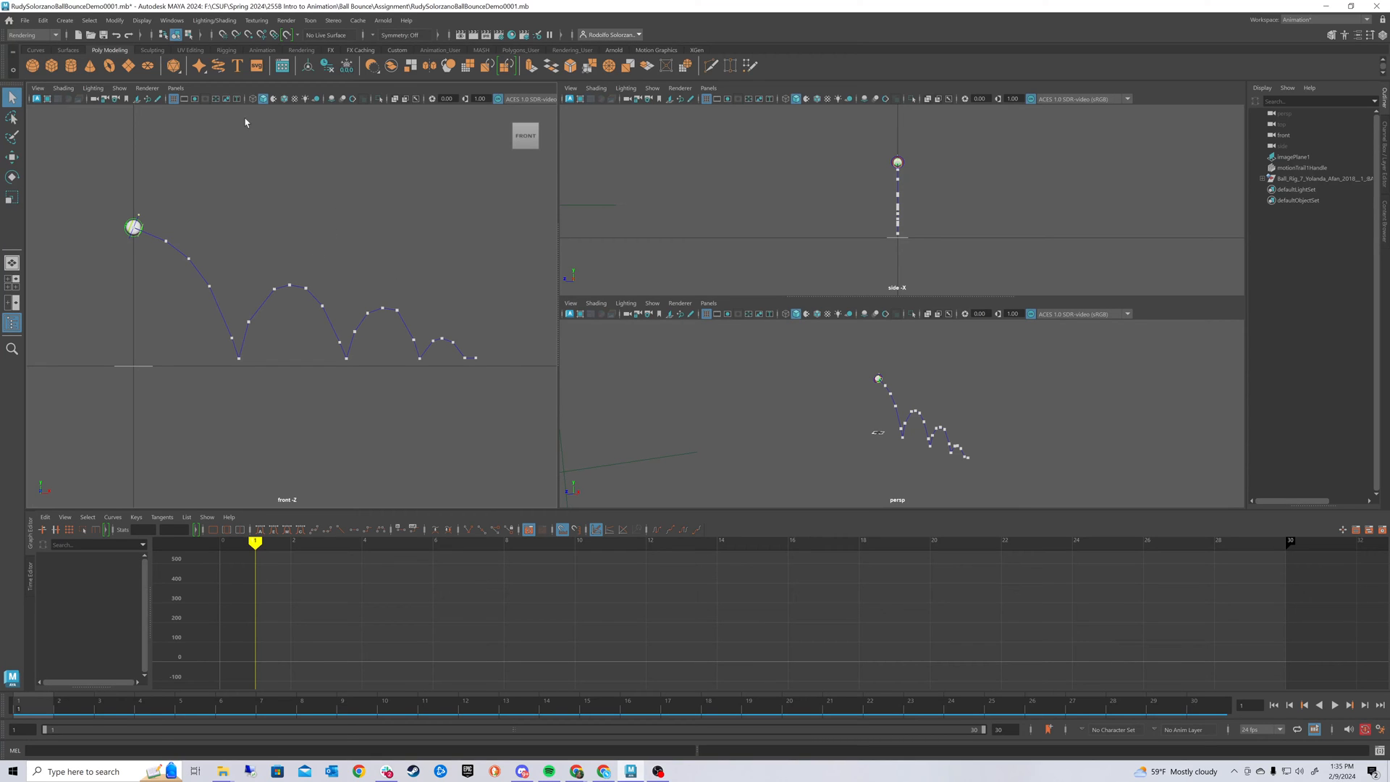
mouse_move(57, 449)
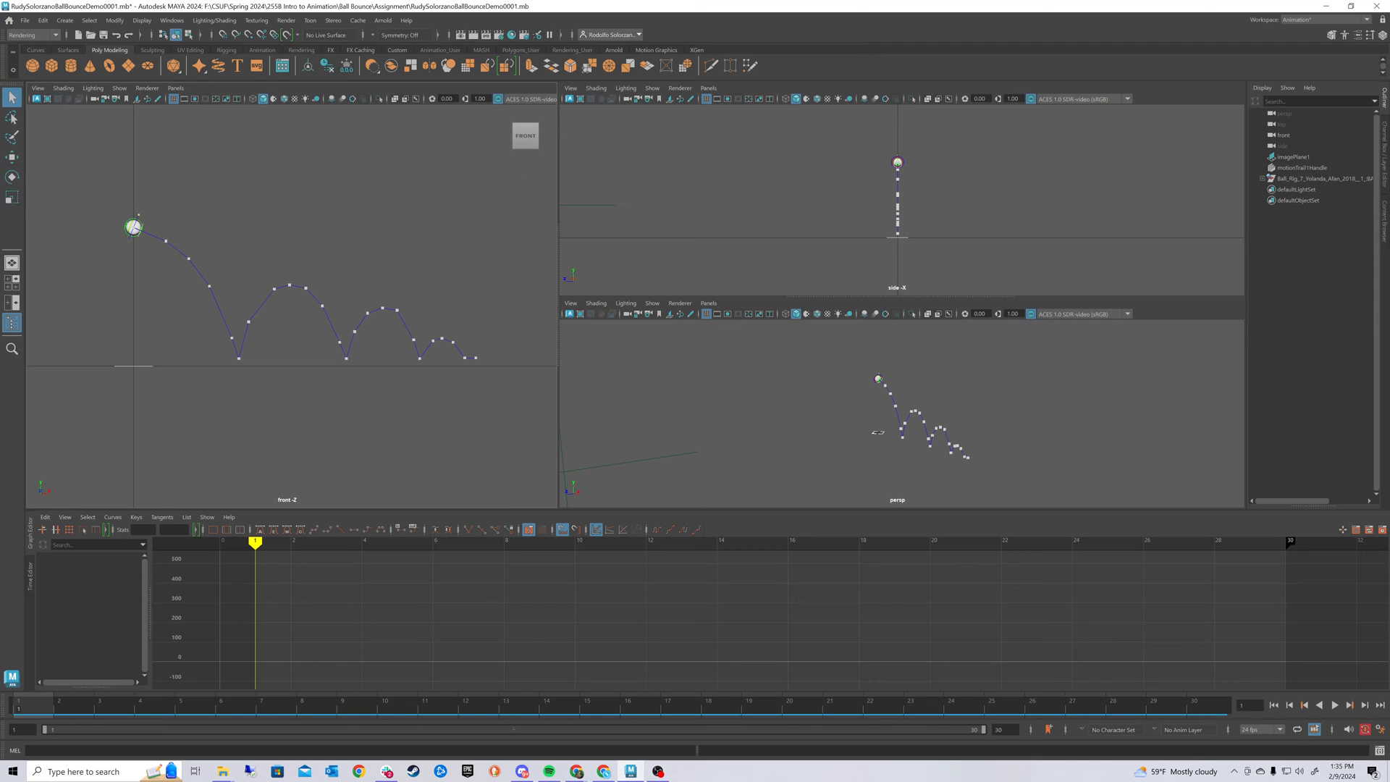
mouse_move(428, 260)
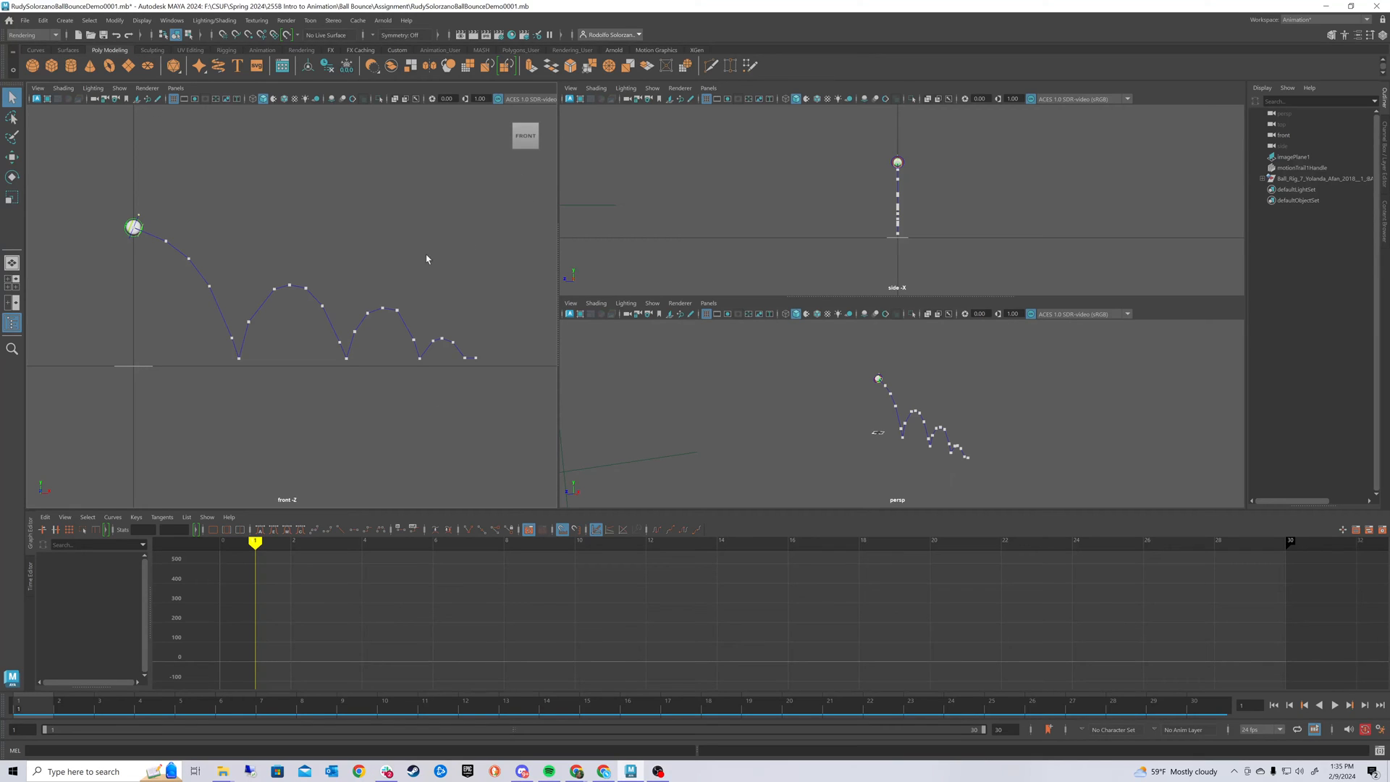
mouse_move(367, 247)
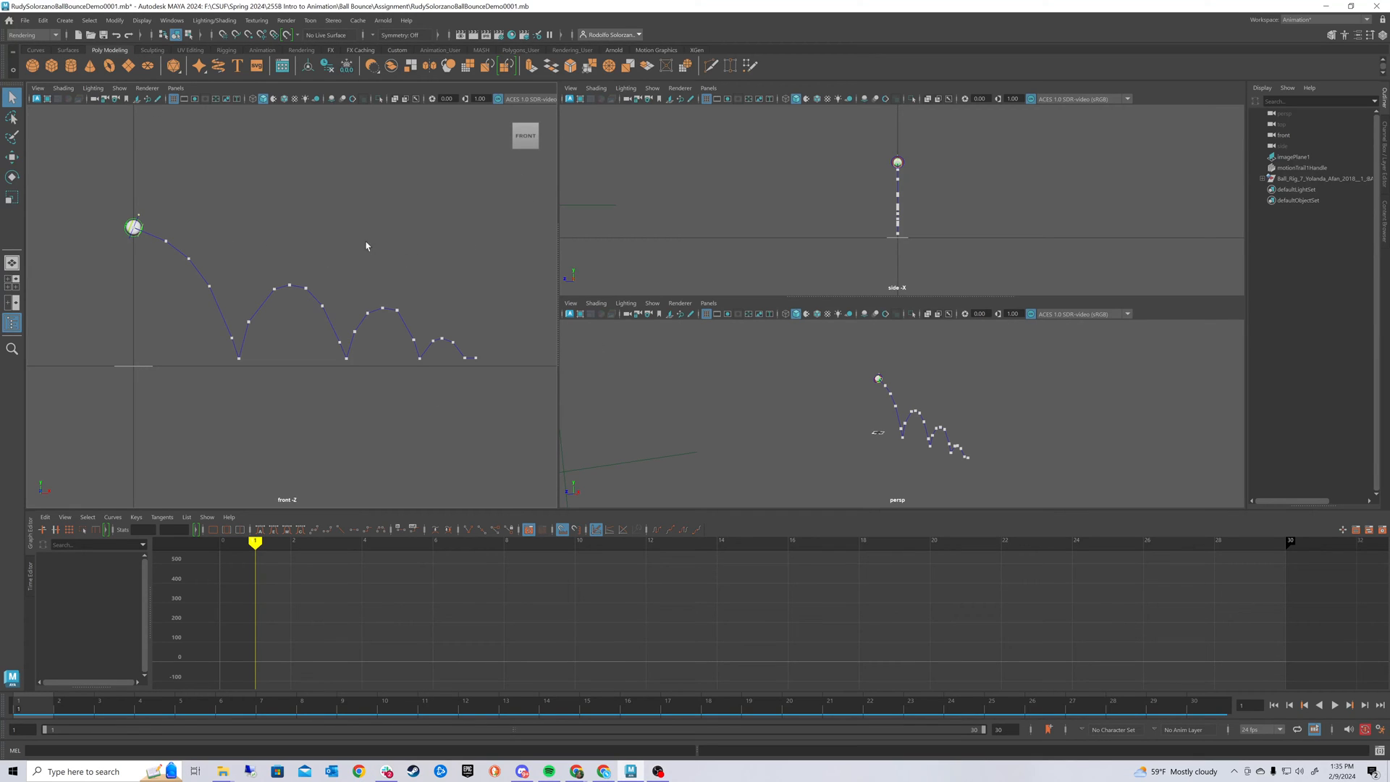
mouse_move(321, 272)
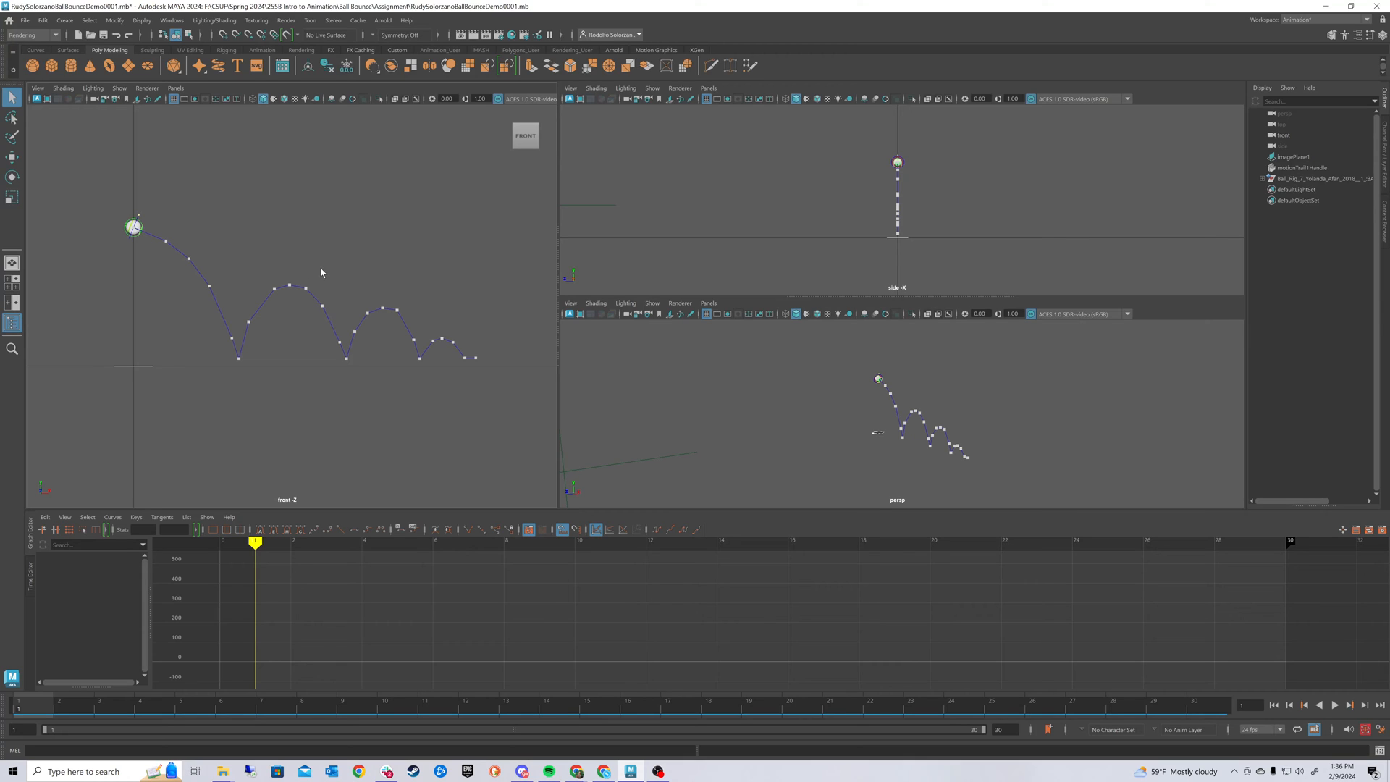
mouse_move(224, 120)
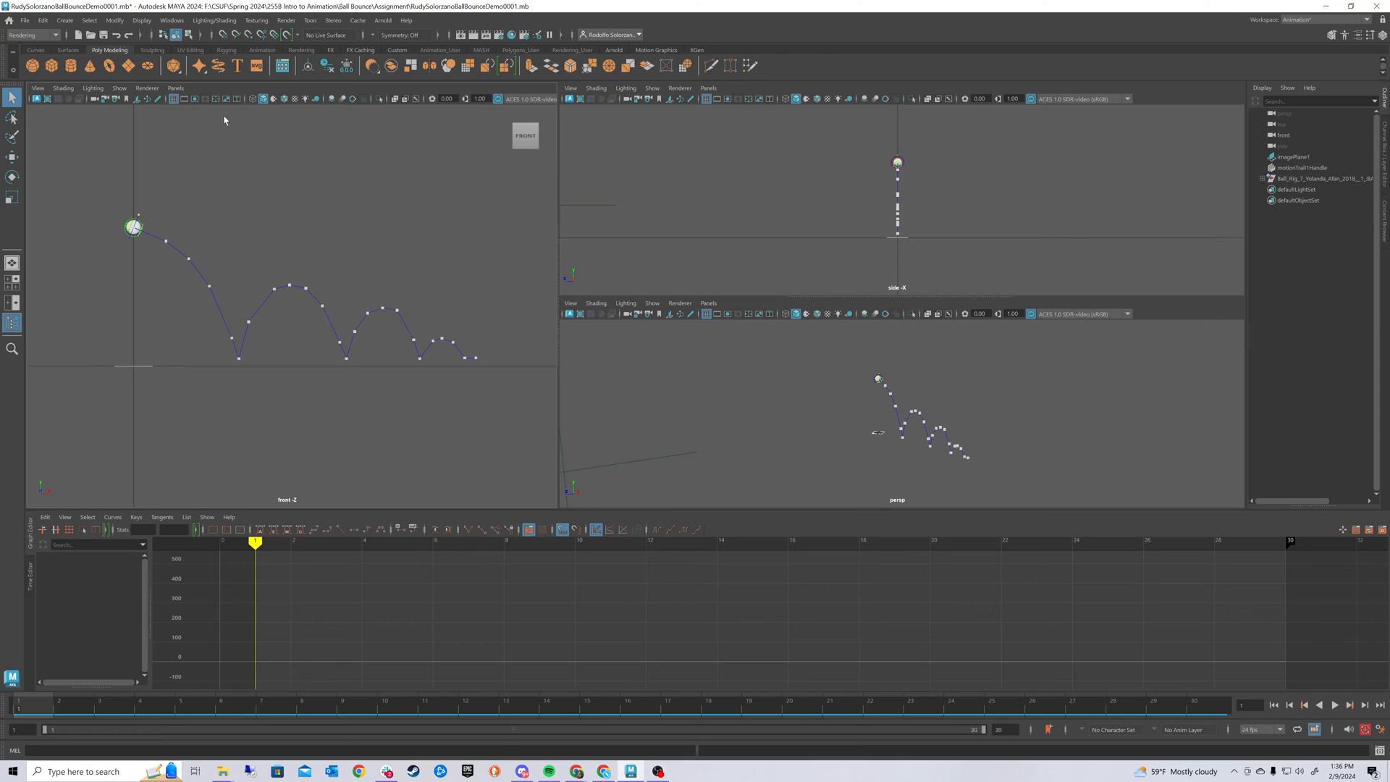
mouse_move(188, 102)
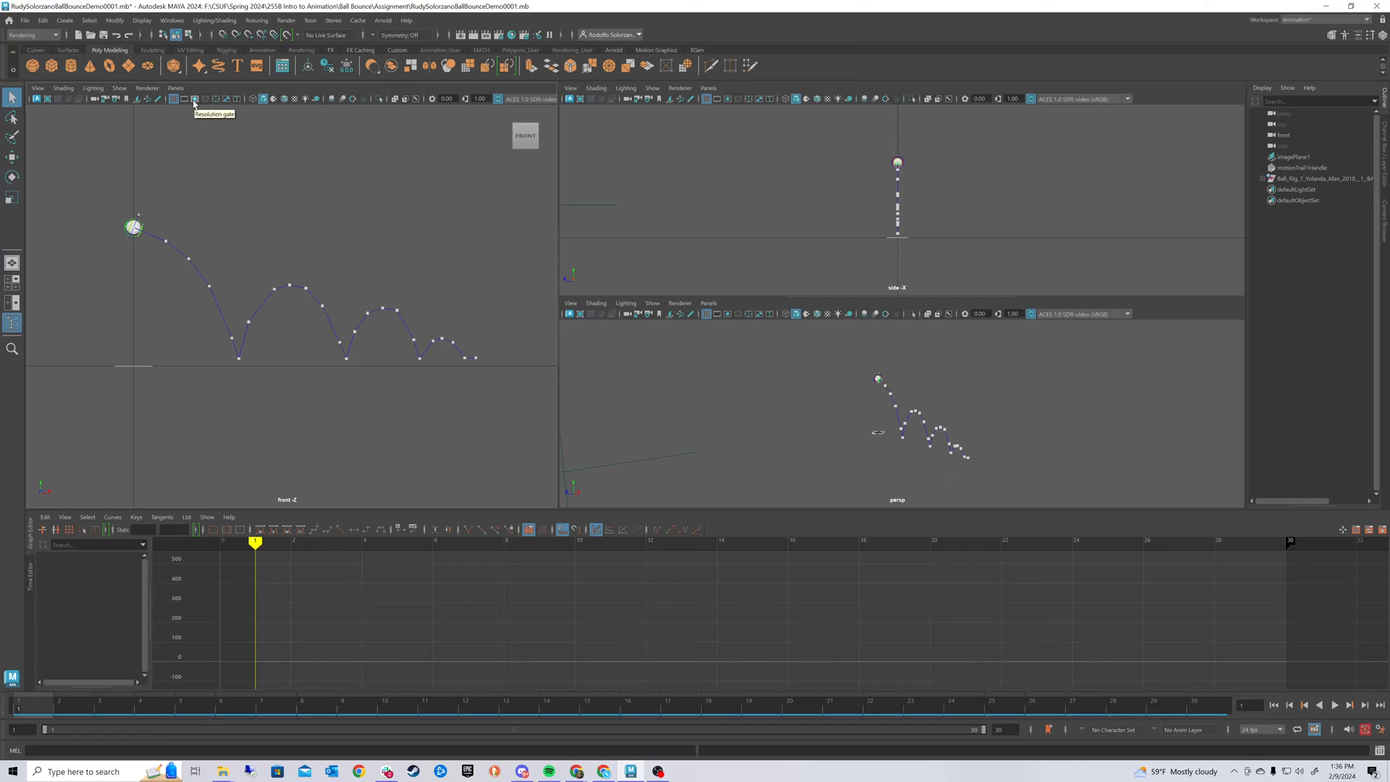
Enable the resolution gate and toggle the film gate in the front view toolbar.
left_click(192, 100)
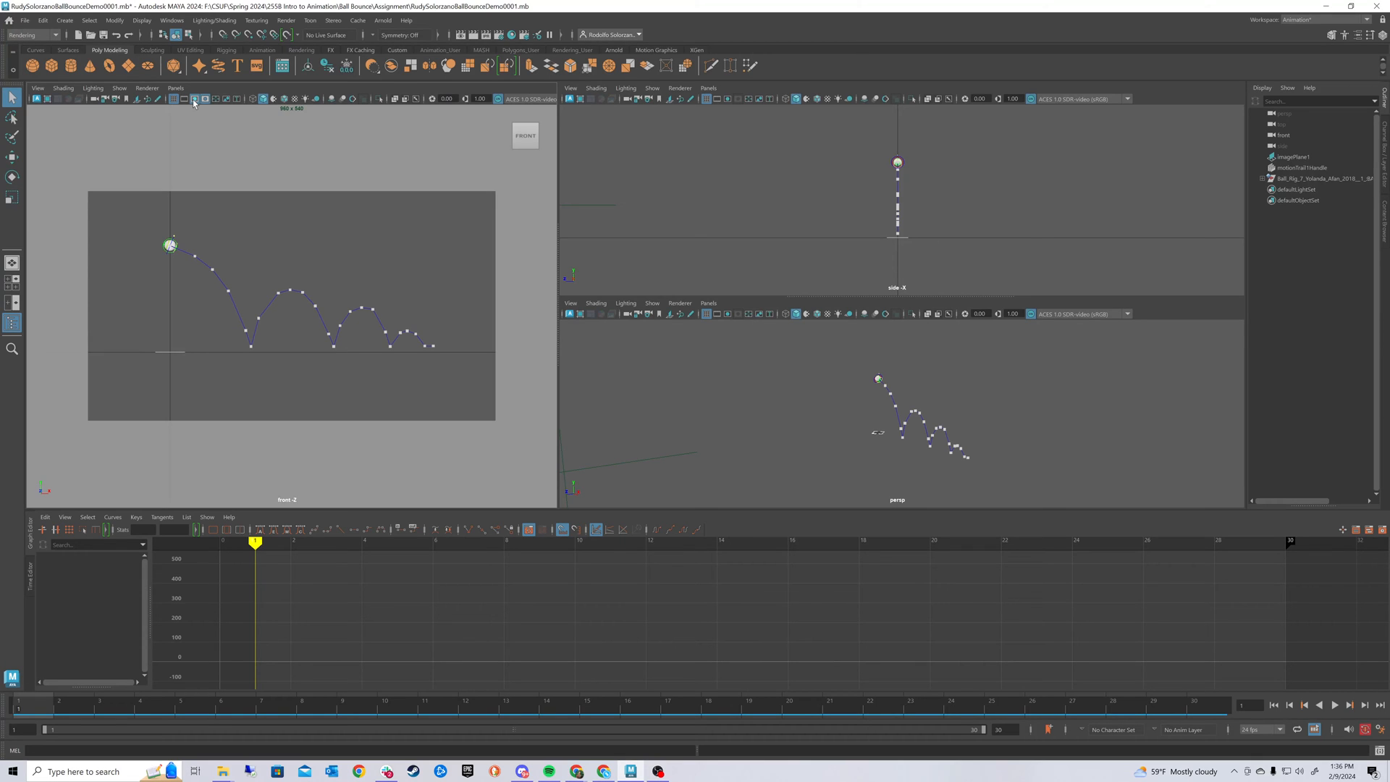
mouse_move(193, 98)
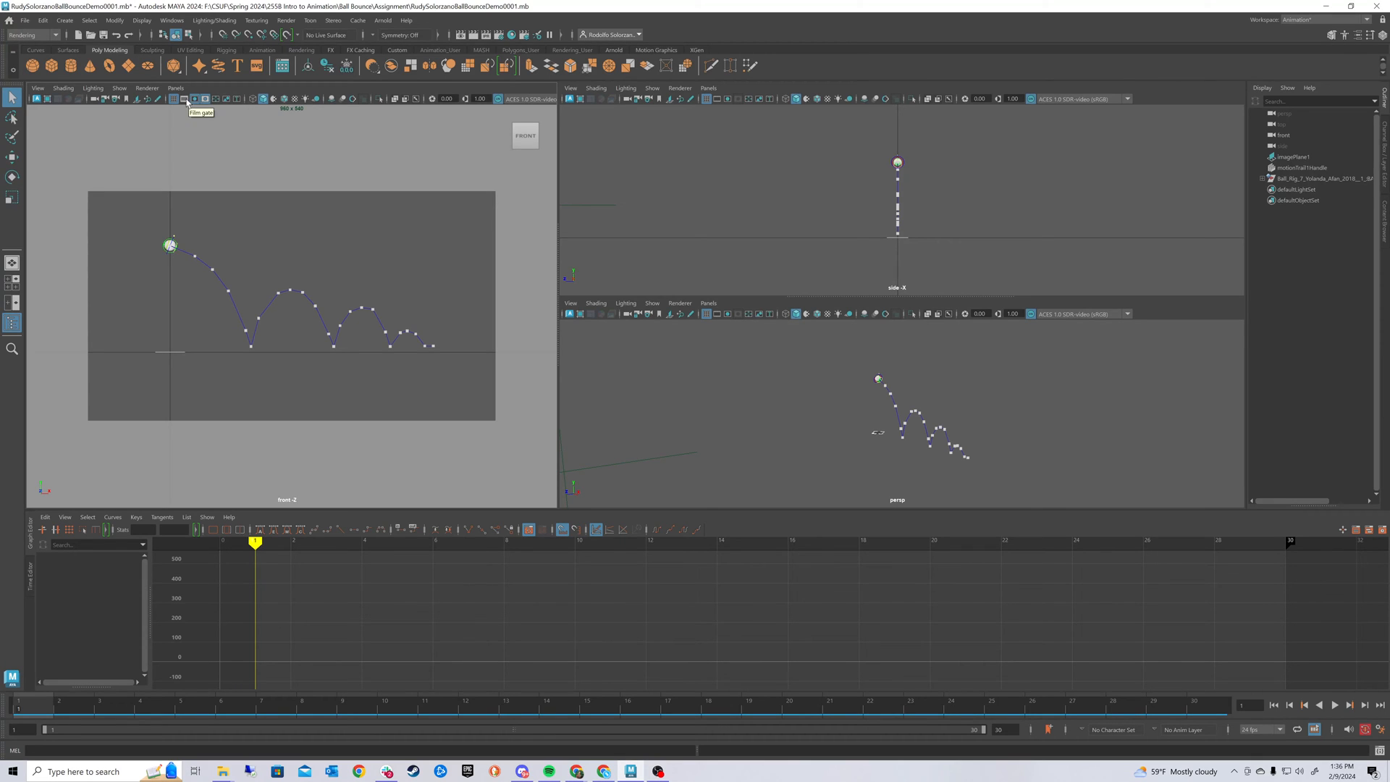
left_click(187, 100)
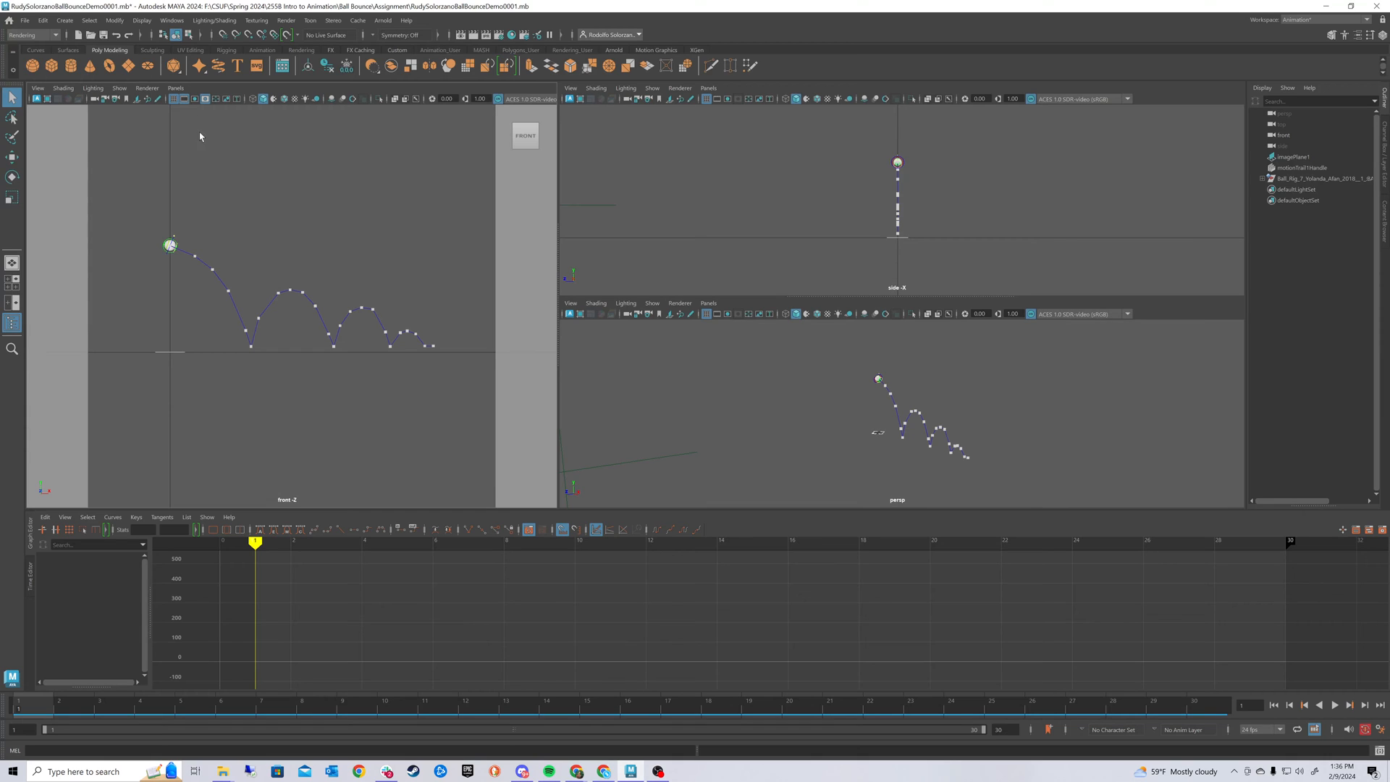
mouse_move(391, 168)
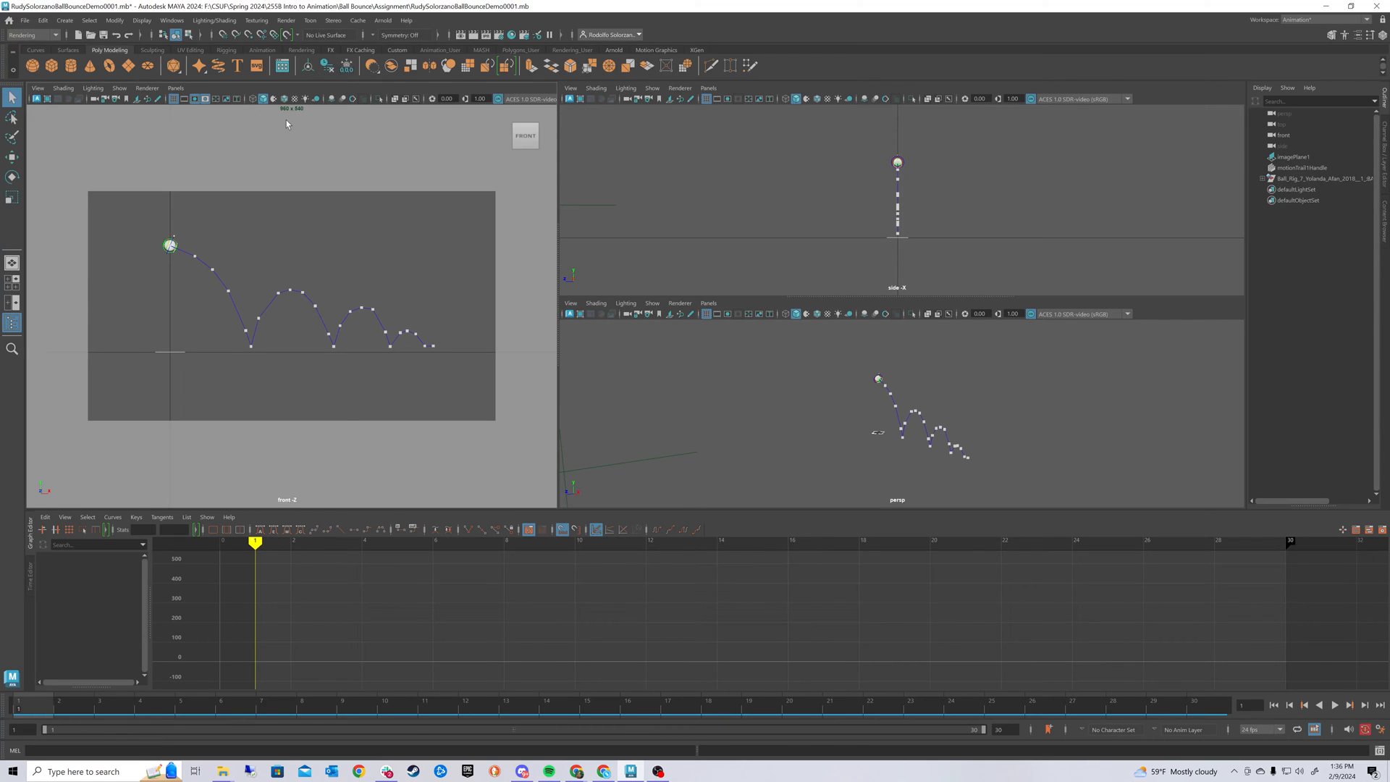
mouse_move(301, 119)
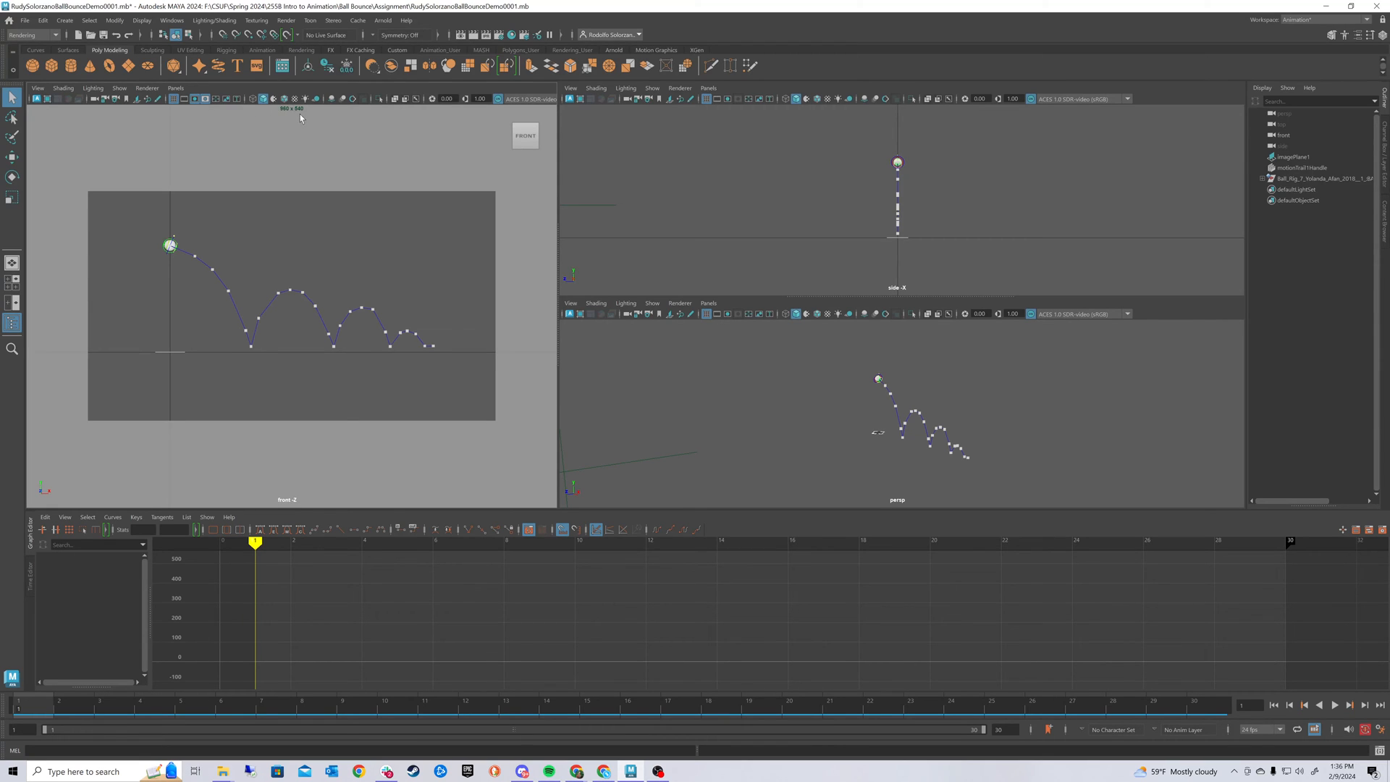
mouse_move(440, 313)
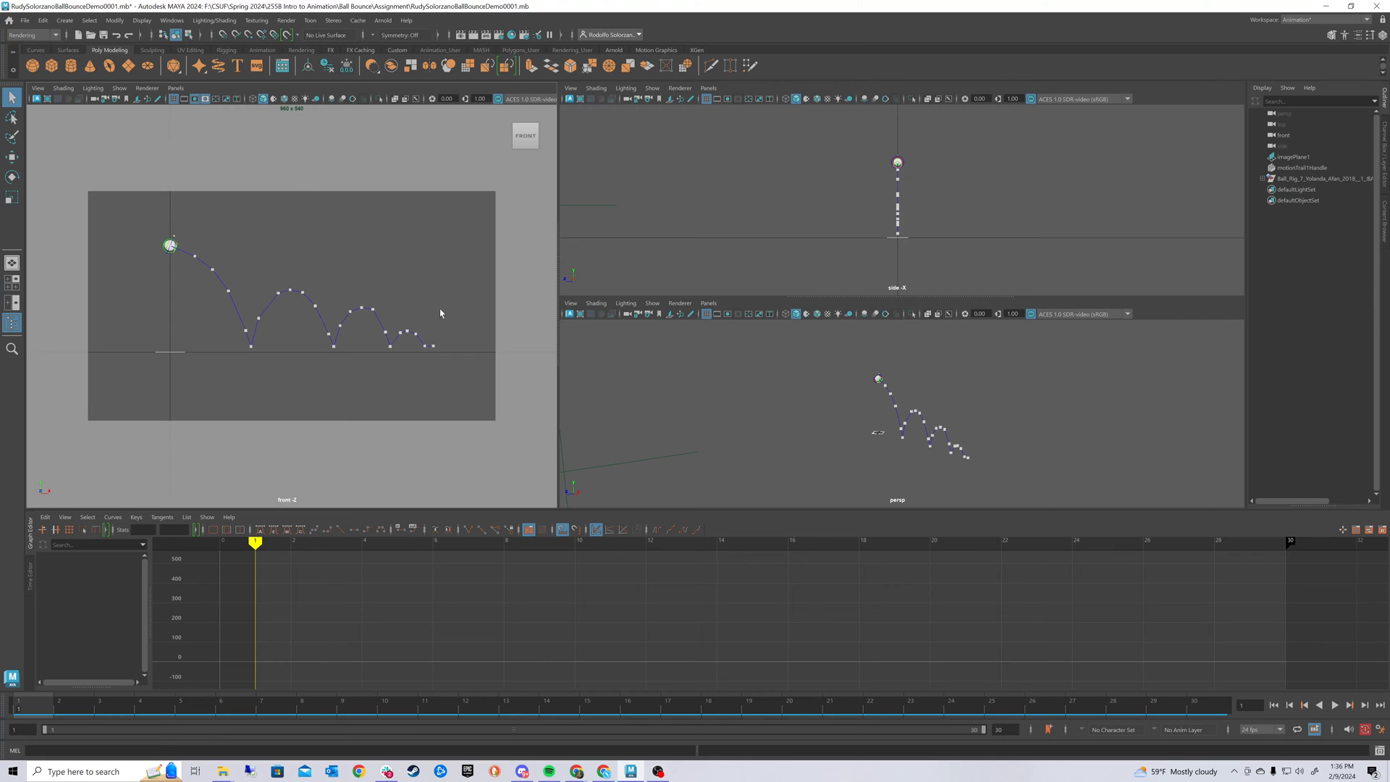
mouse_move(385, 275)
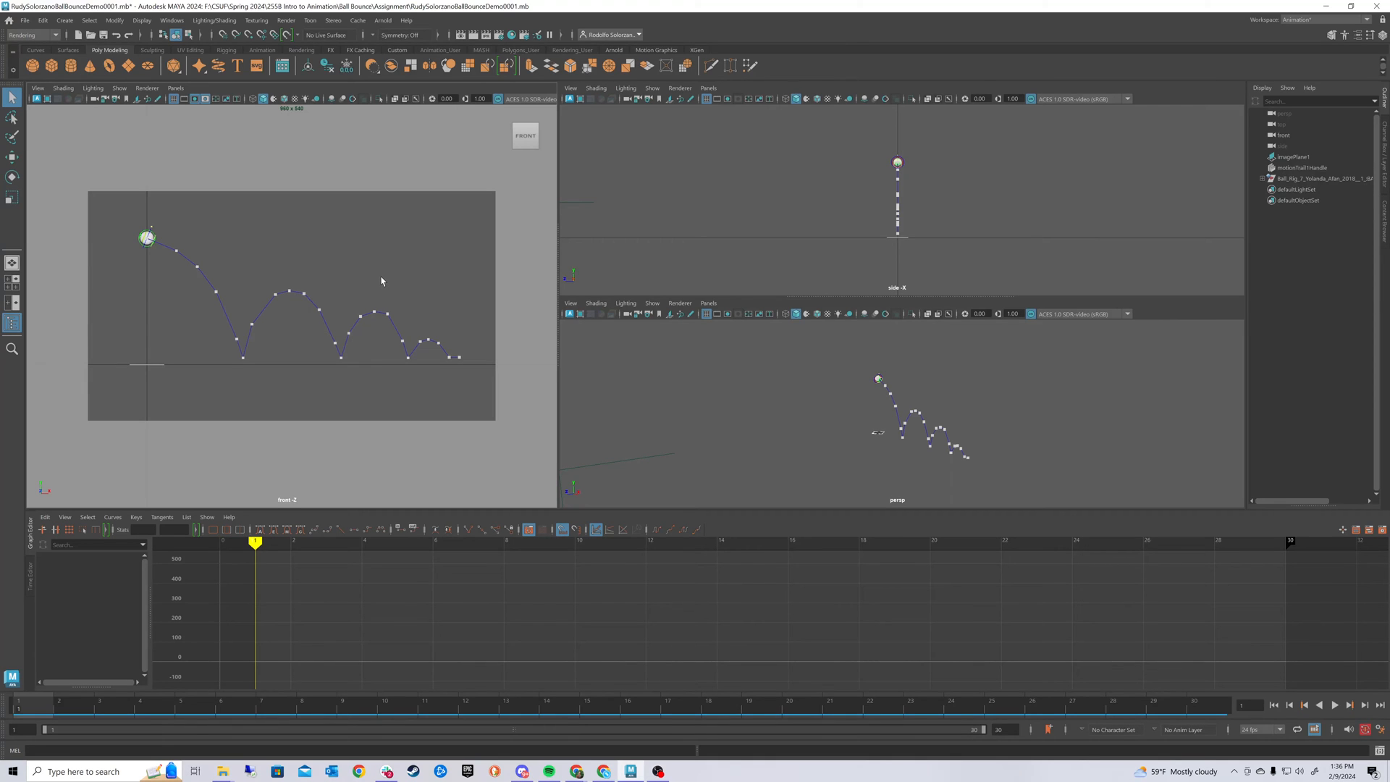
mouse_move(301, 330)
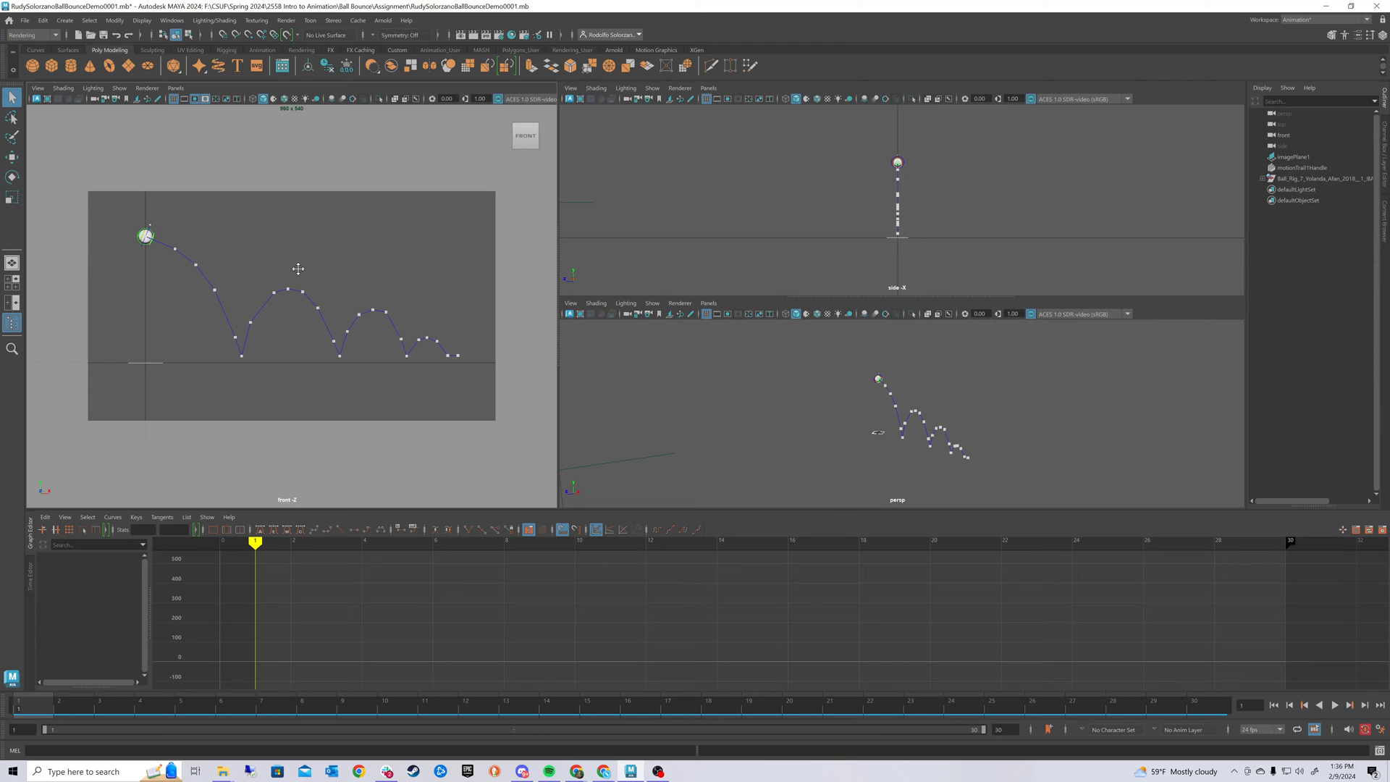
mouse_move(254, 215)
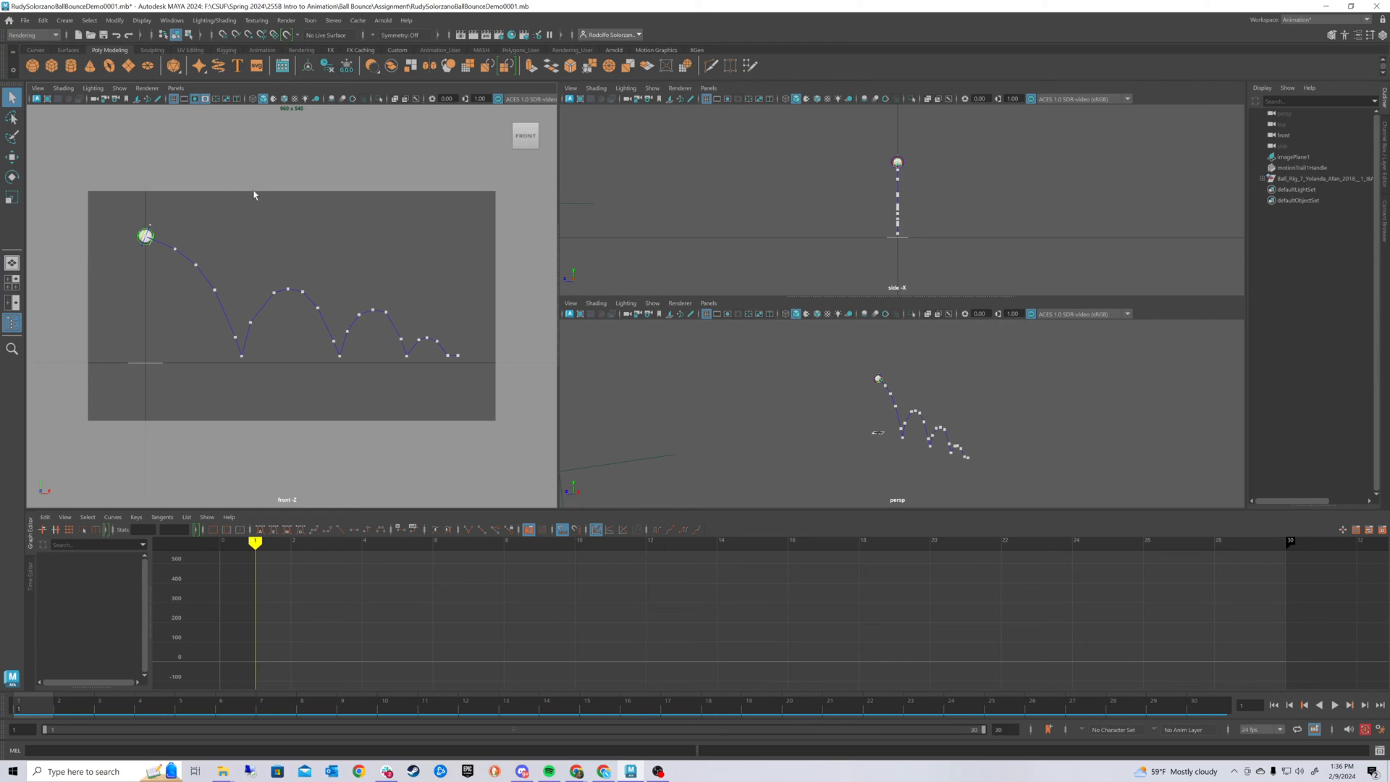
mouse_move(414, 355)
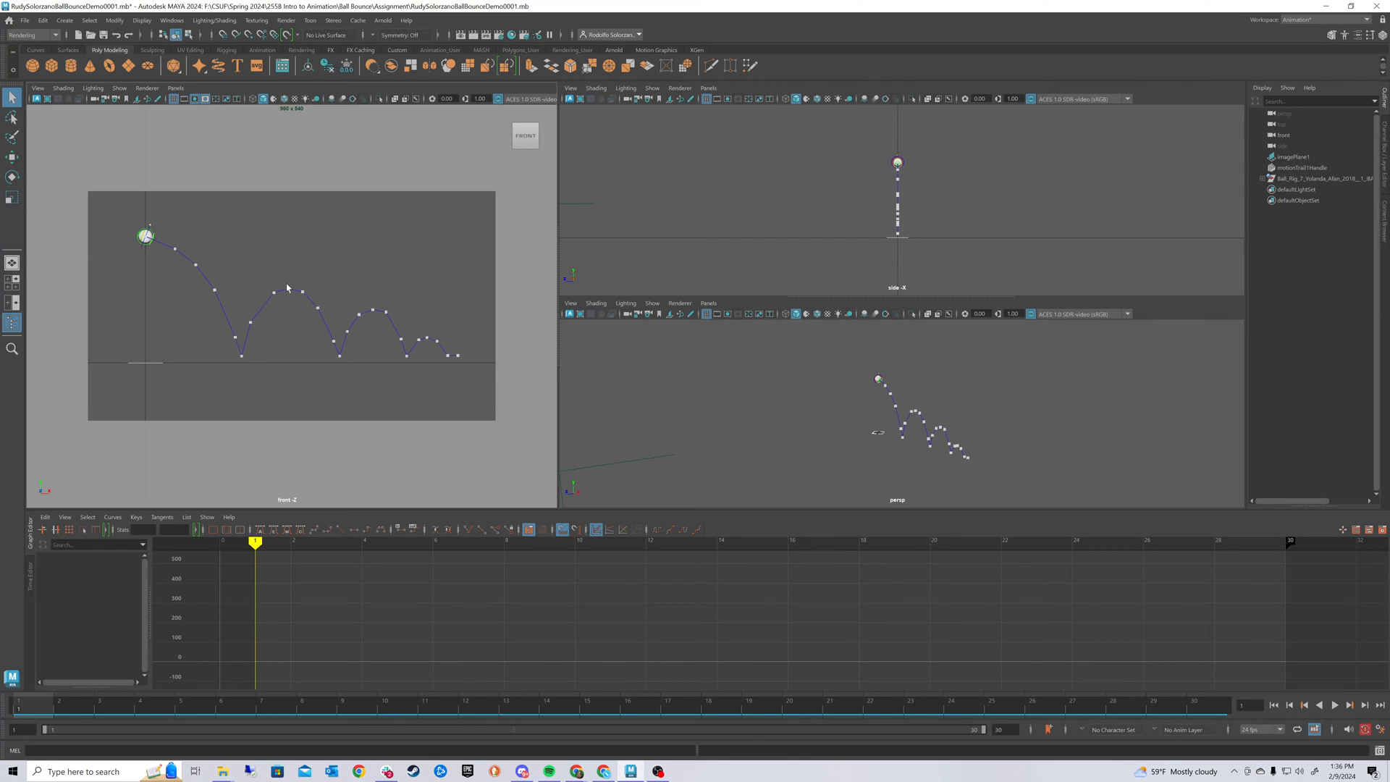
mouse_move(404, 288)
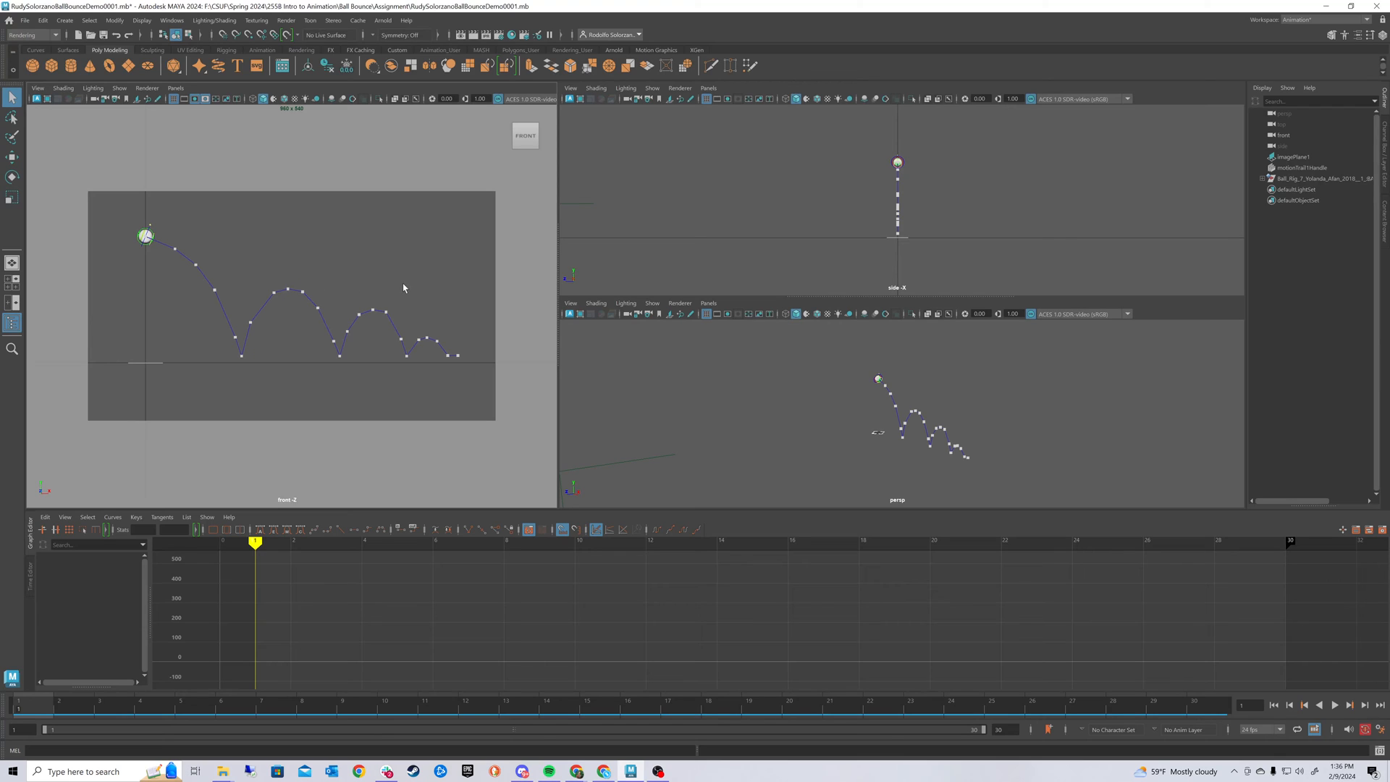
mouse_move(265, 275)
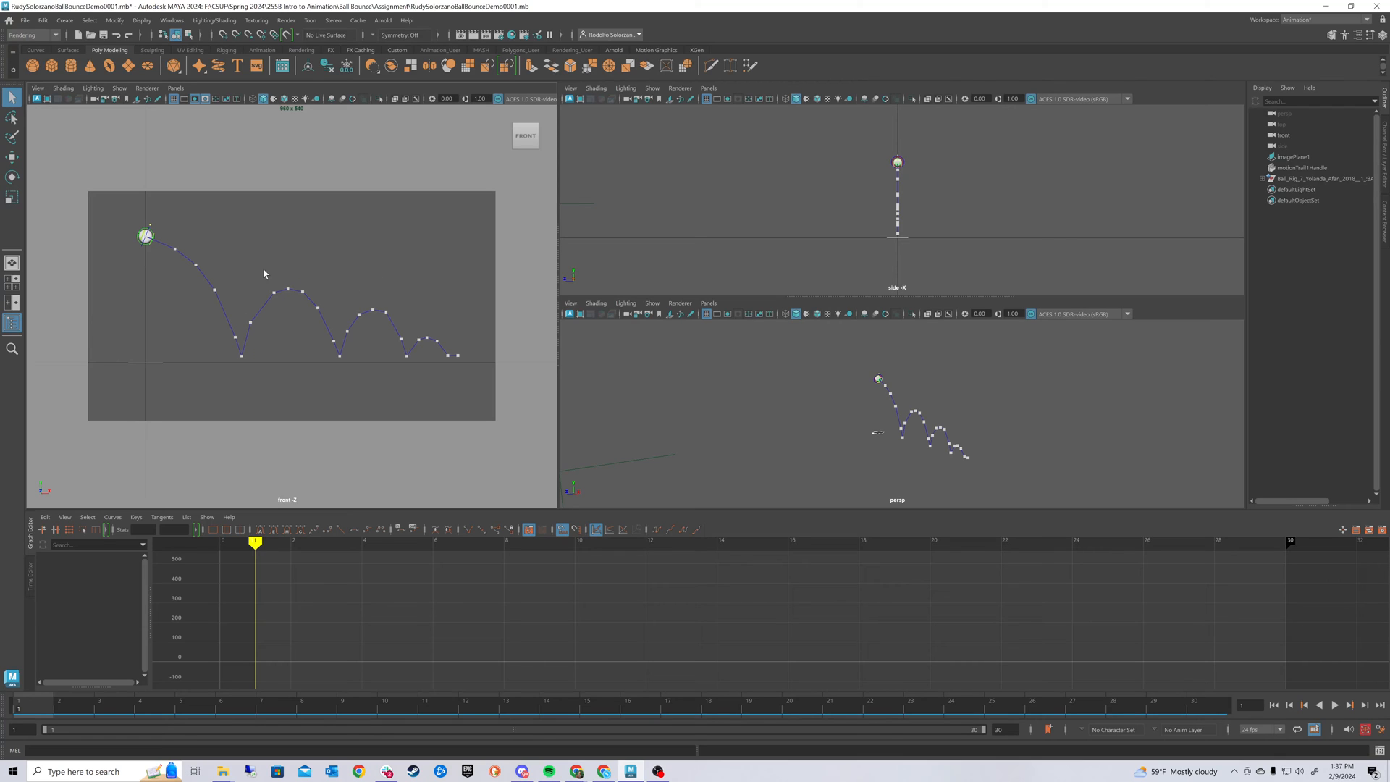
mouse_move(402, 287)
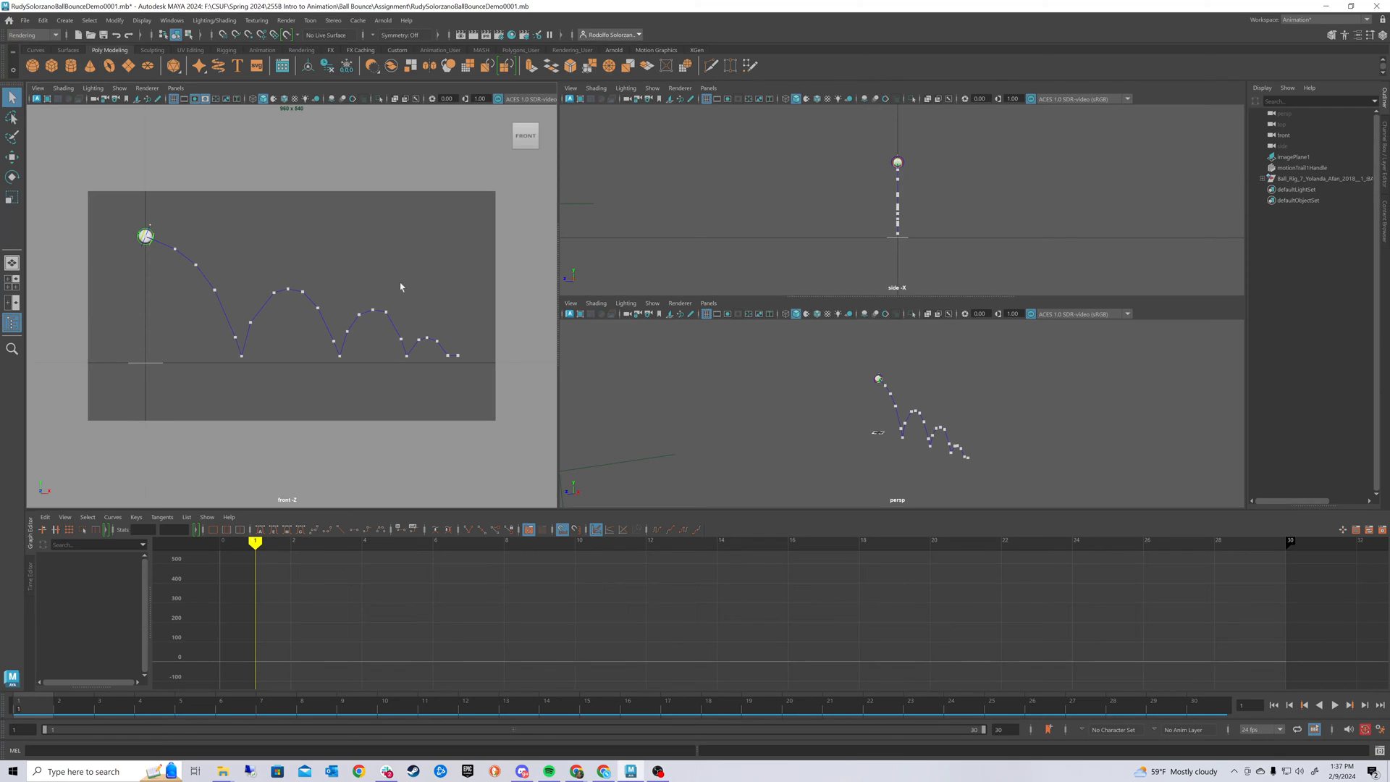
mouse_move(145, 249)
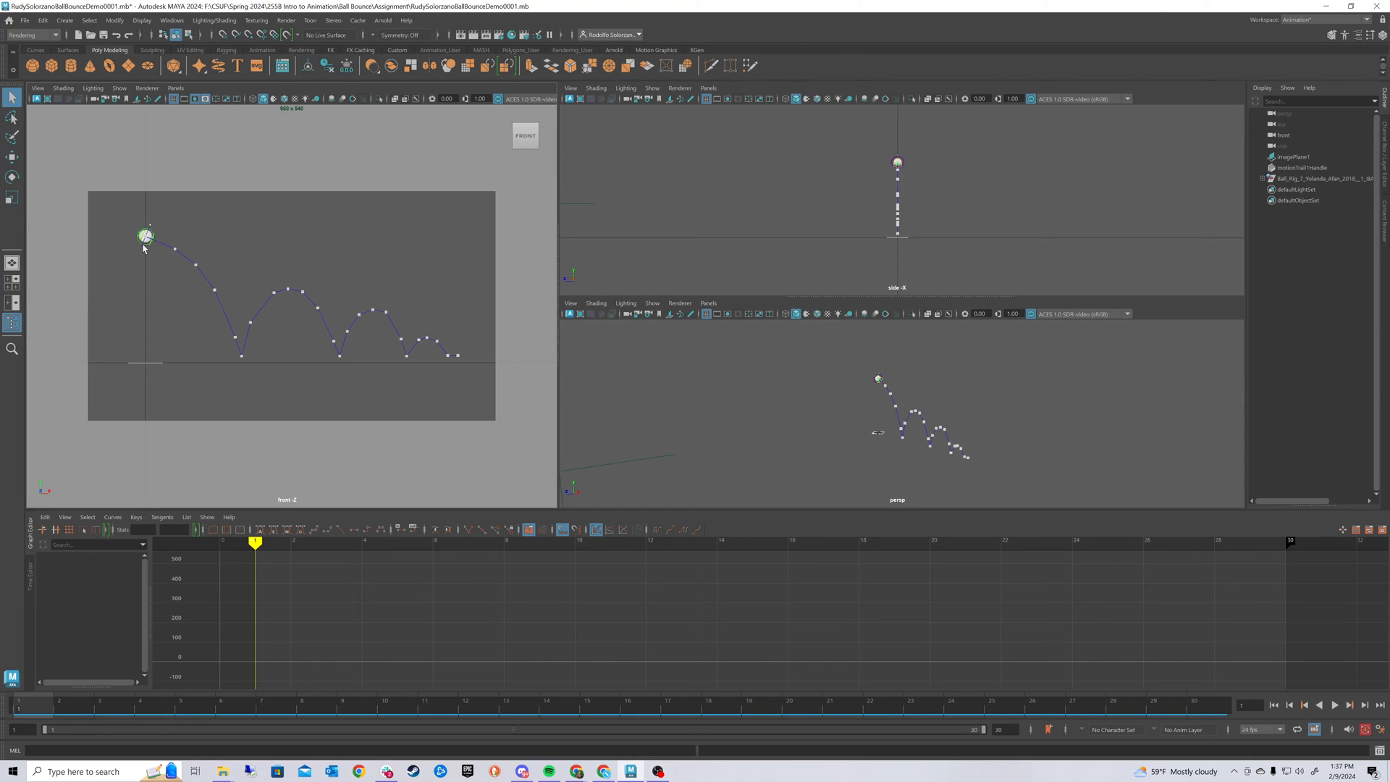
Select the ball, then uncheck NURBS Curves in the front view's Show > Viewport list.
left_click(145, 234)
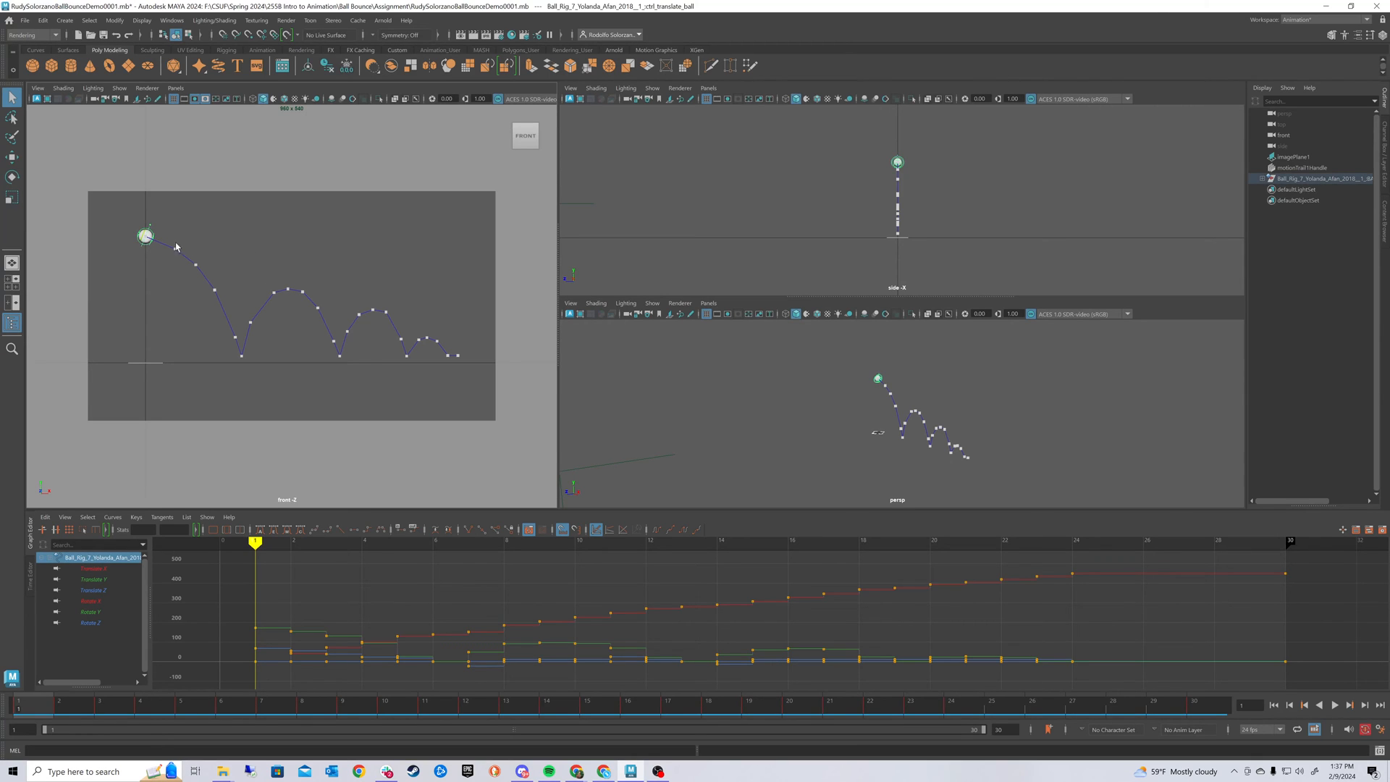
mouse_move(199, 194)
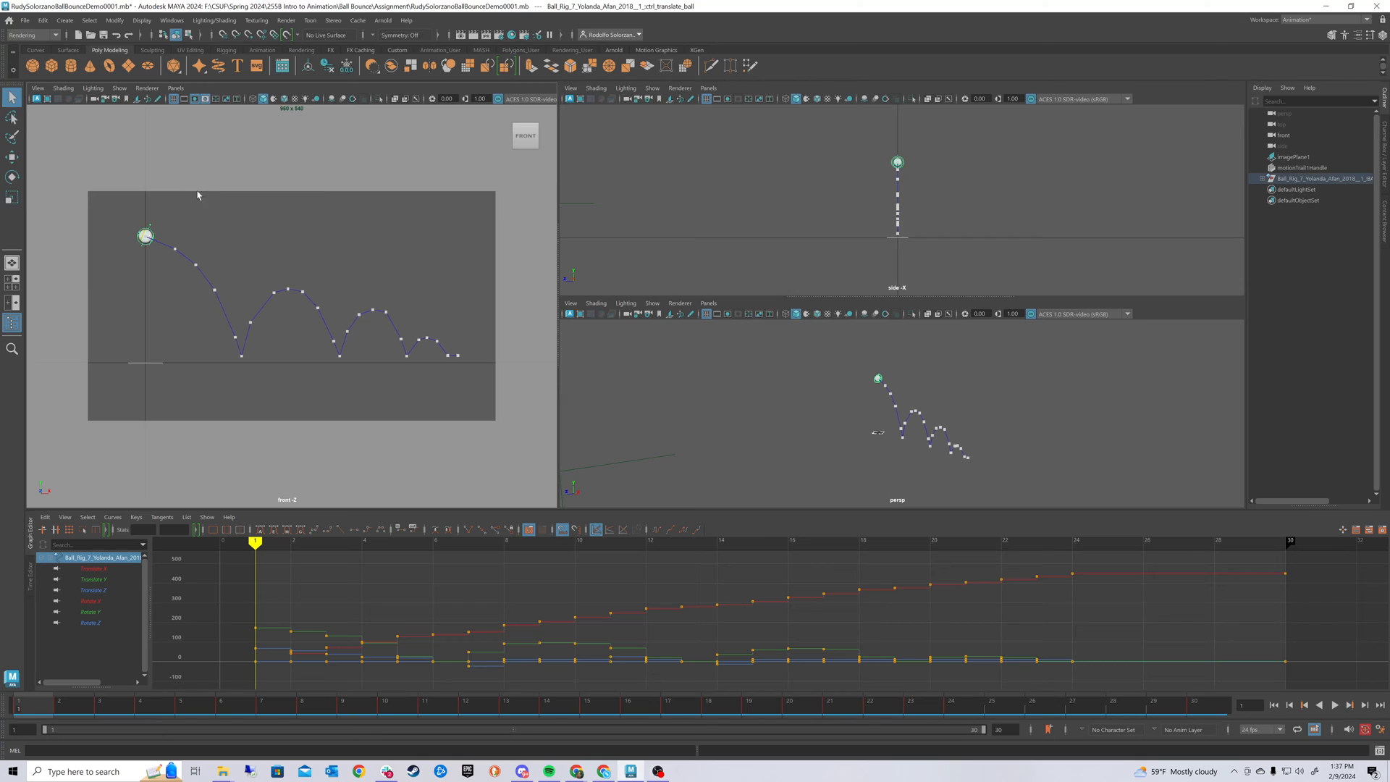
mouse_move(152, 130)
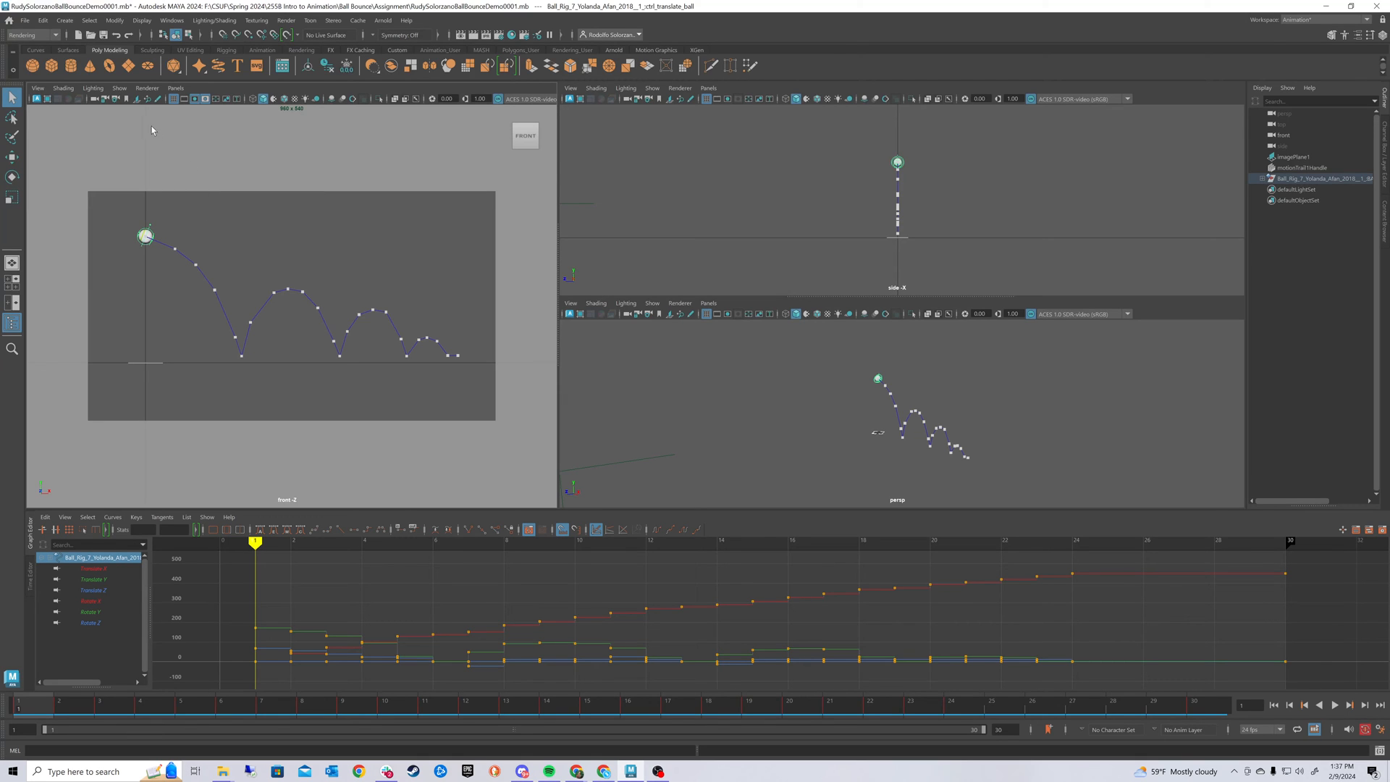
left_click(118, 87)
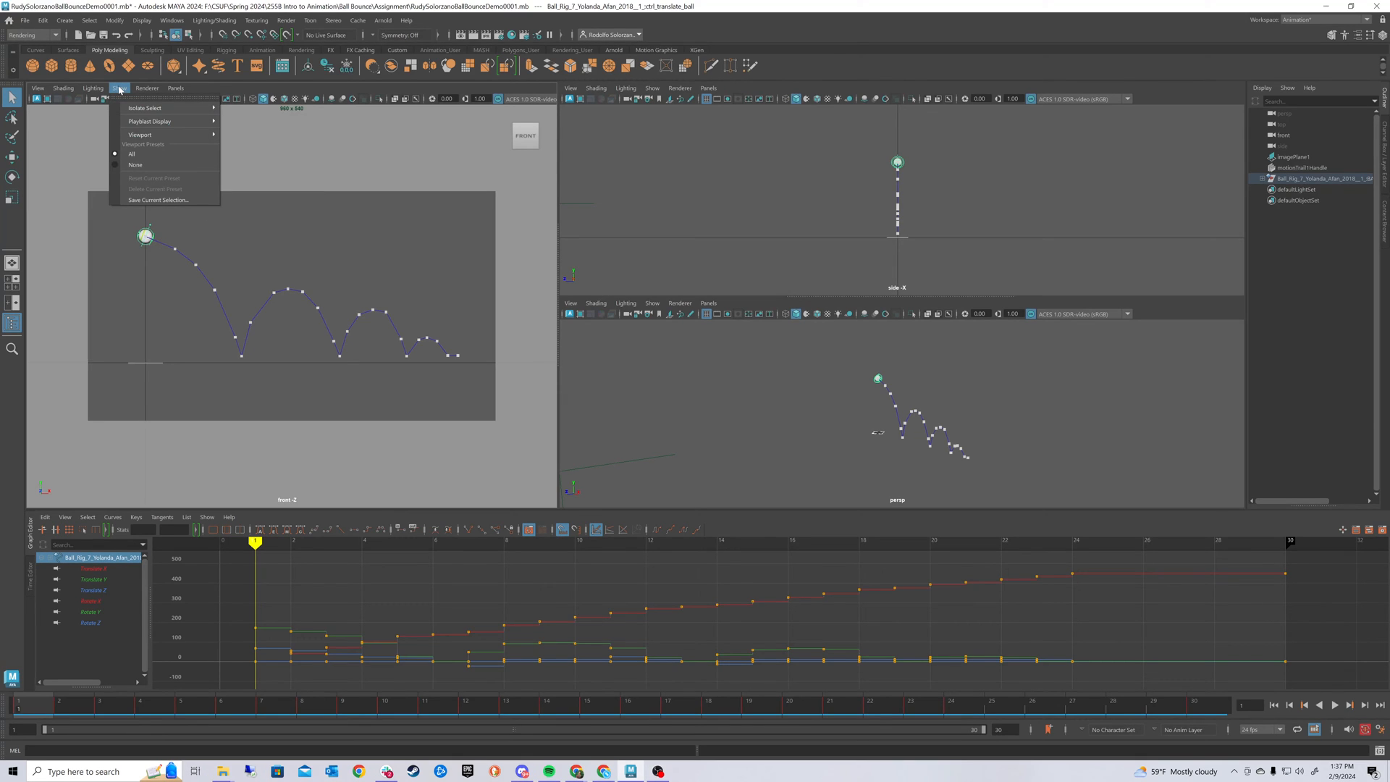
mouse_move(145, 135)
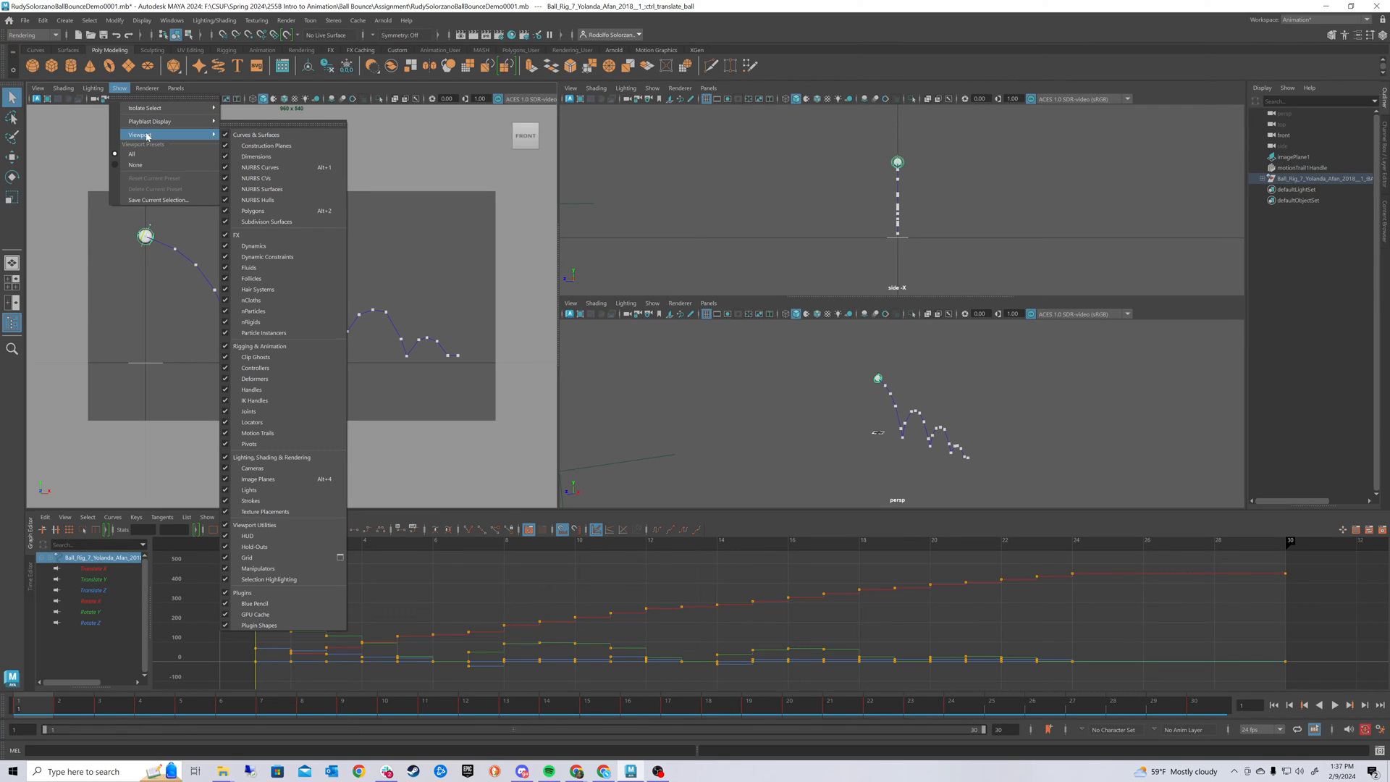
mouse_move(200, 138)
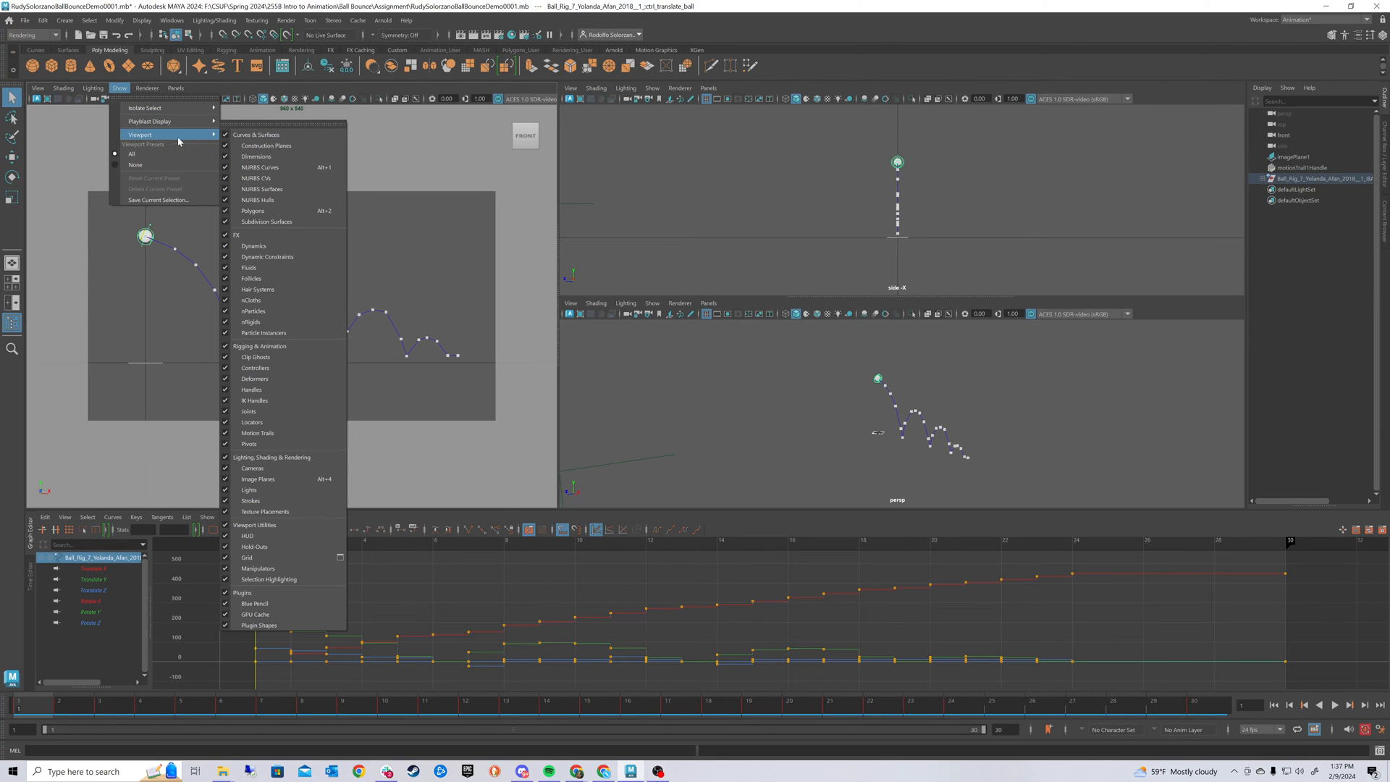
mouse_move(278, 168)
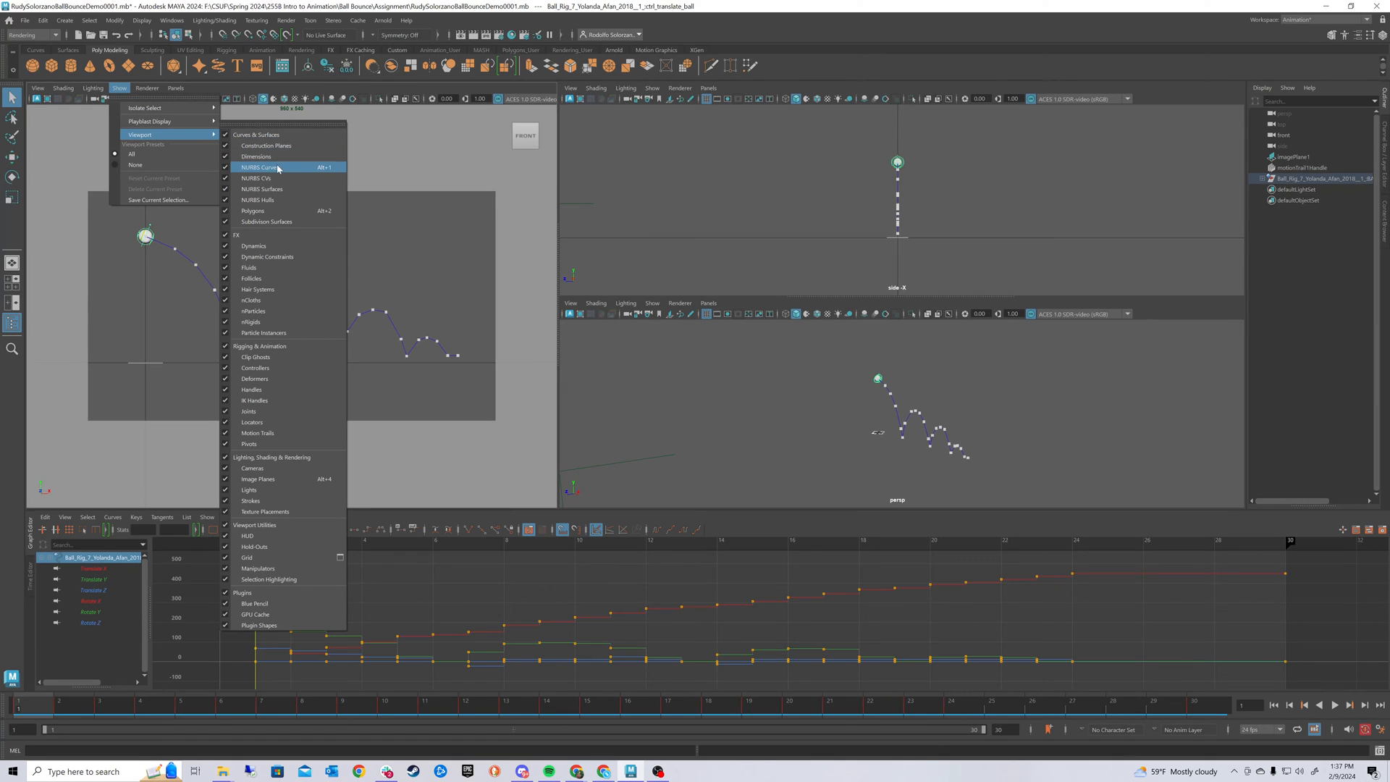
left_click(267, 168)
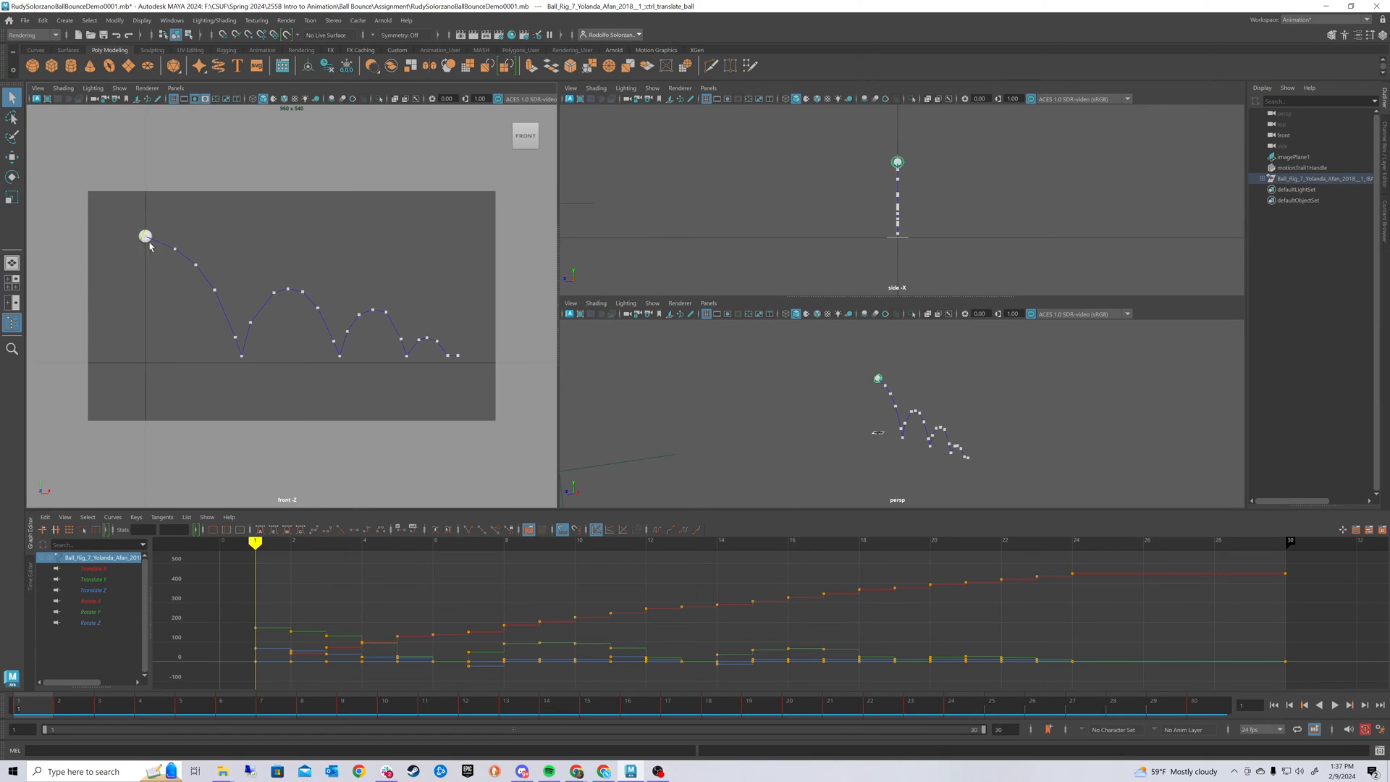
mouse_move(160, 237)
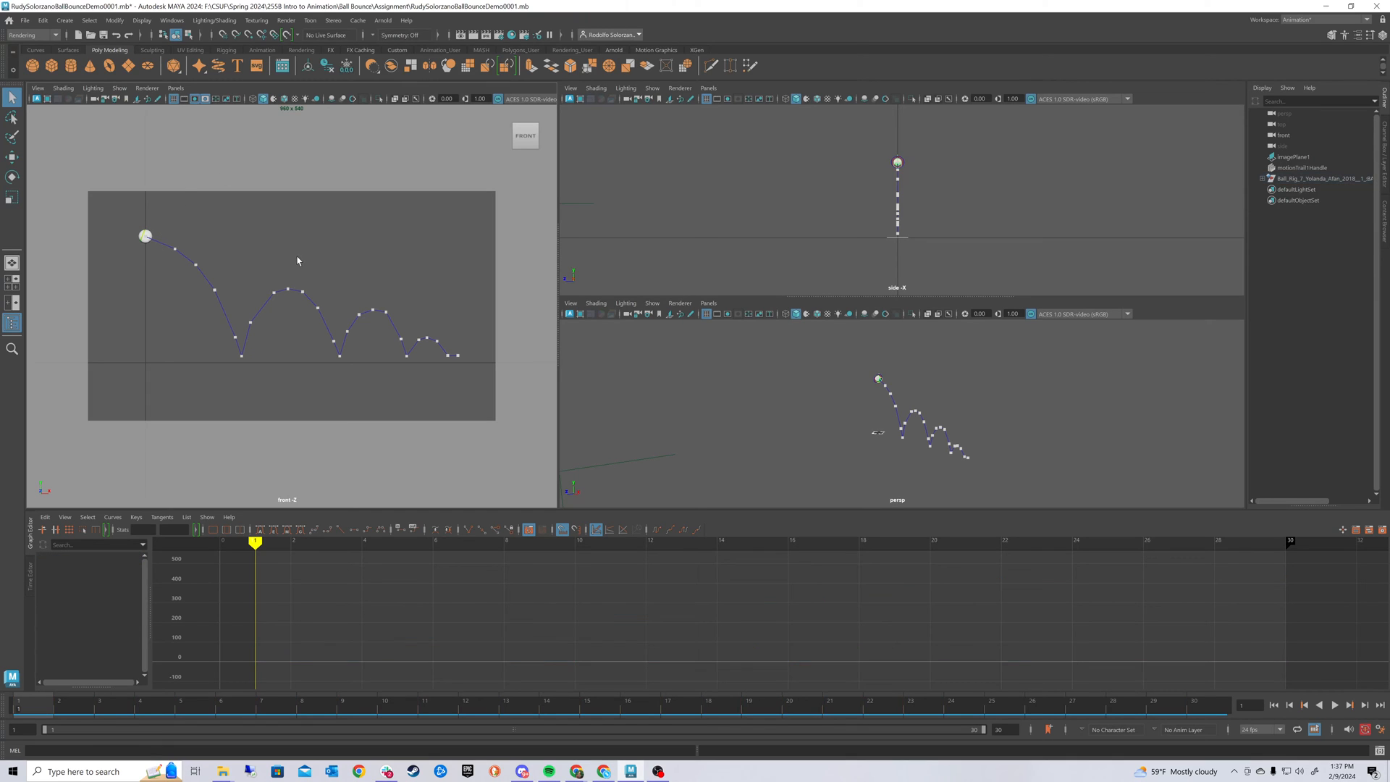
mouse_move(341, 360)
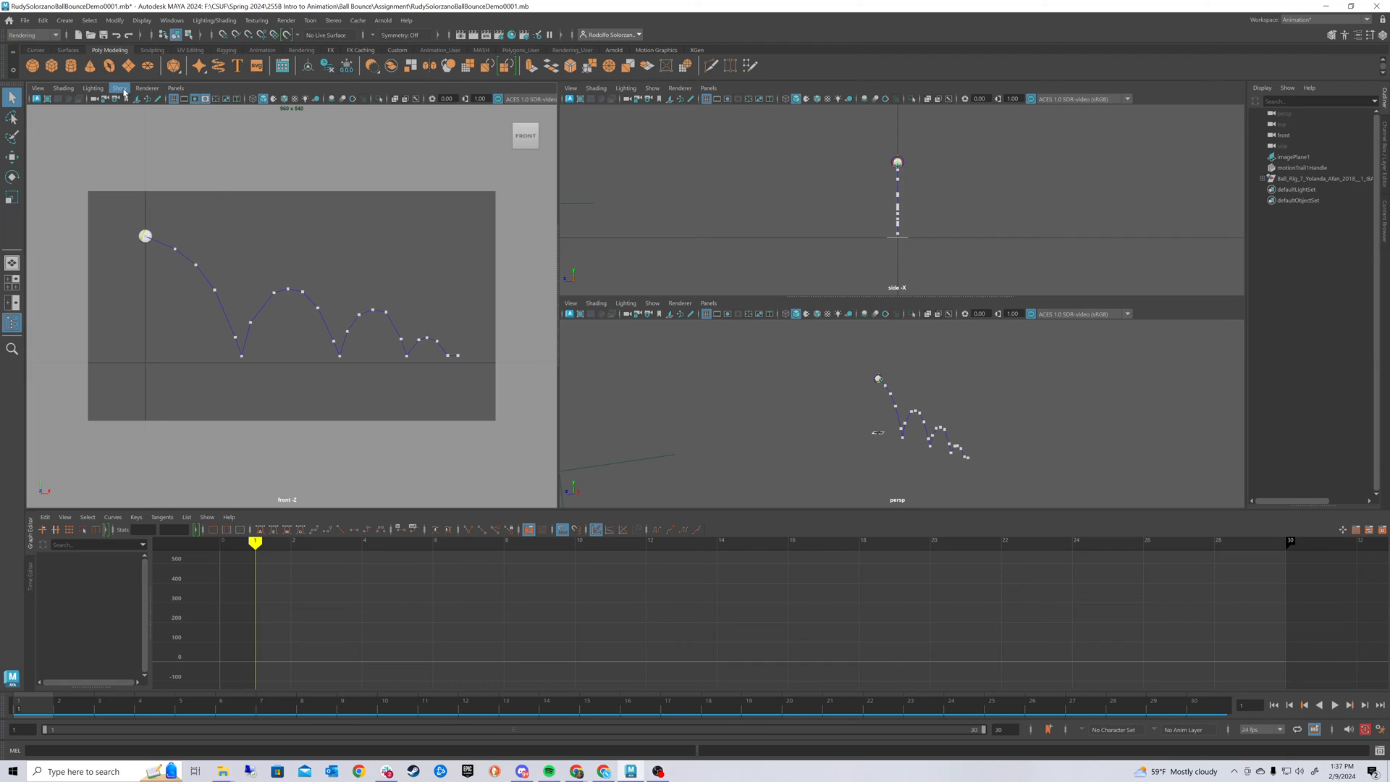
Reopen the front view's Show > Viewport visibility list.
left_click(118, 87)
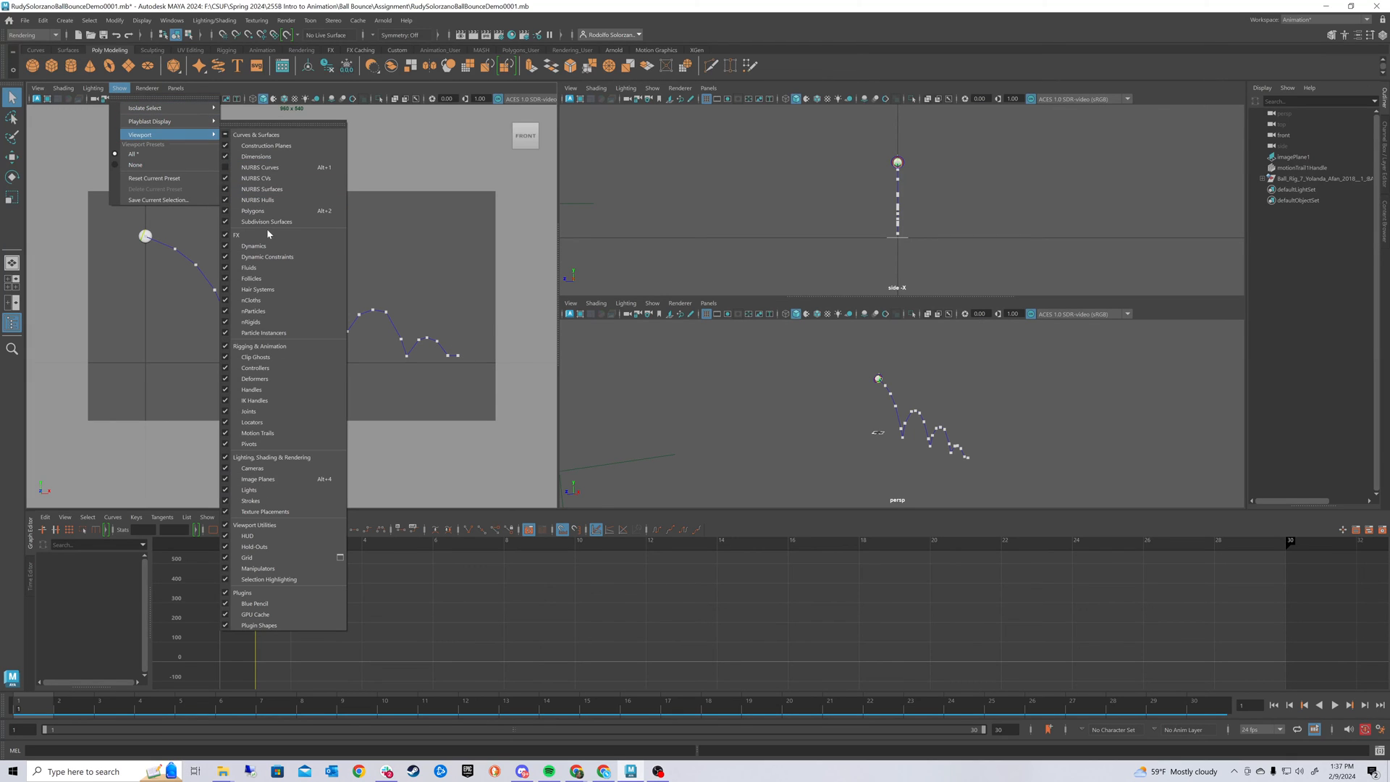
mouse_move(269, 433)
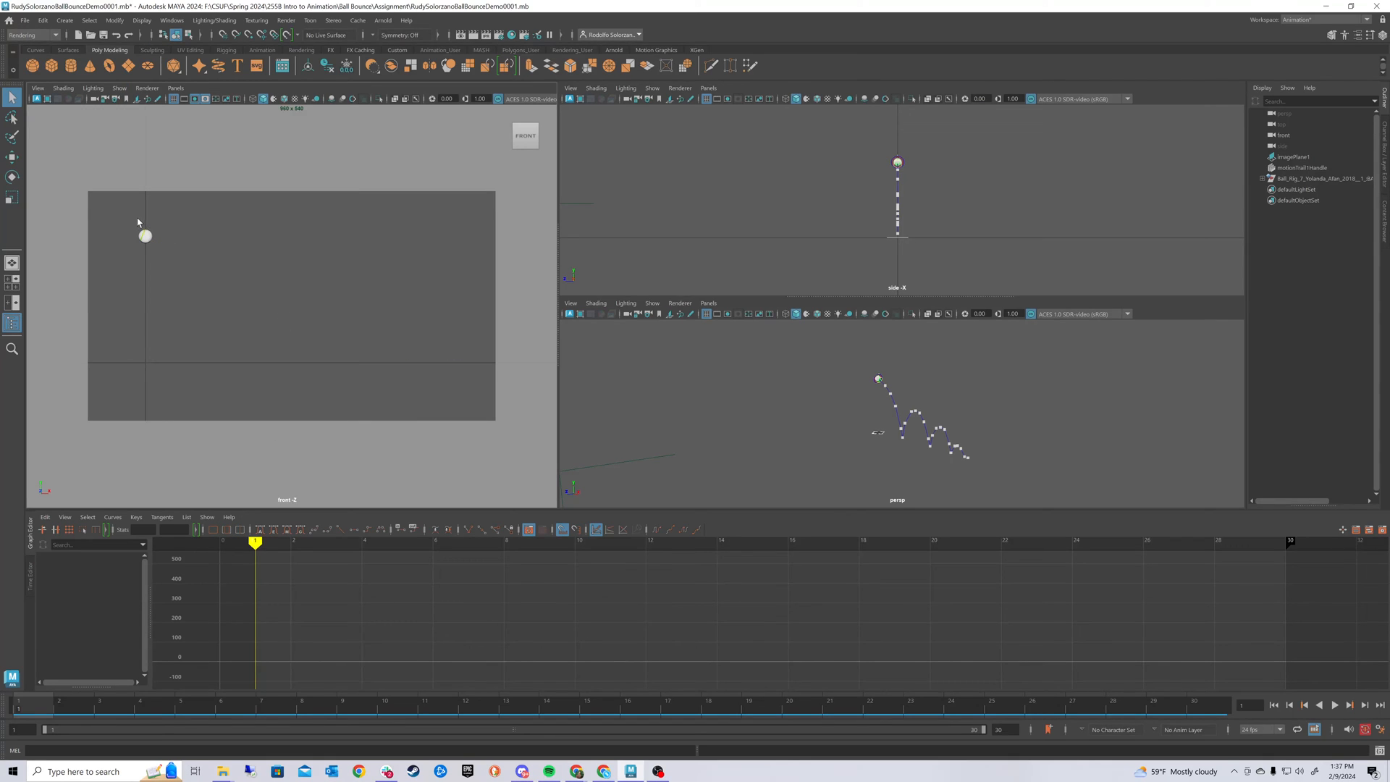
mouse_move(155, 313)
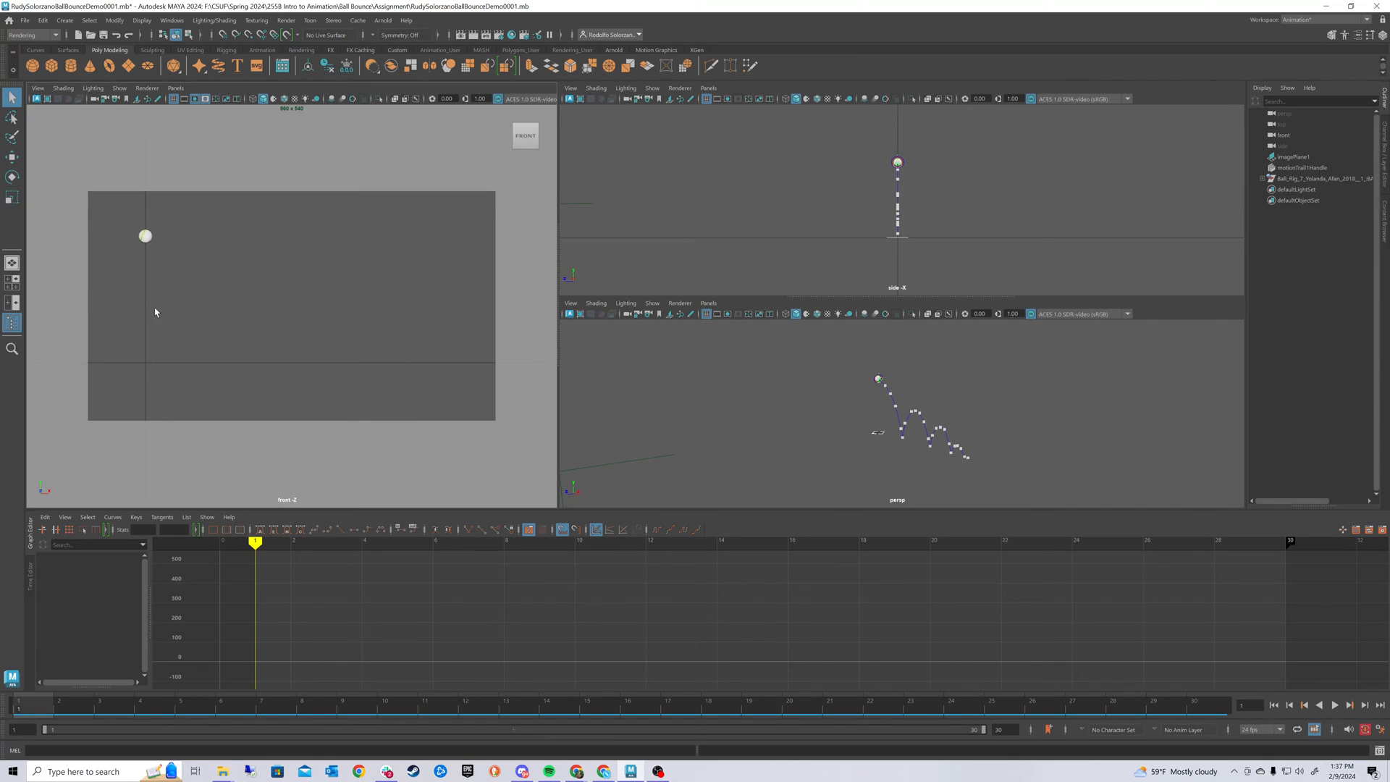
mouse_move(260, 354)
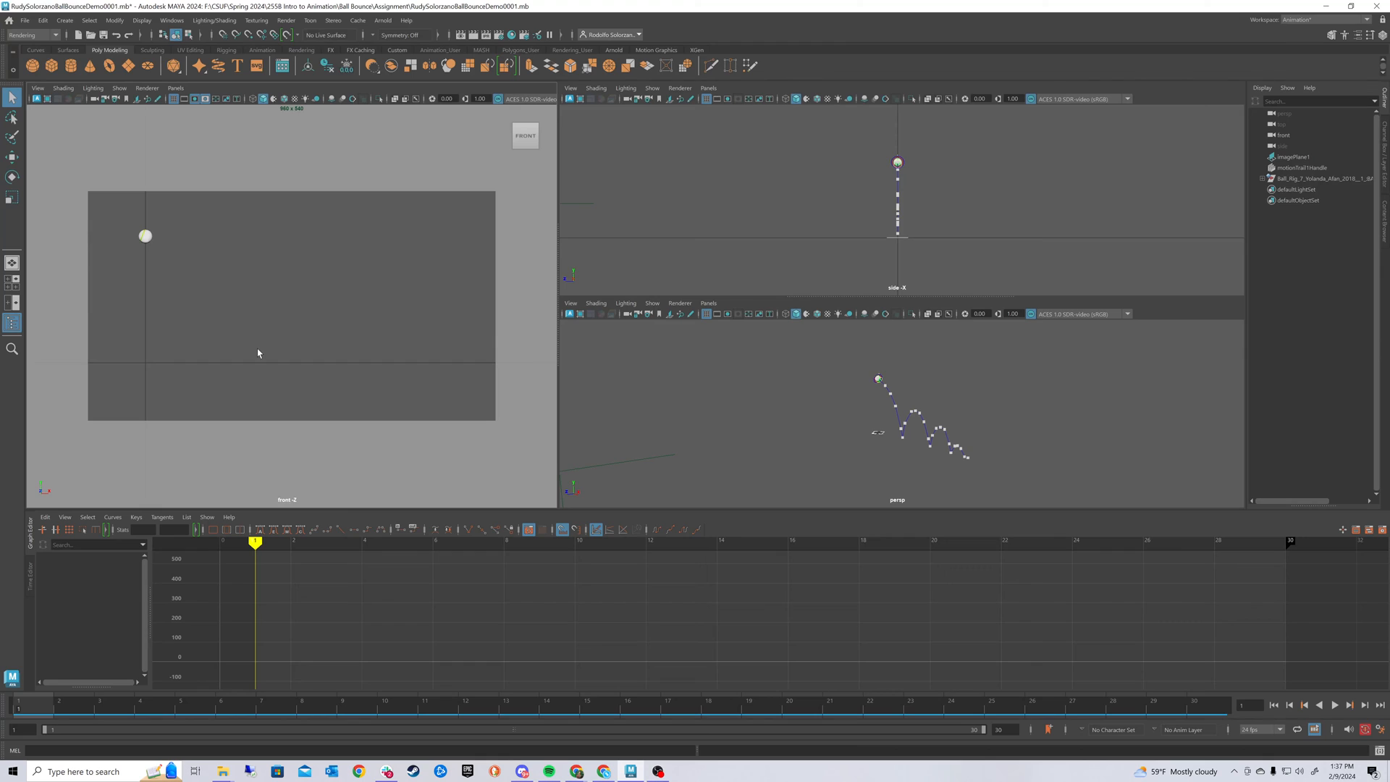
mouse_move(434, 162)
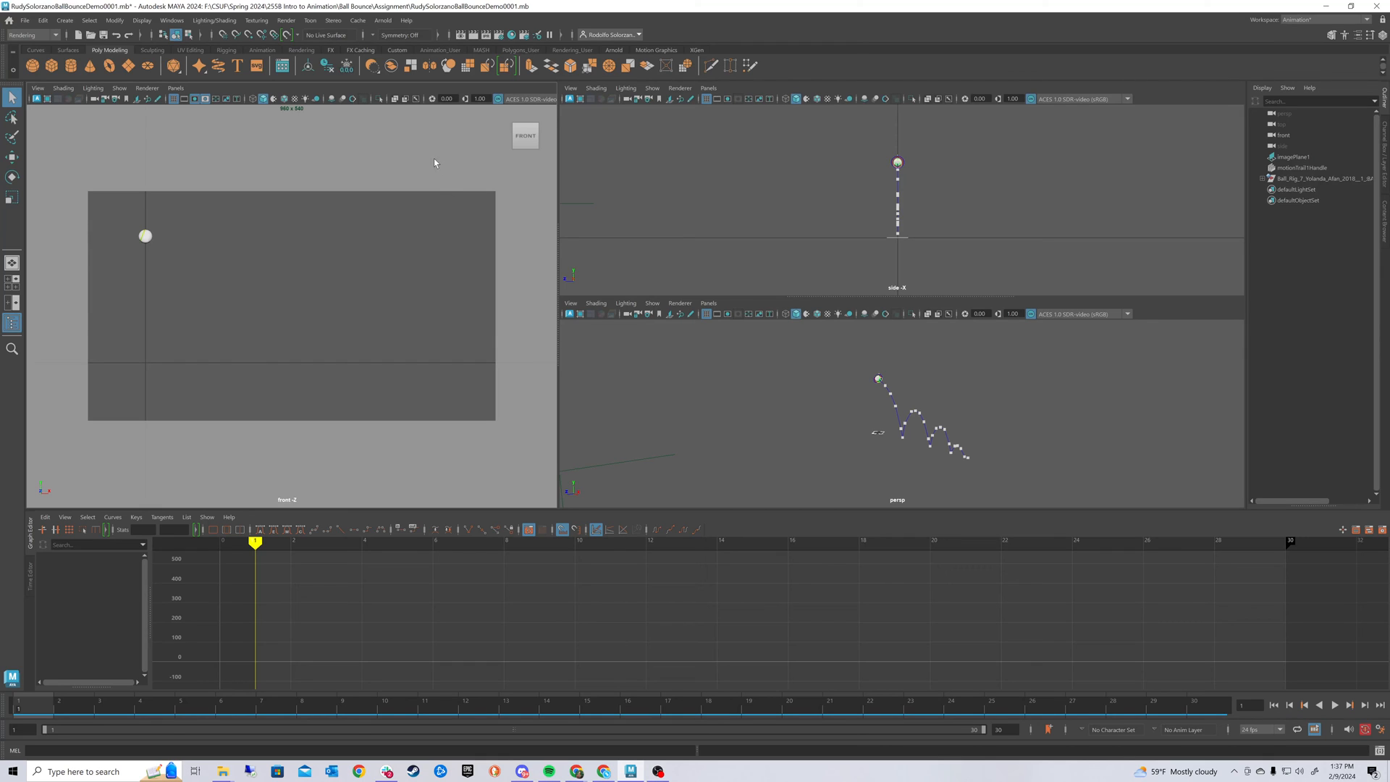
mouse_move(67, 181)
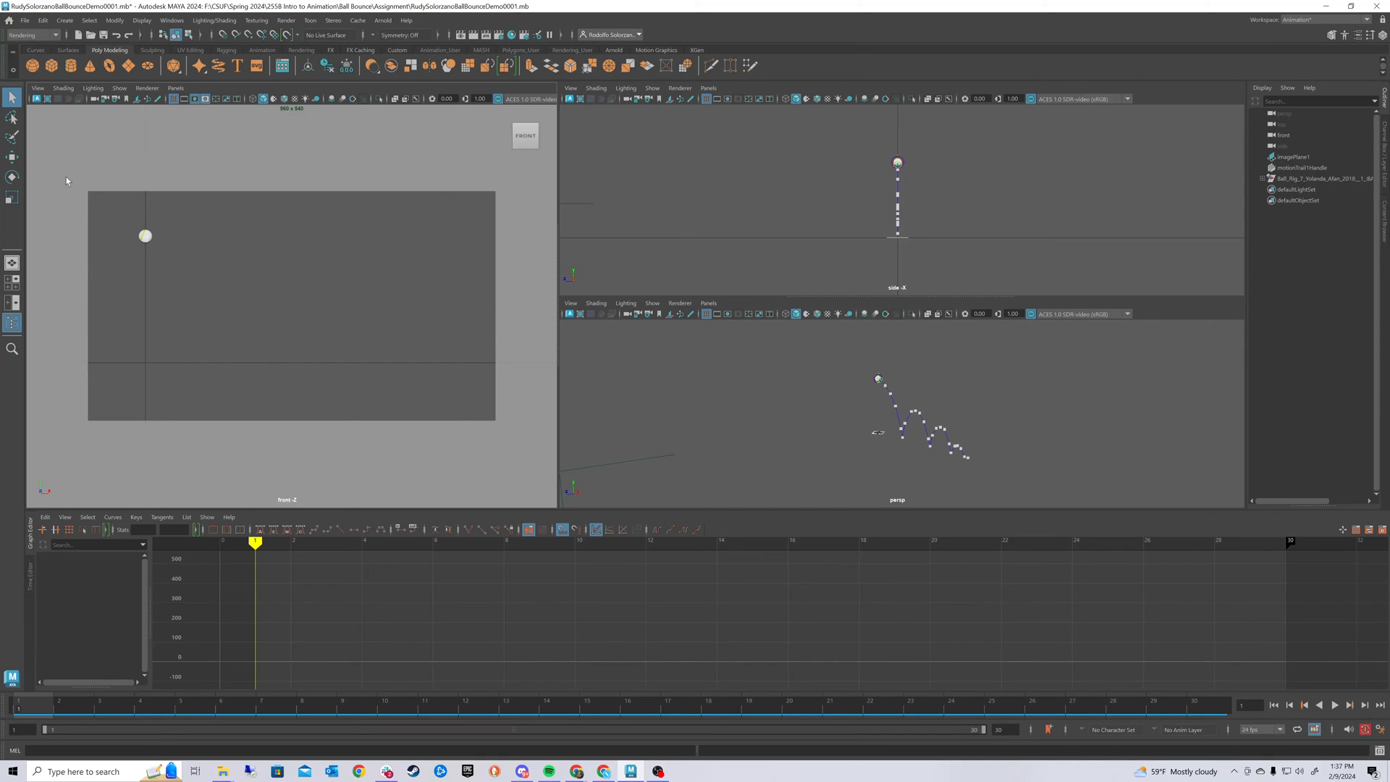
mouse_move(498, 452)
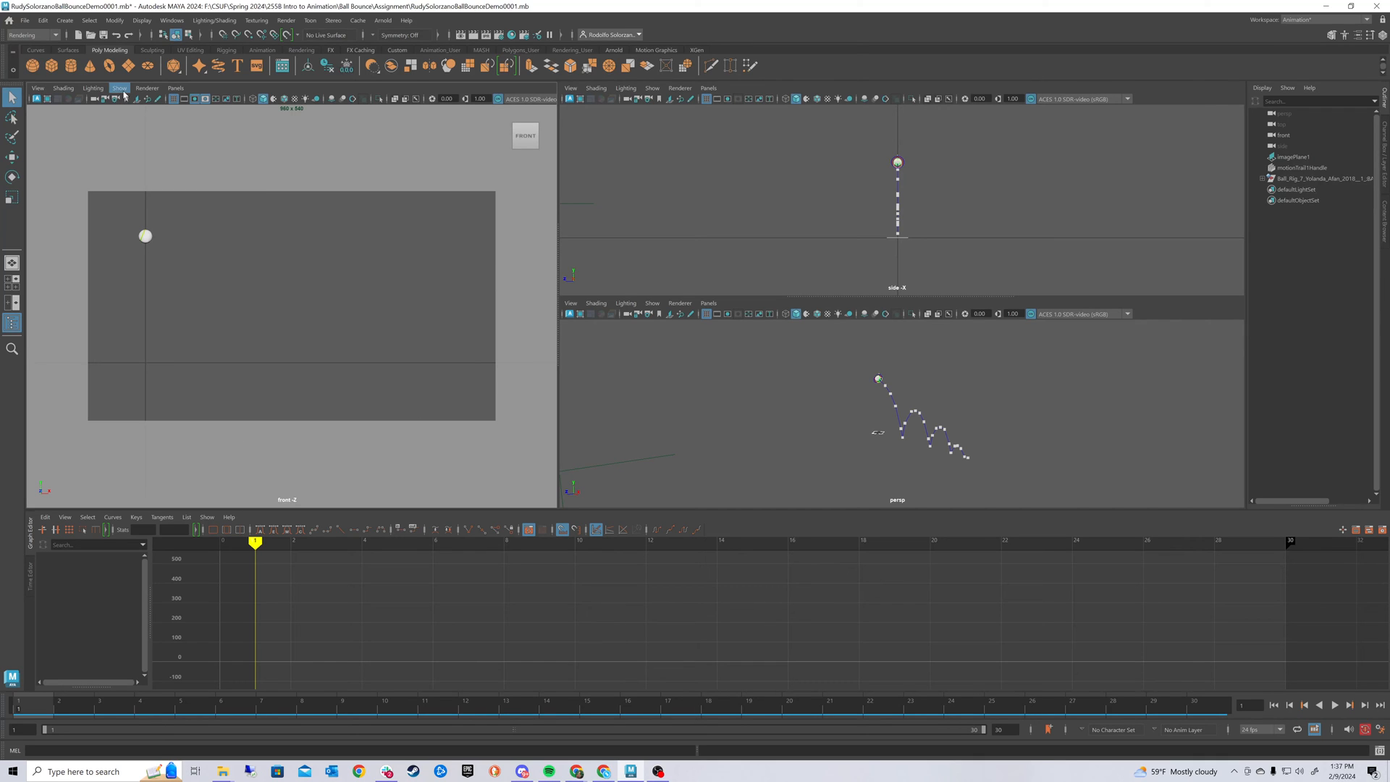
Bring up the front view's Show menu again with the motion trail now hidden.
left_click(119, 87)
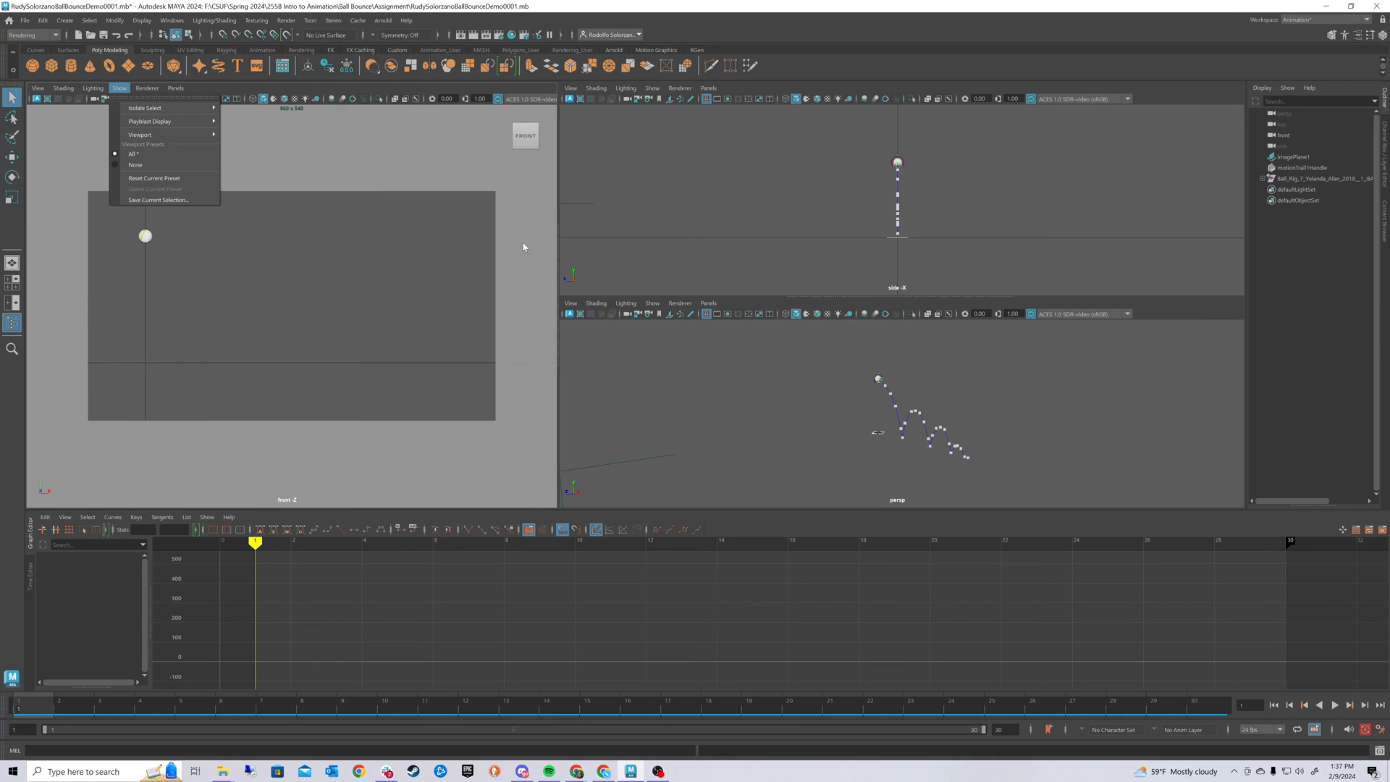
mouse_move(200, 253)
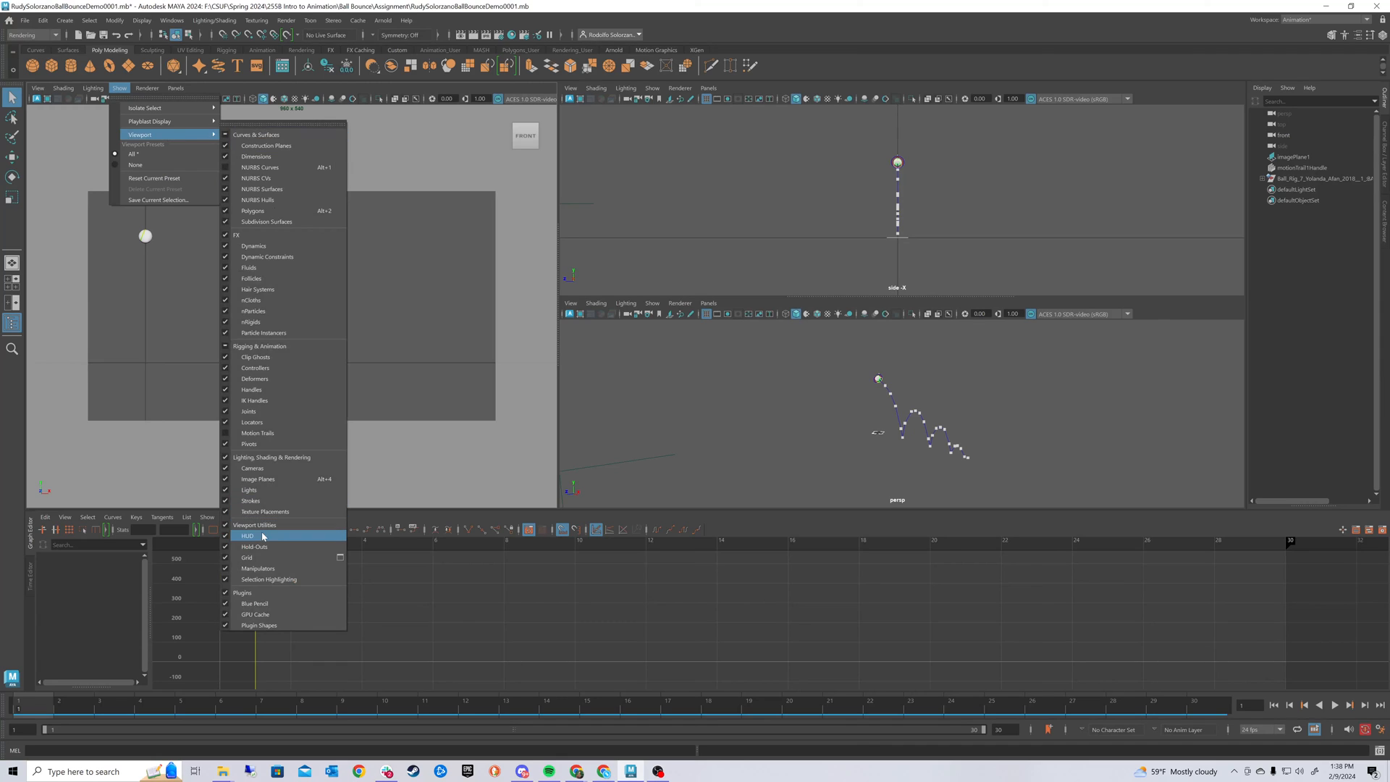
Uncheck HUD so the front view shows only the ball without overlays.
left_click(246, 536)
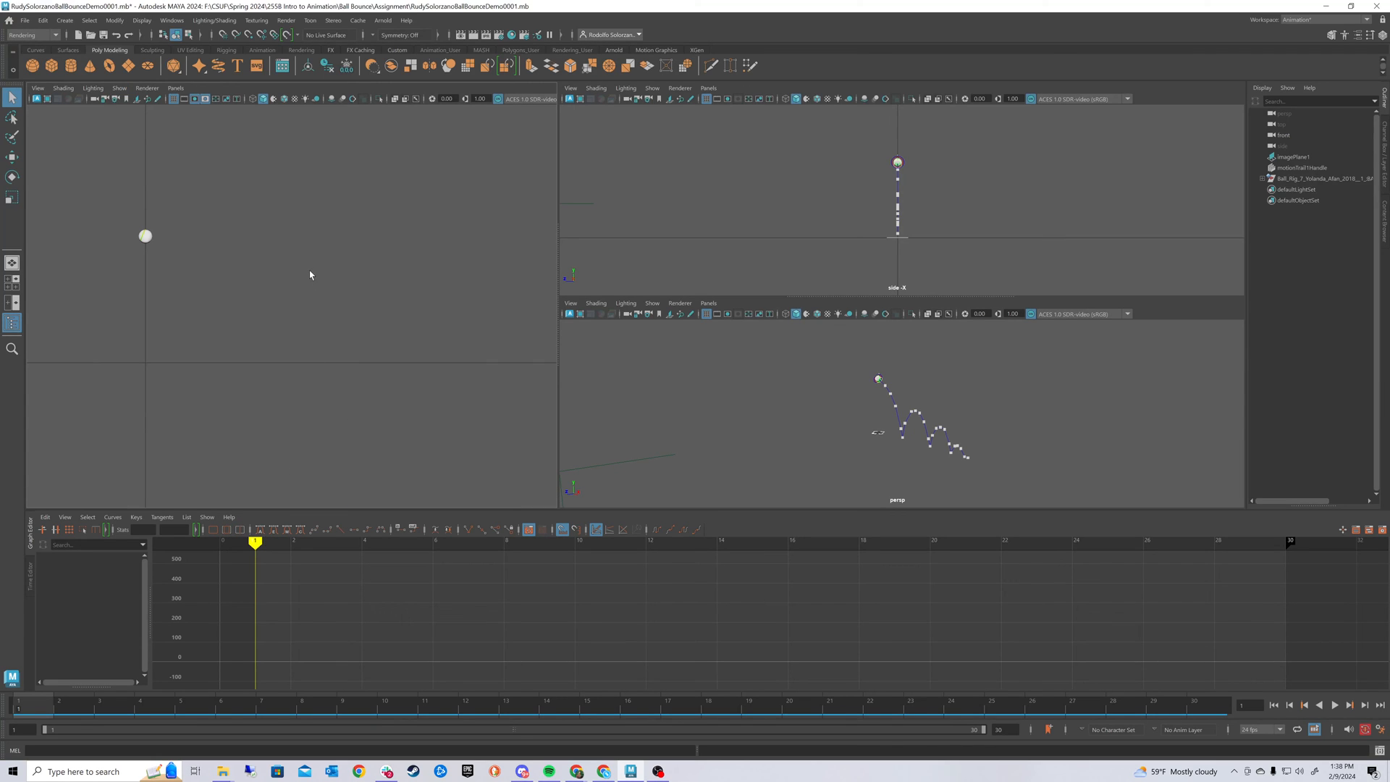
mouse_move(197, 208)
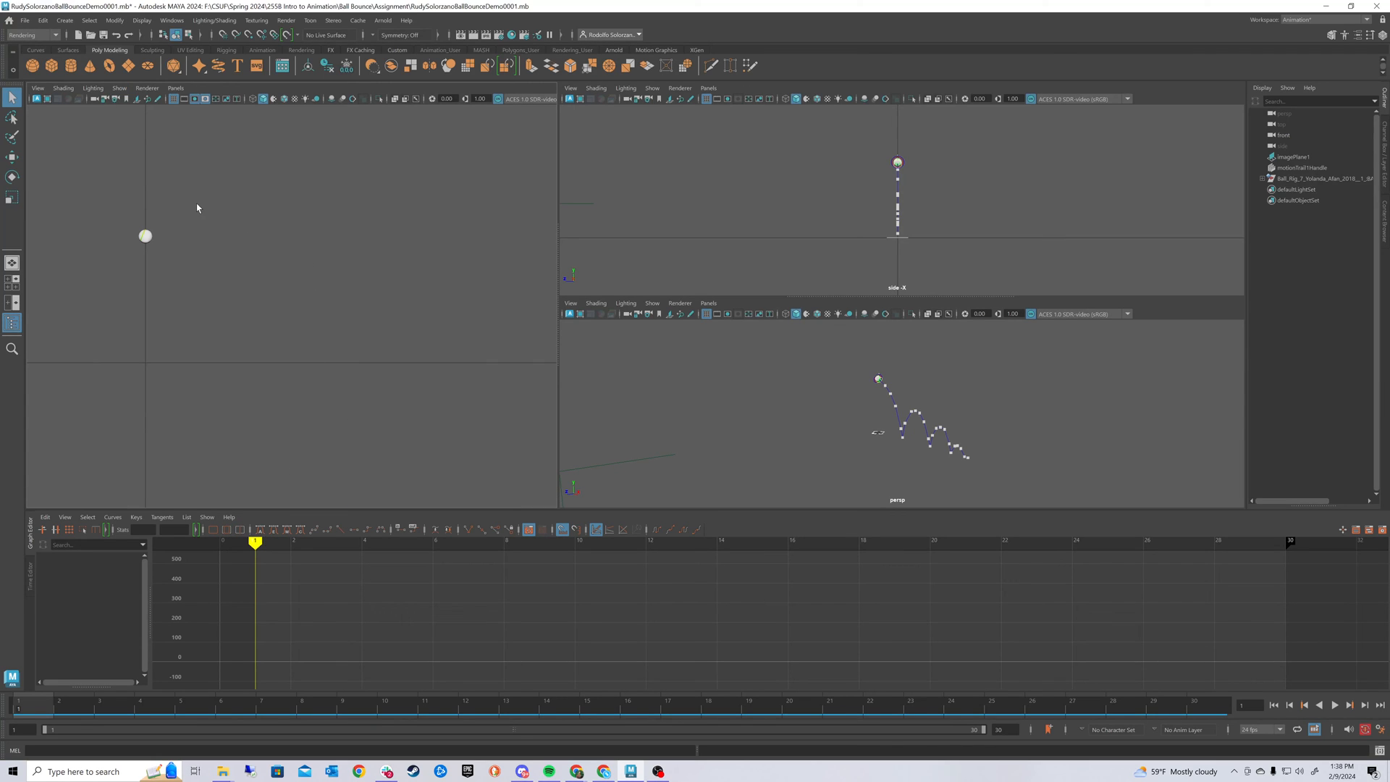
mouse_move(200, 224)
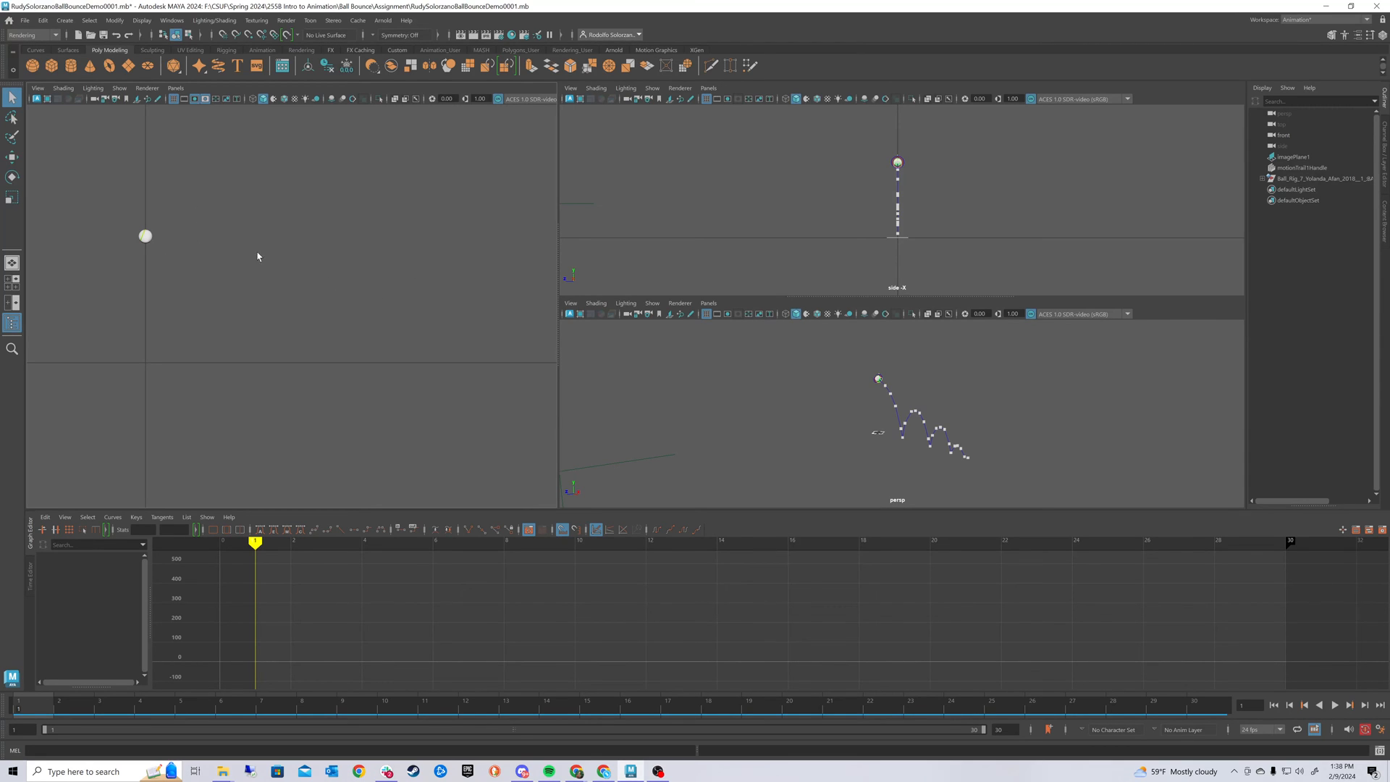
mouse_move(286, 253)
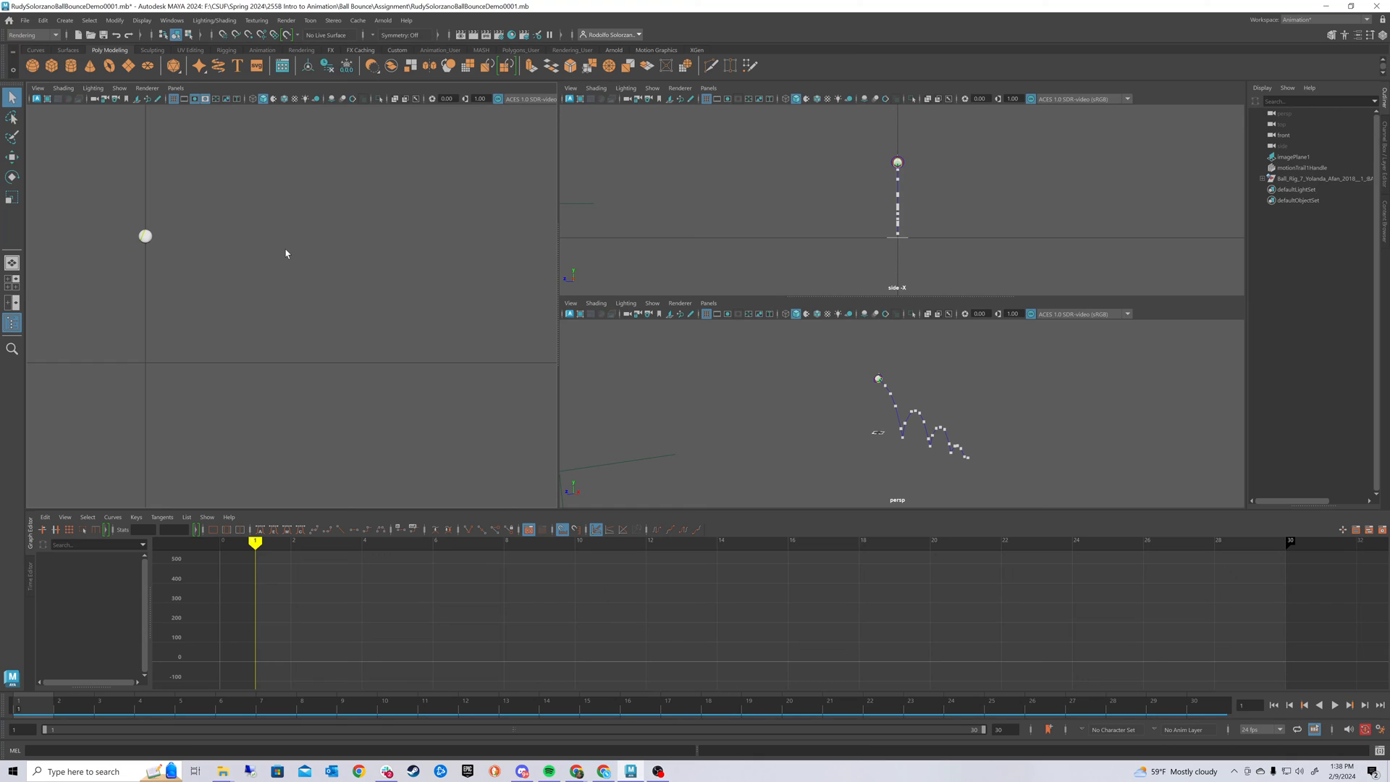
mouse_move(145, 35)
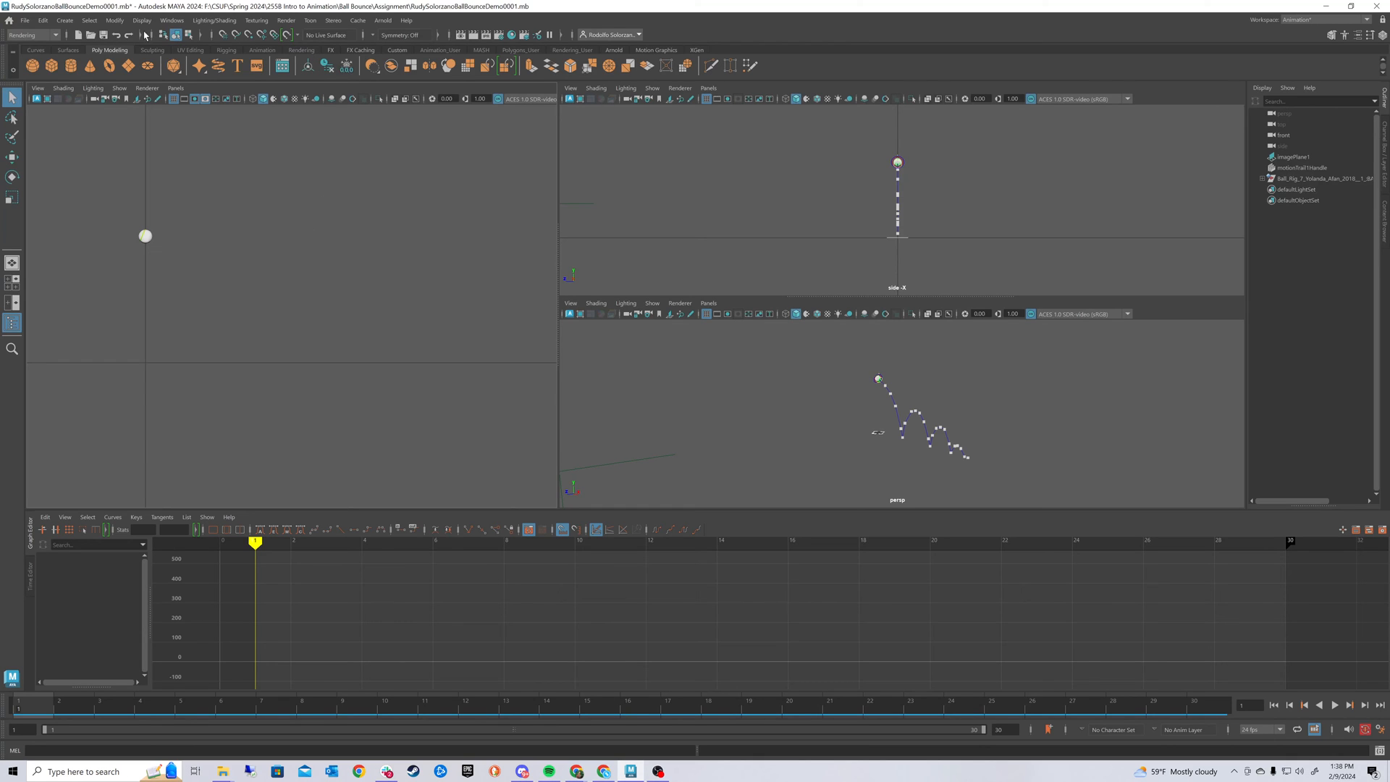
Switch to the Animation menu set and bring up the playback commands for playblast.
left_click(29, 35)
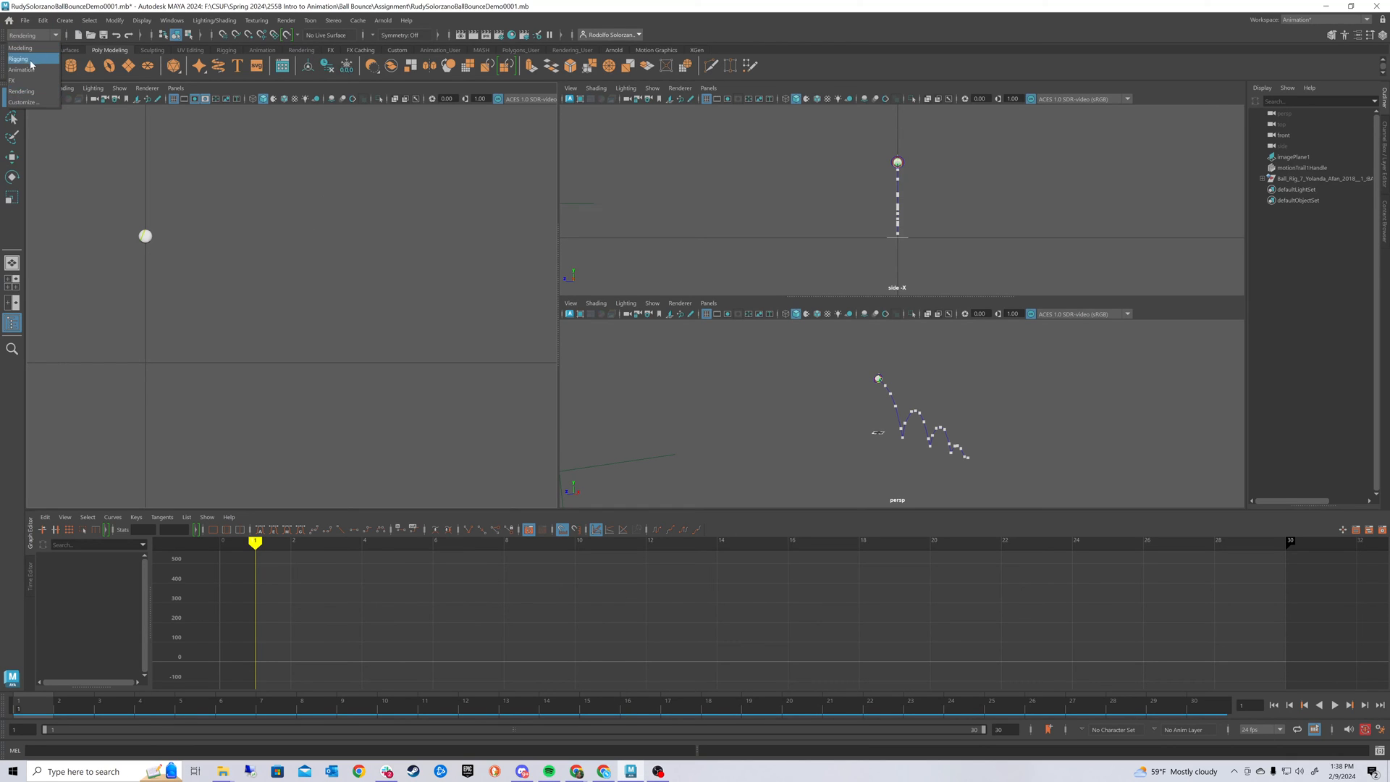
left_click(22, 60)
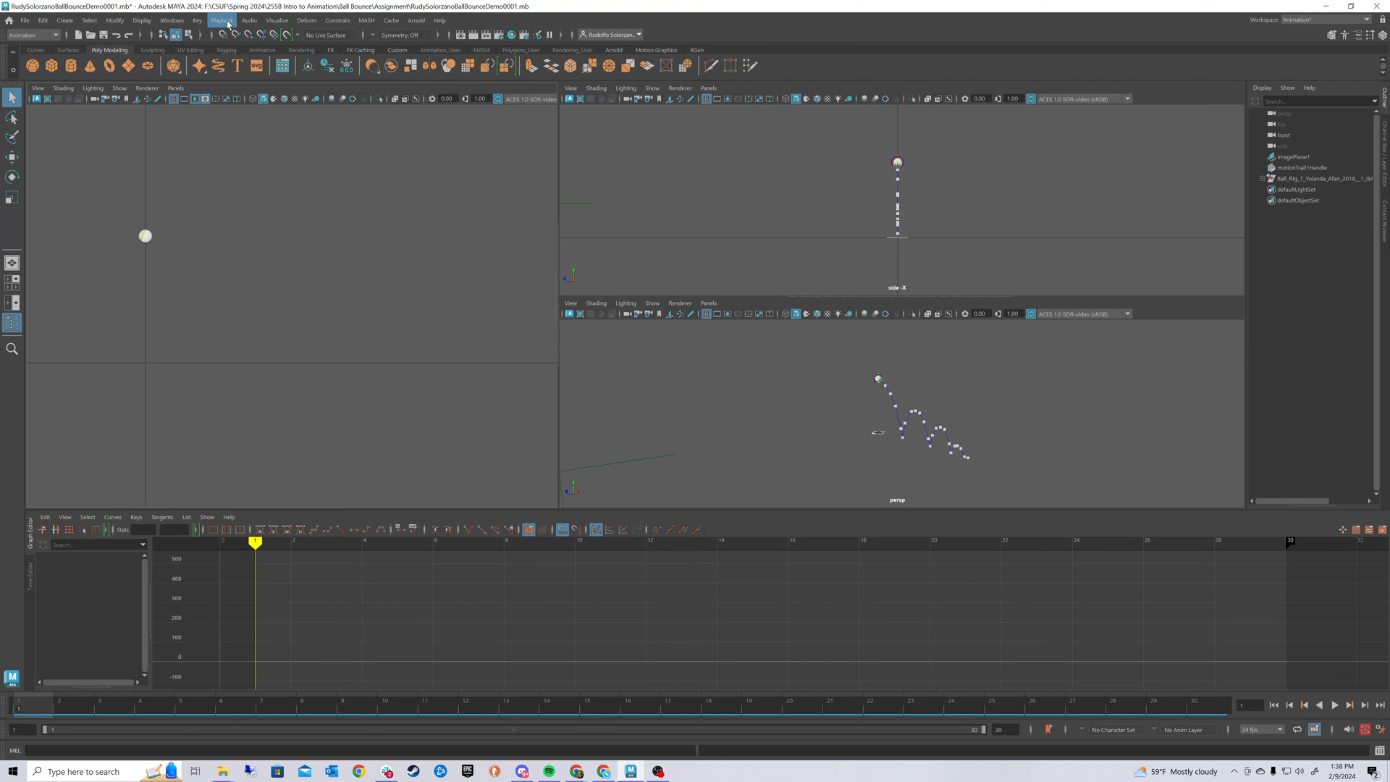
left_click(221, 20)
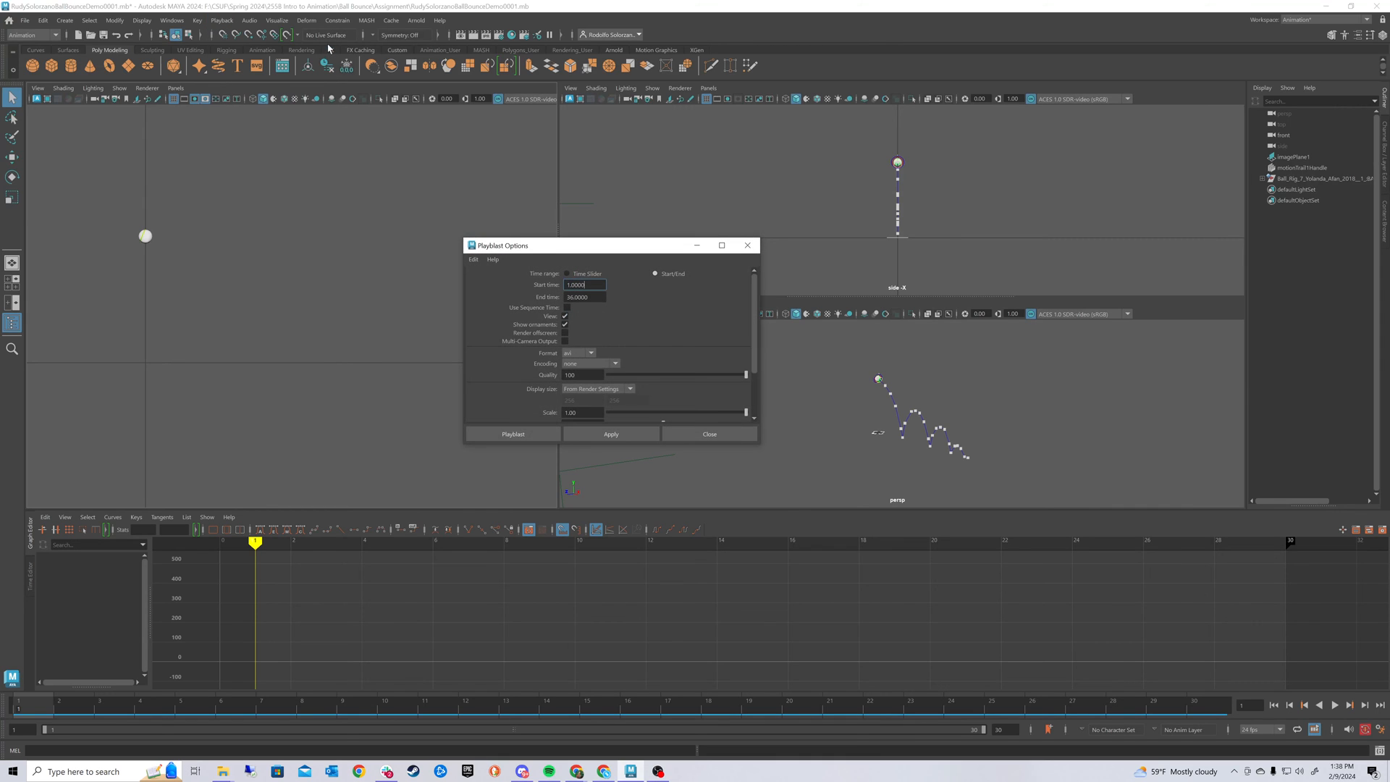
mouse_move(724, 434)
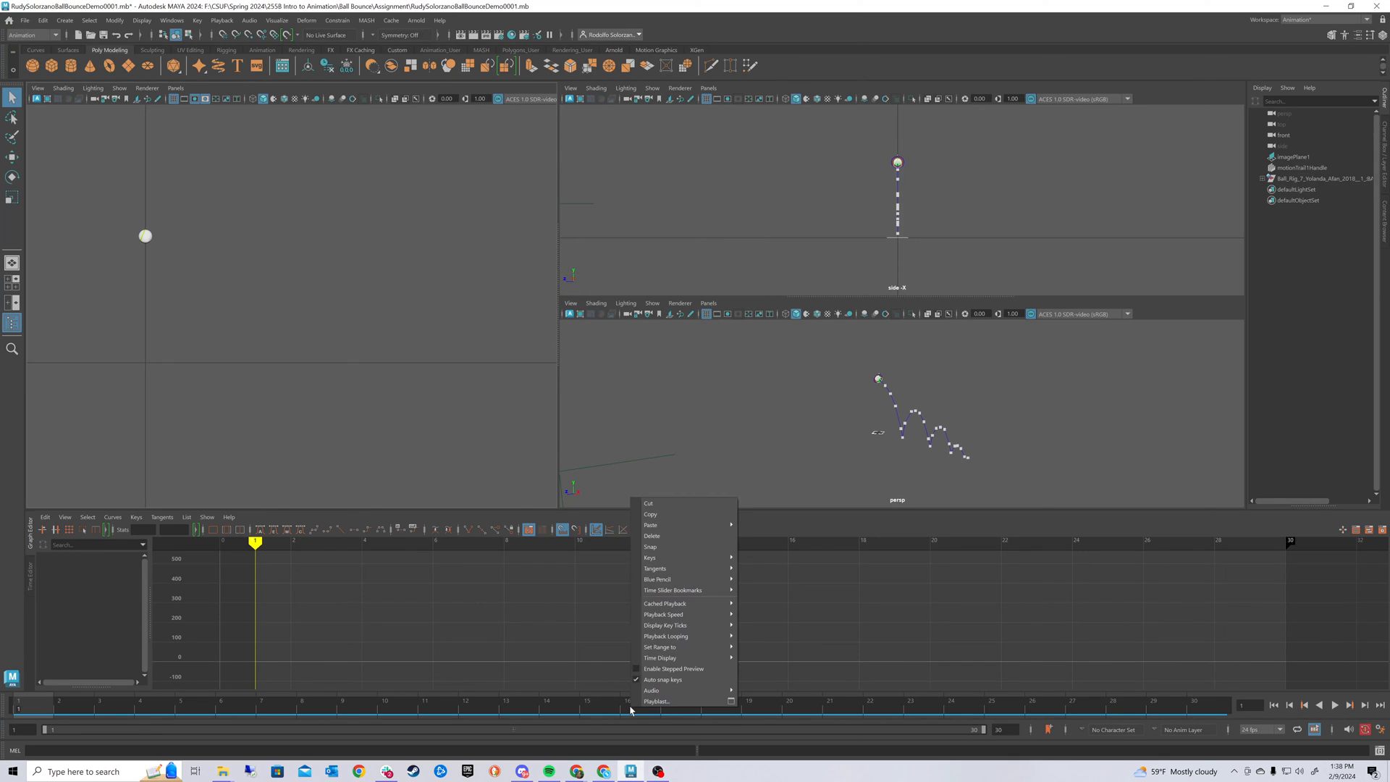
mouse_move(685, 700)
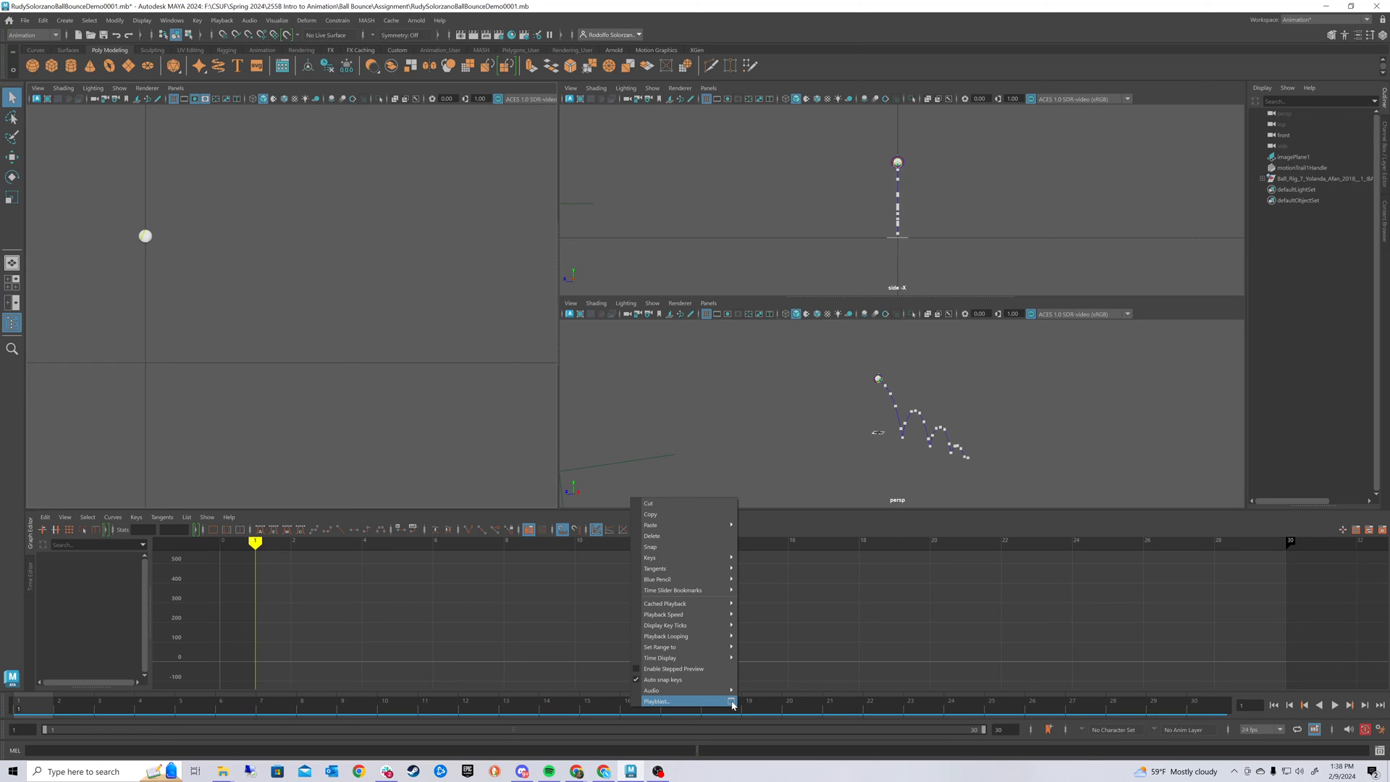
Review format and encoding choices in the playblast options, keeping avi with encoding none.
left_click(731, 700)
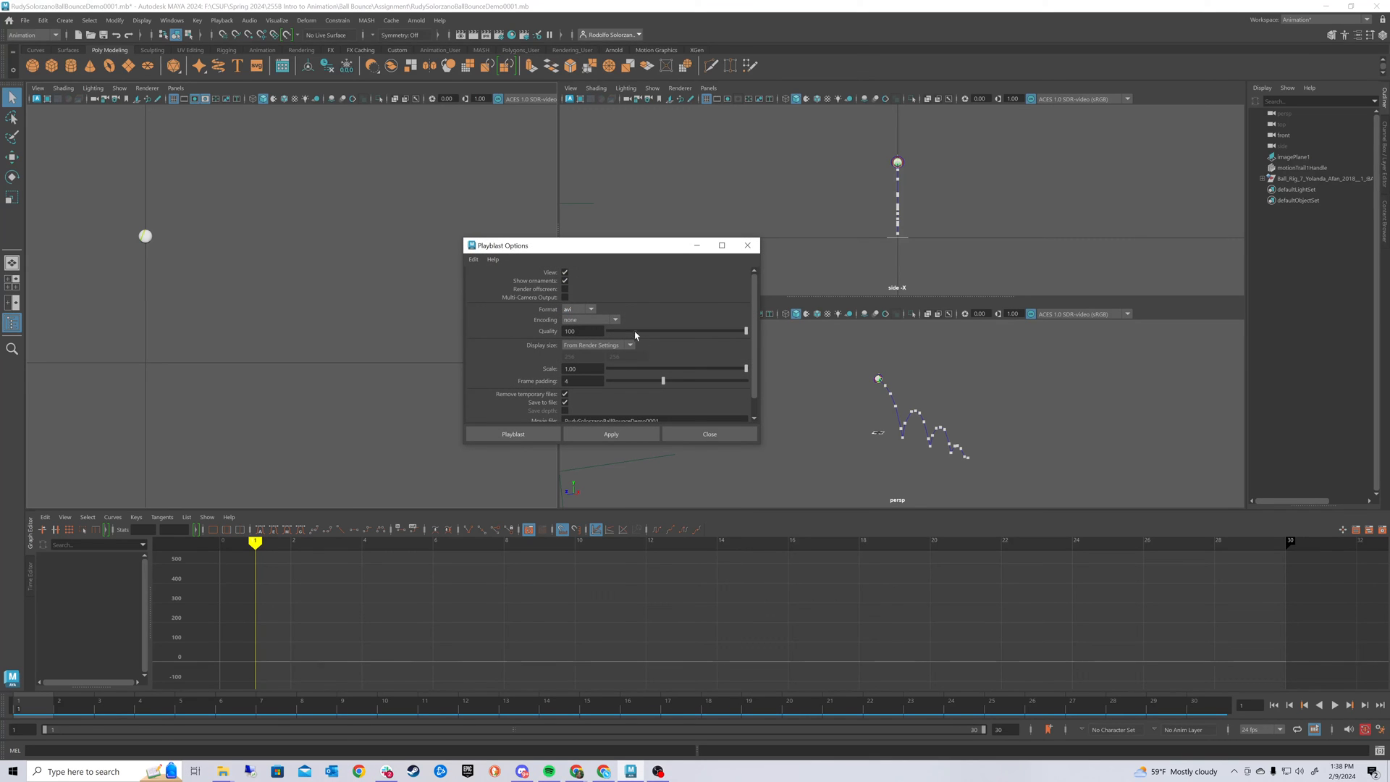
left_click(614, 319)
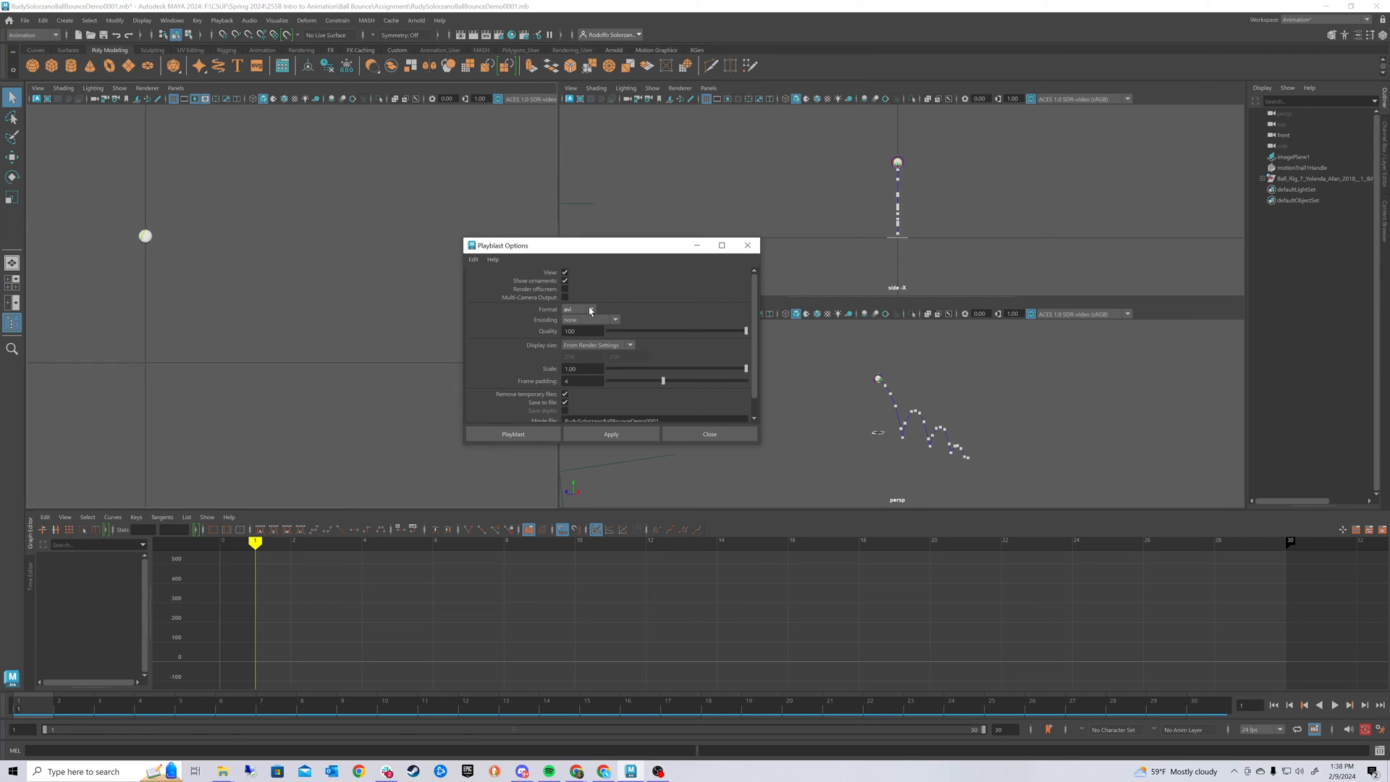
left_click(579, 308)
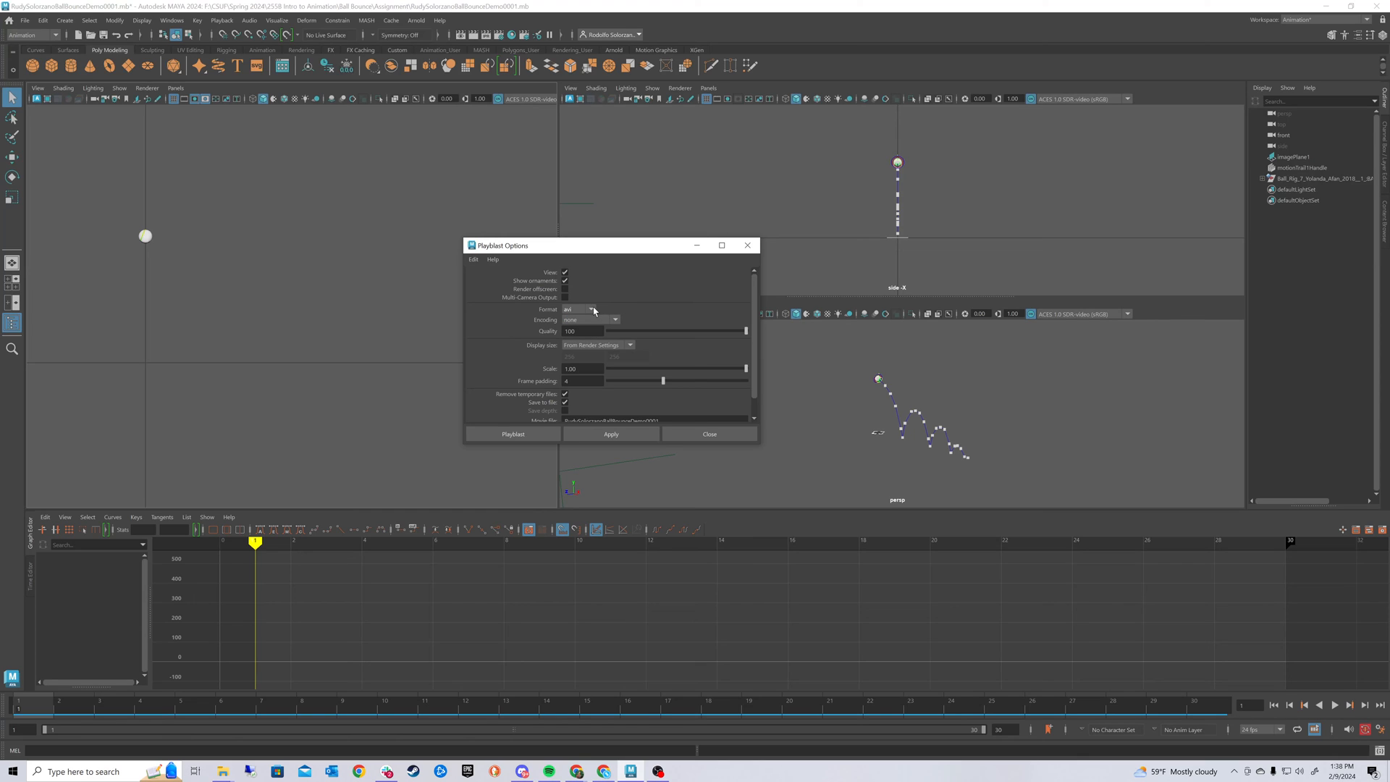
mouse_move(605, 318)
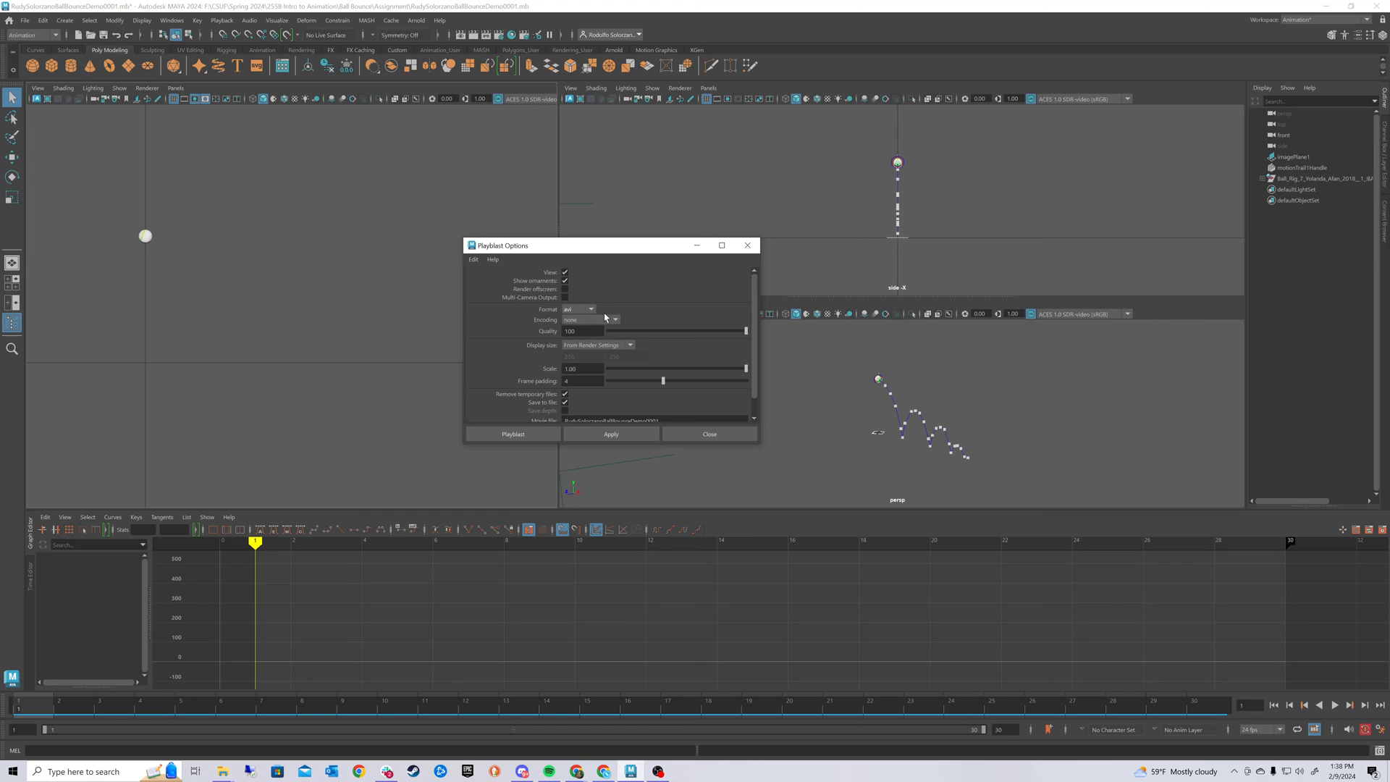
left_click(614, 318)
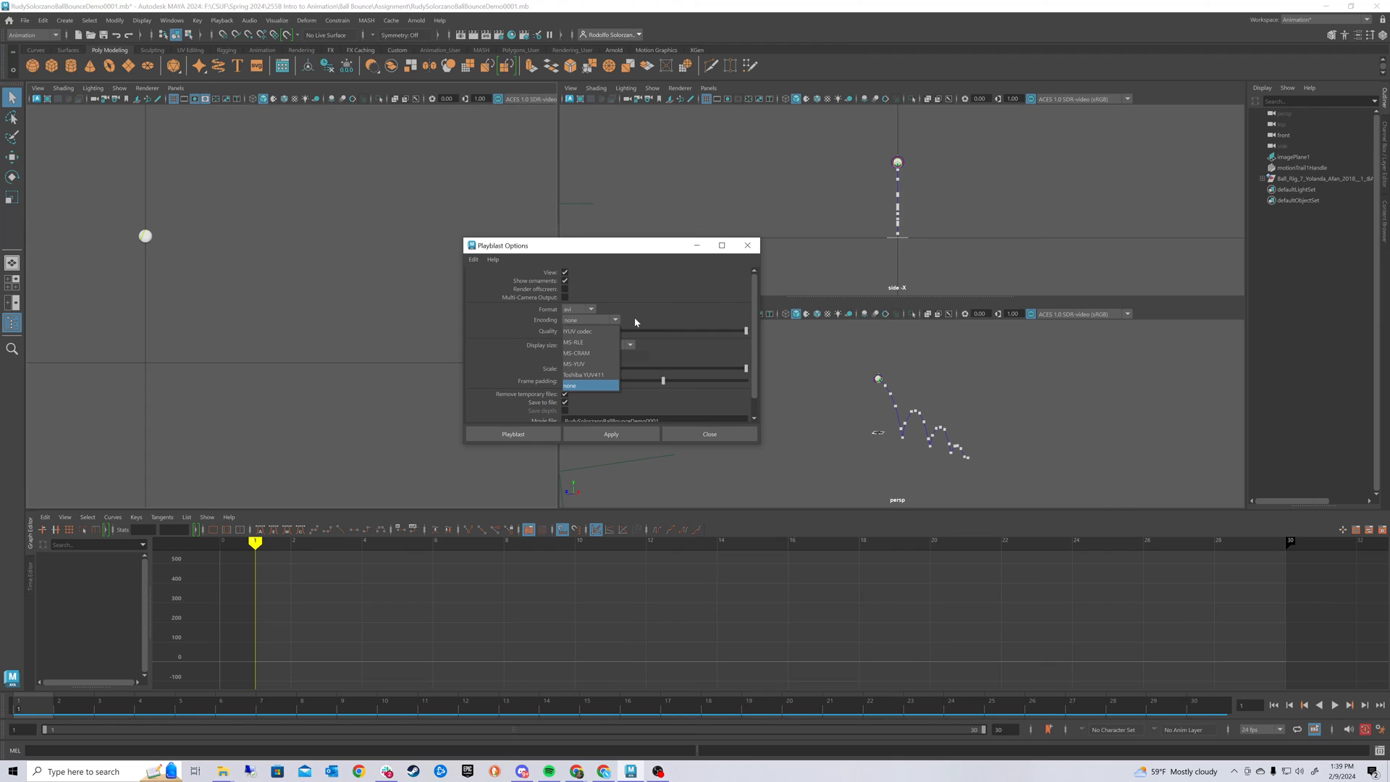
mouse_move(623, 318)
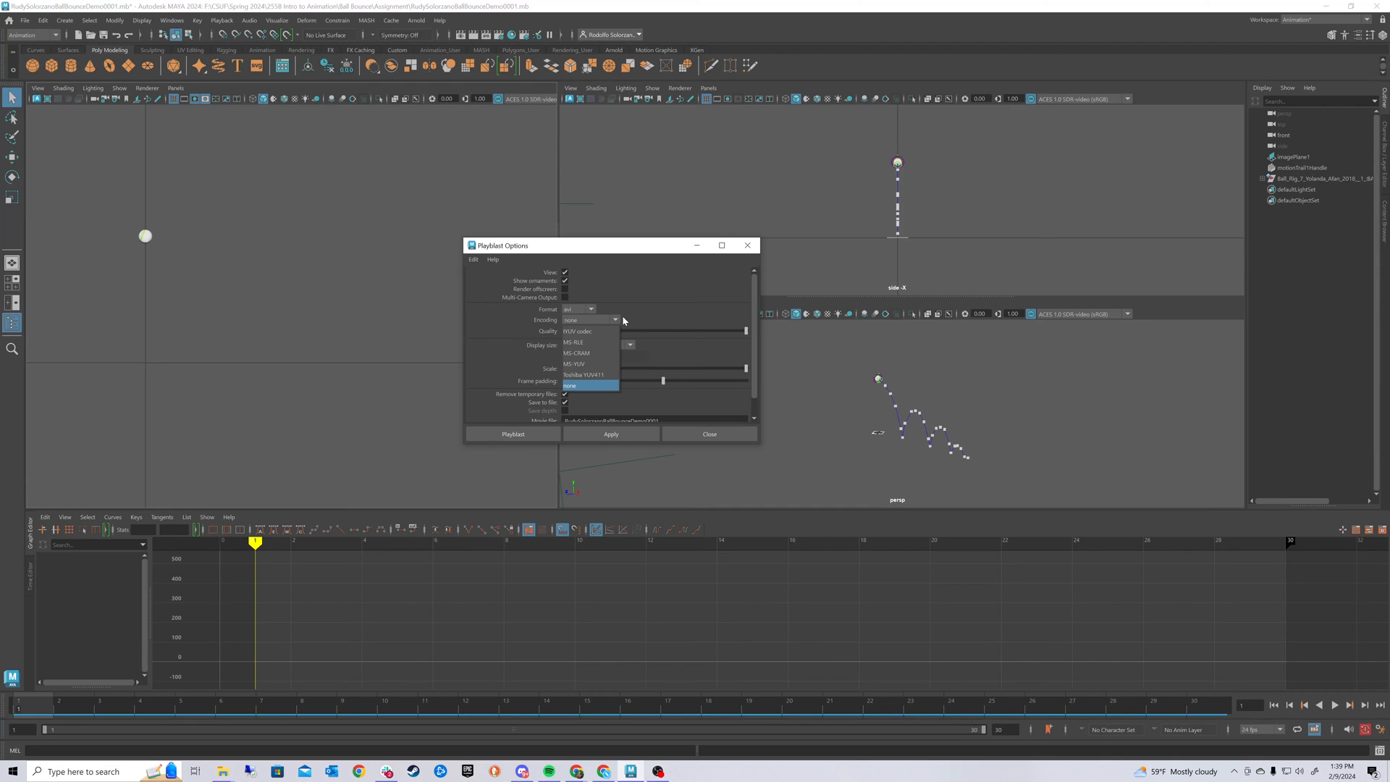
left_click(581, 385)
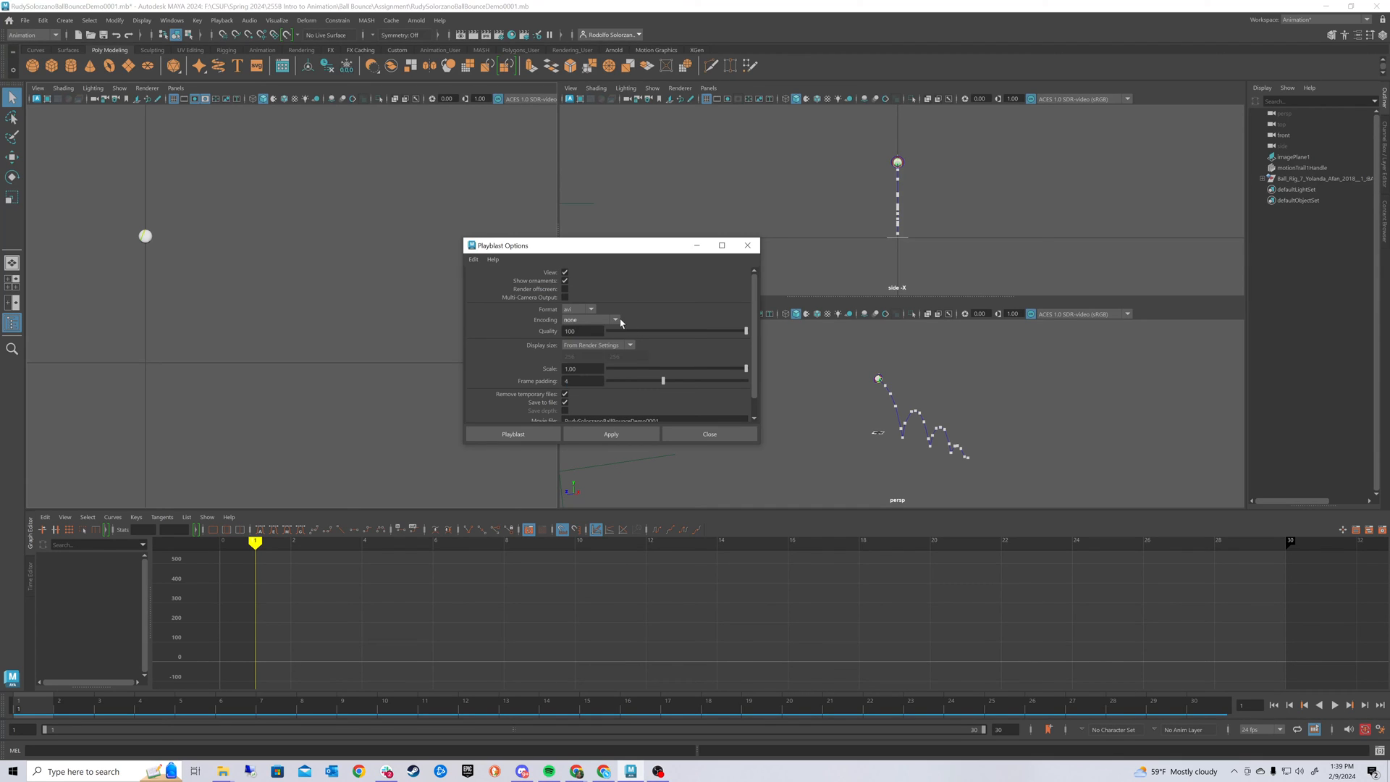
left_click(614, 318)
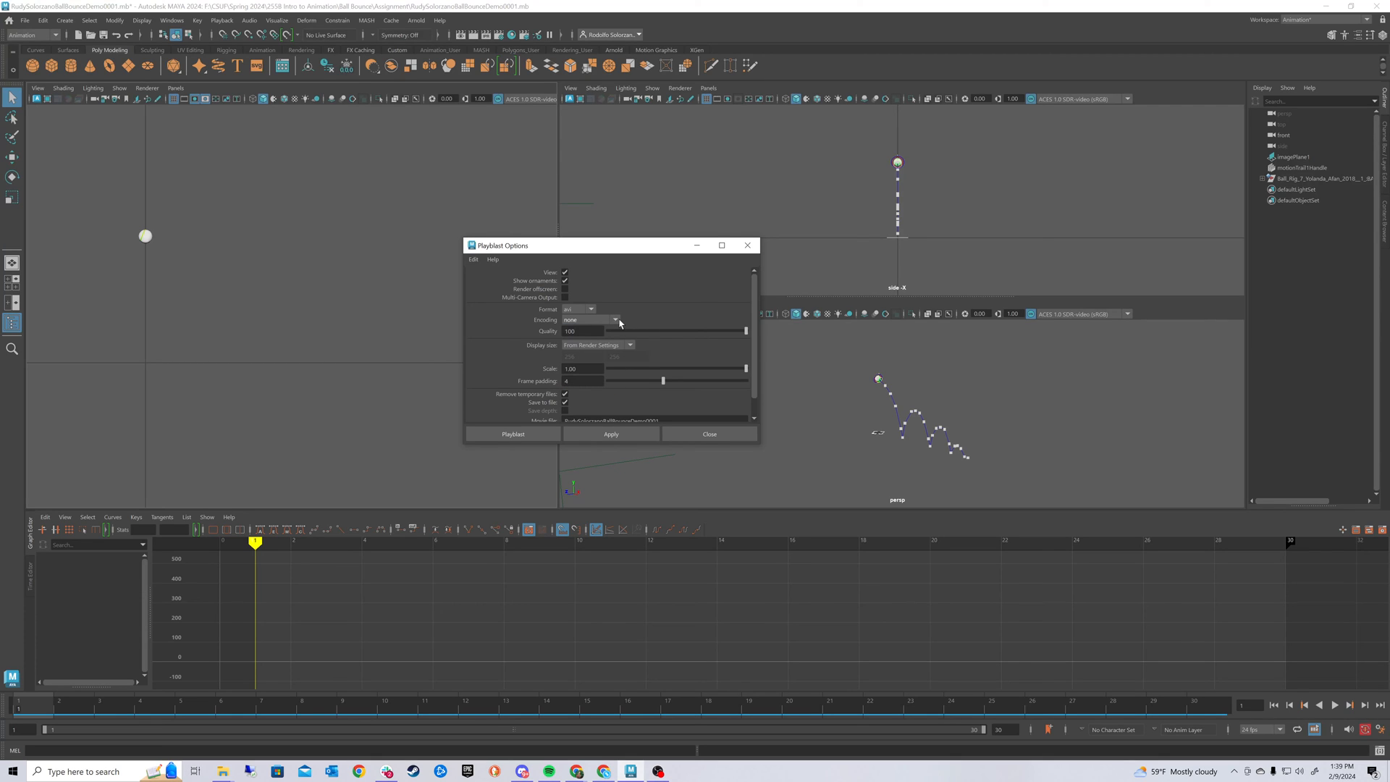
mouse_move(607, 350)
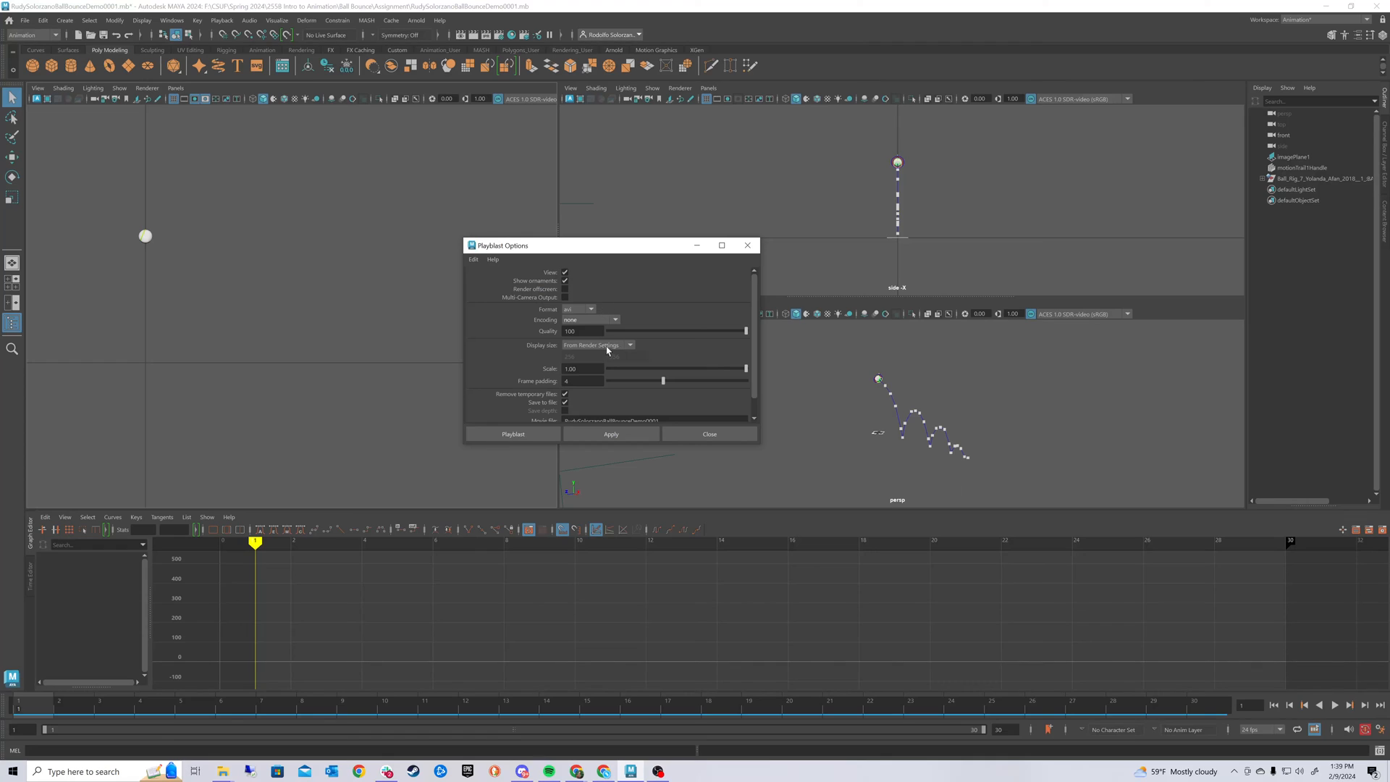
left_click(628, 345)
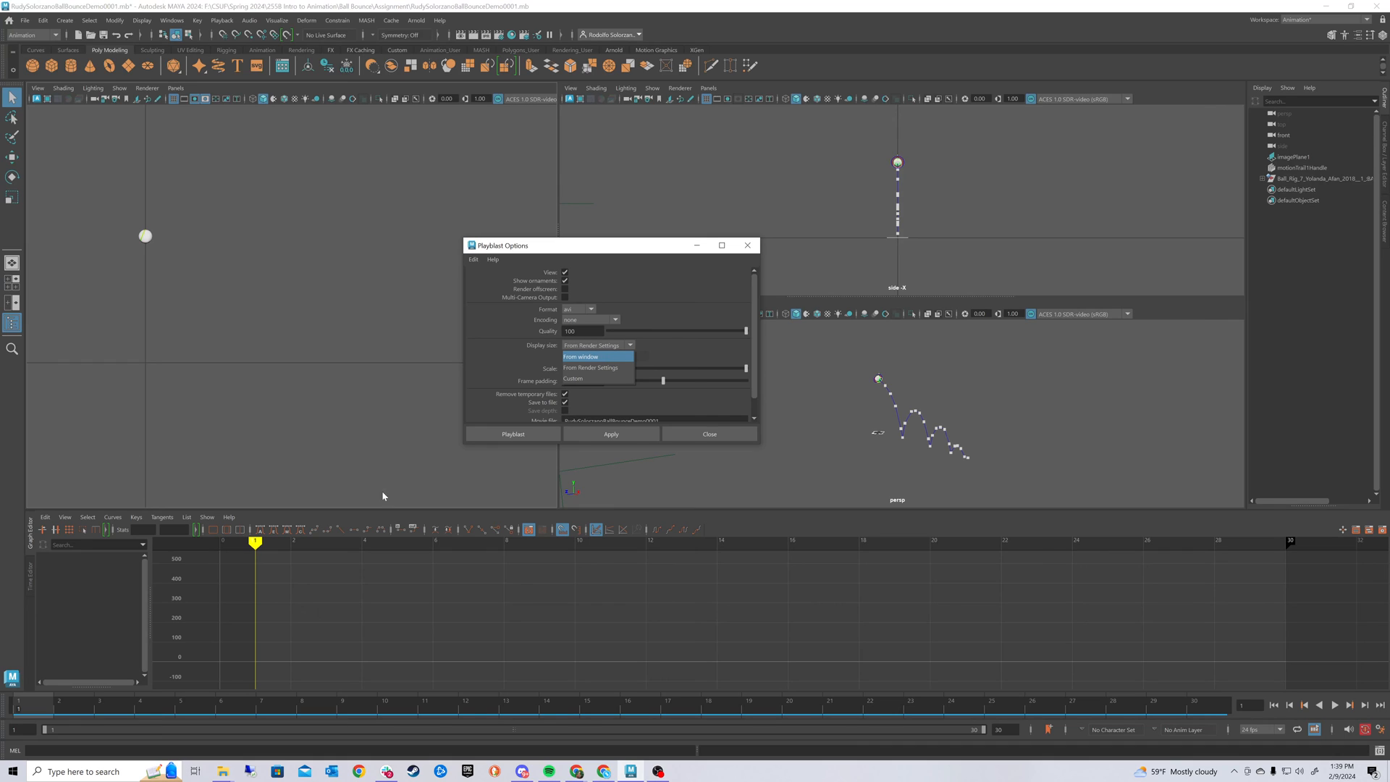
mouse_move(468, 472)
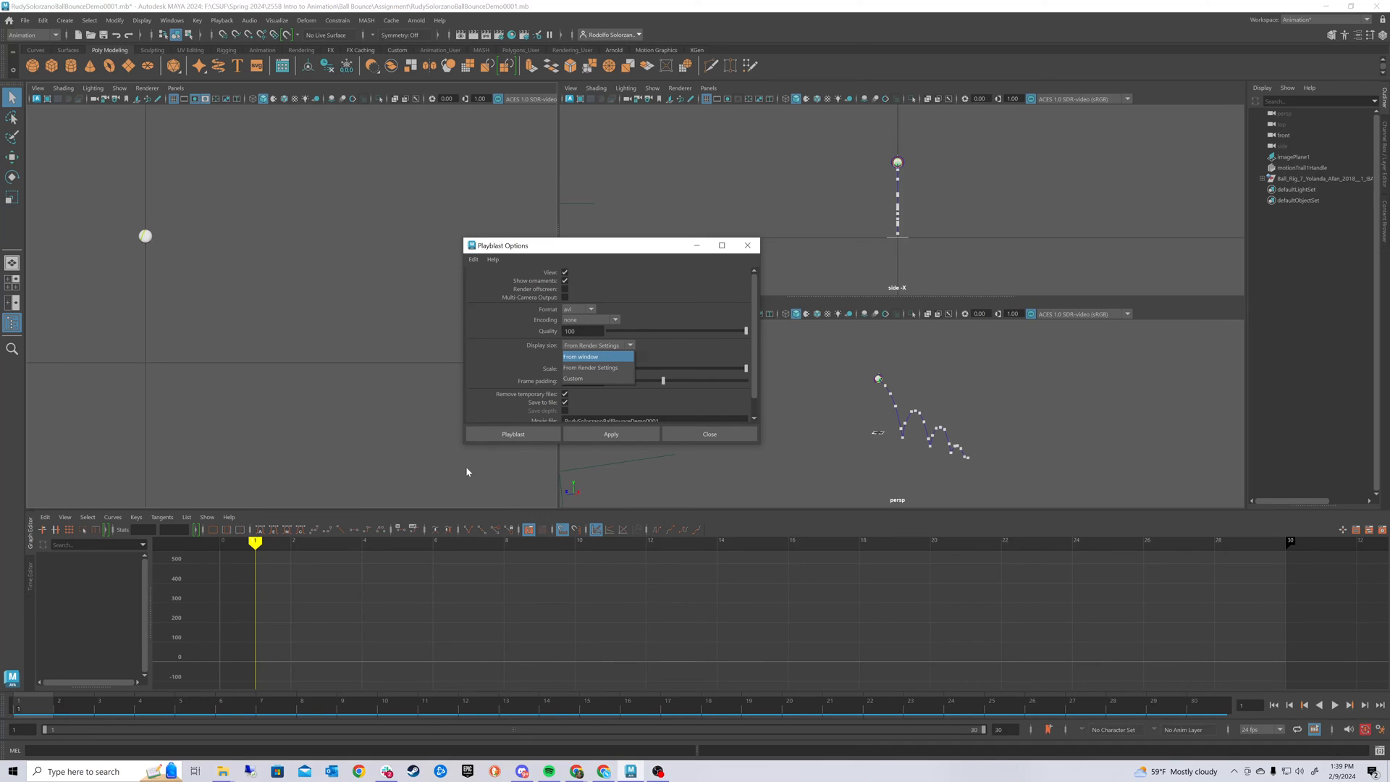
left_click(590, 368)
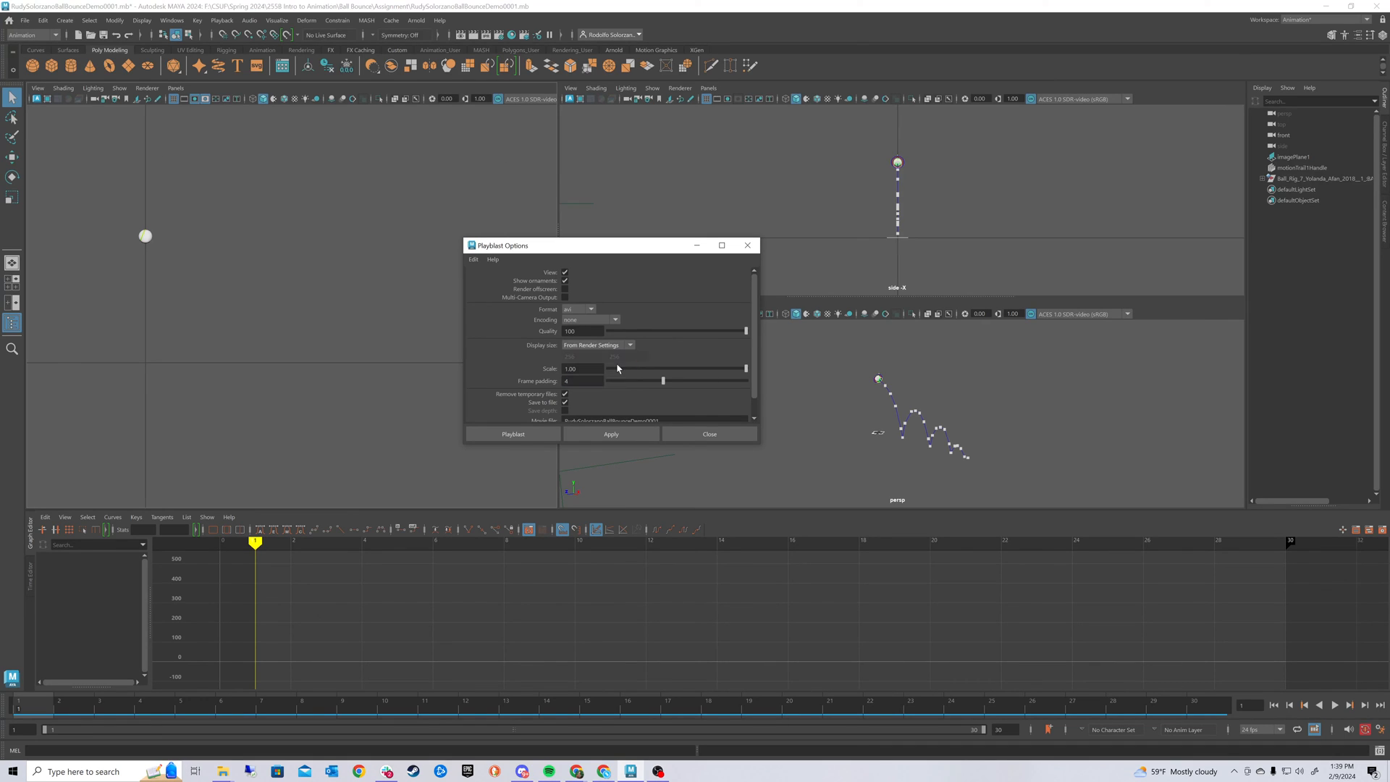
mouse_move(614, 362)
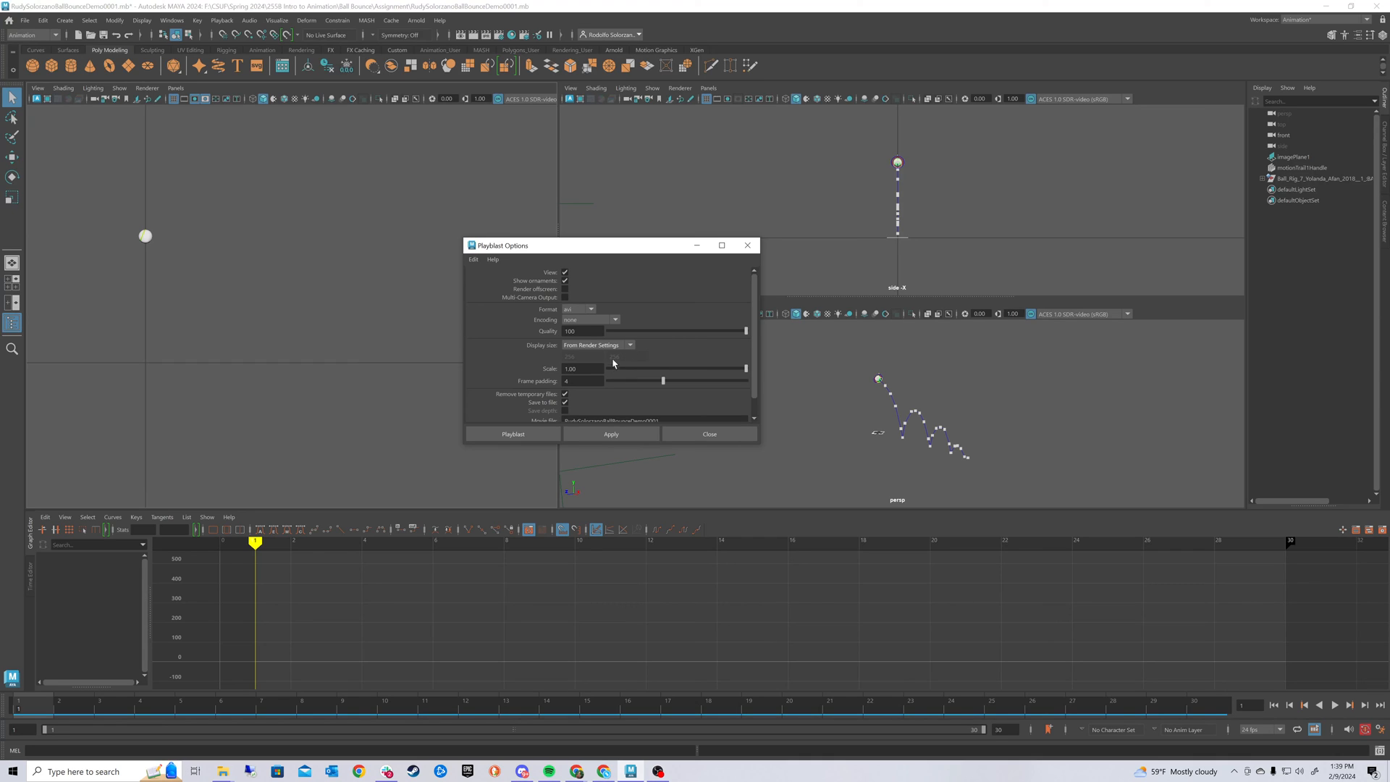
scroll("down", 3)
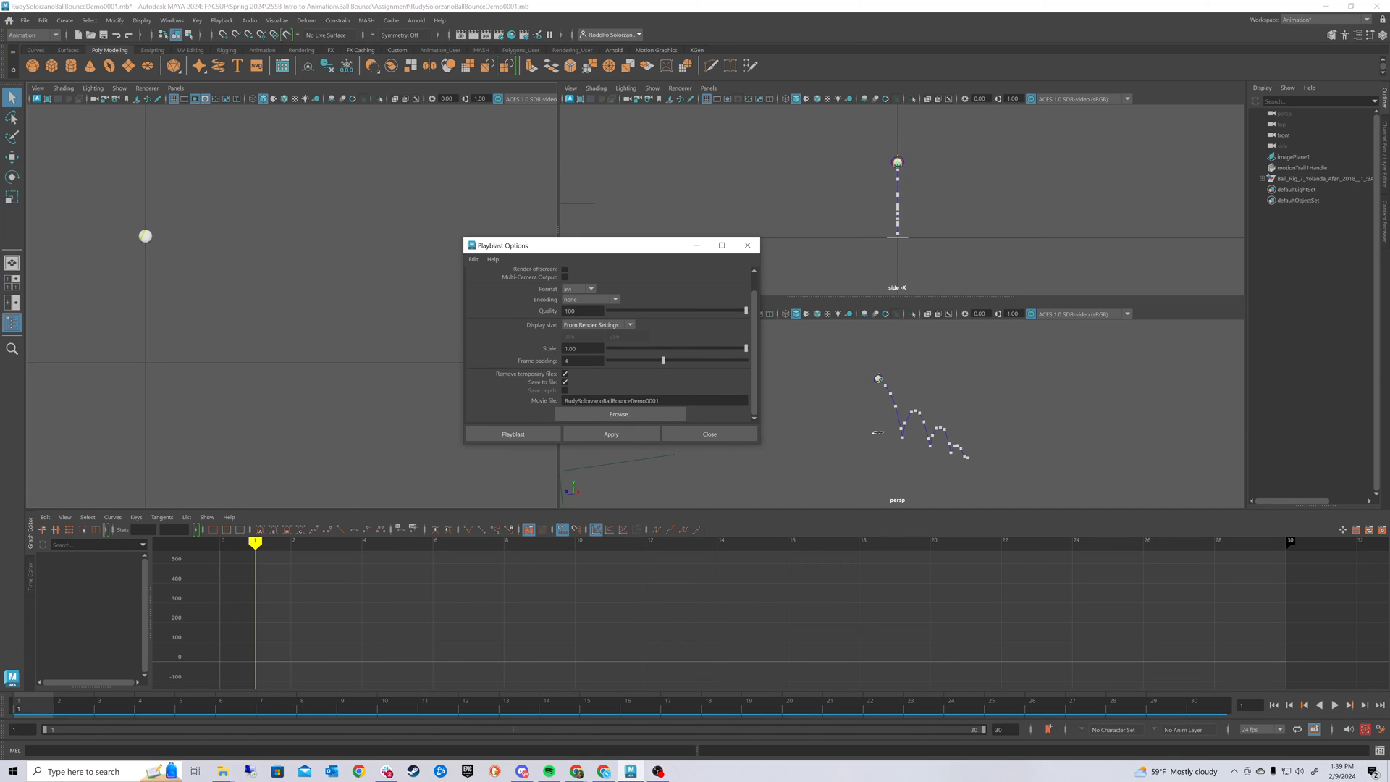
left_click_drag(744, 347, 725, 348)
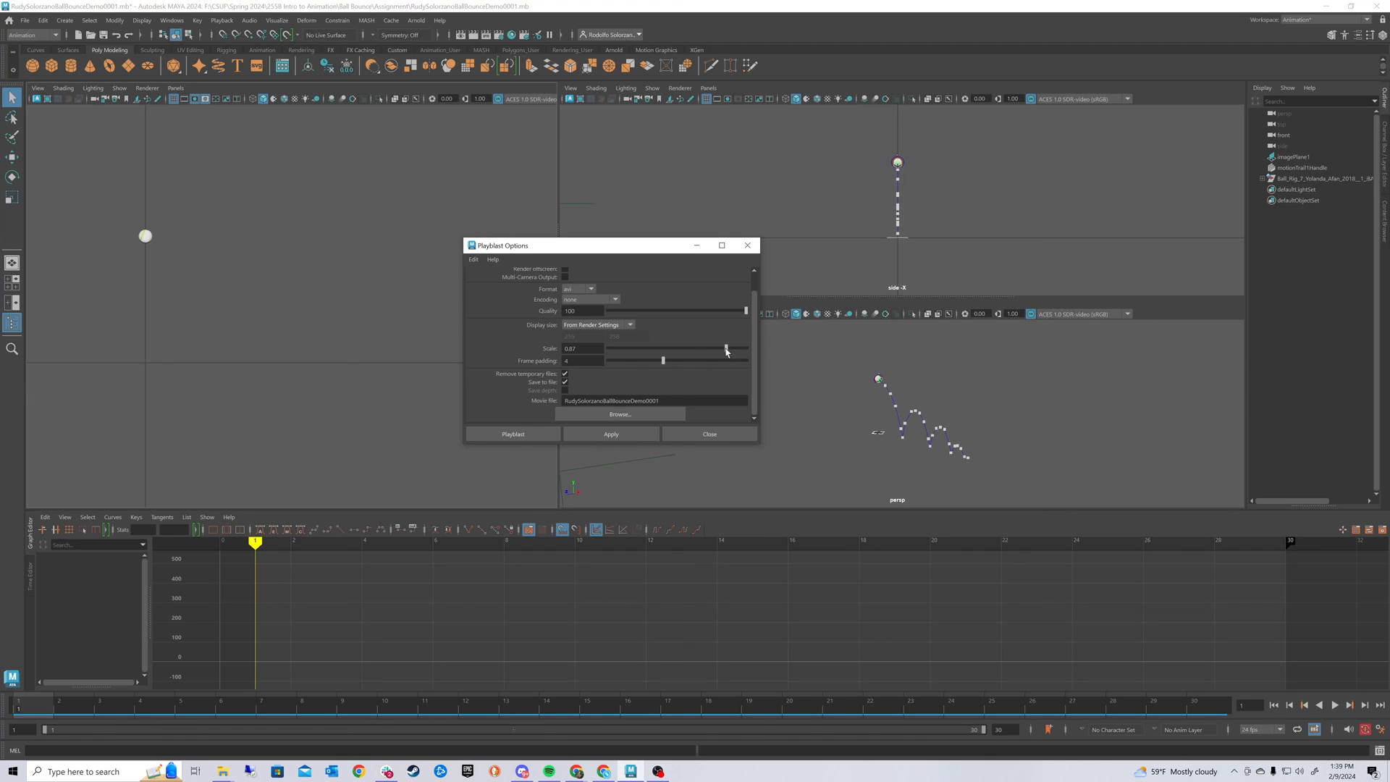
left_click_drag(725, 347, 671, 347)
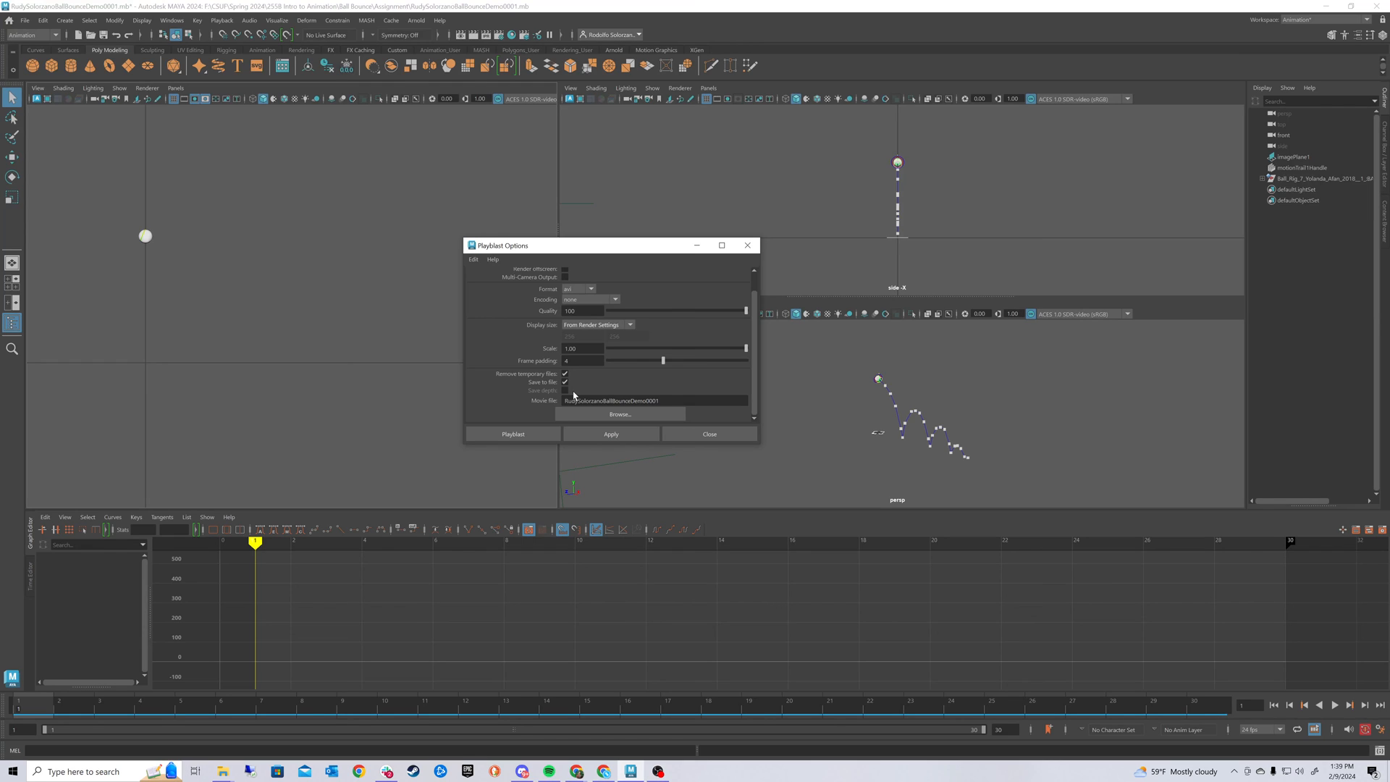
mouse_move(569, 387)
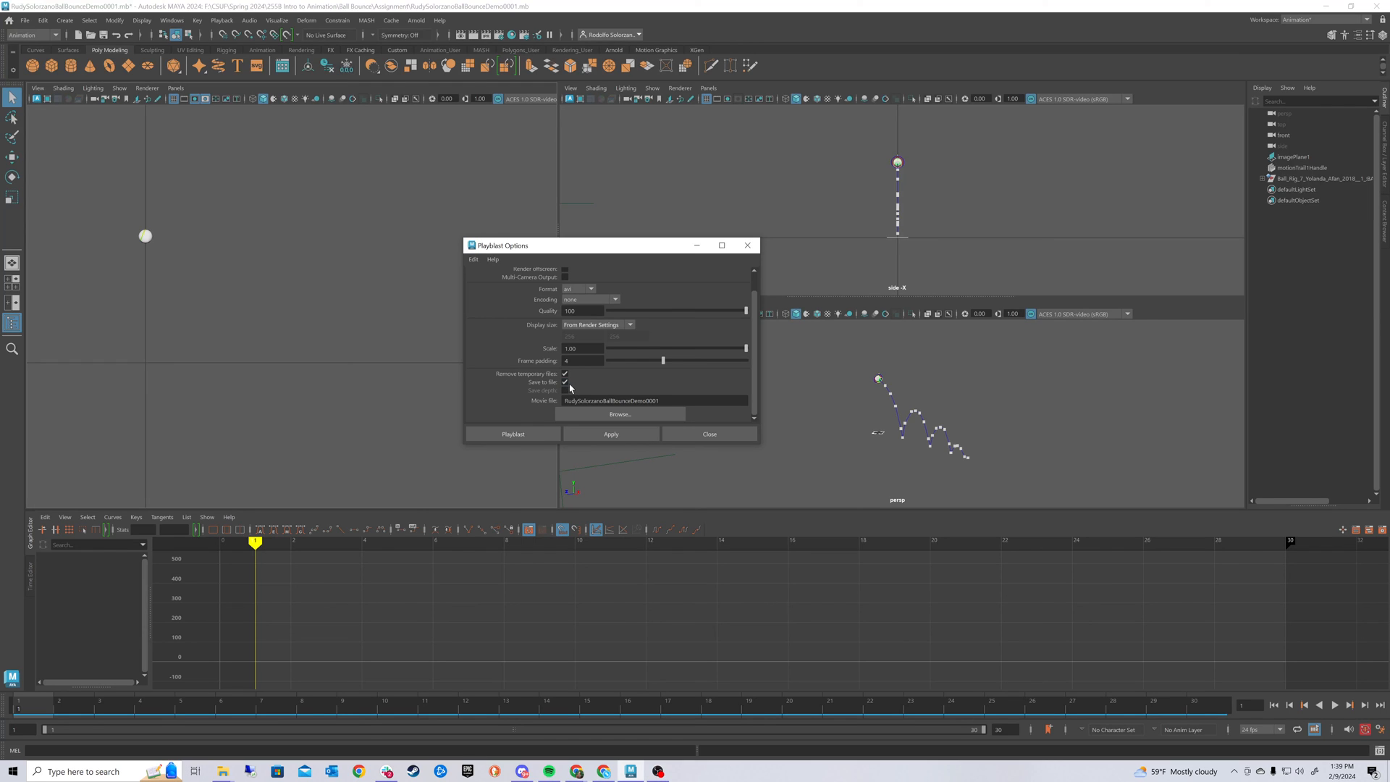
left_click(564, 382)
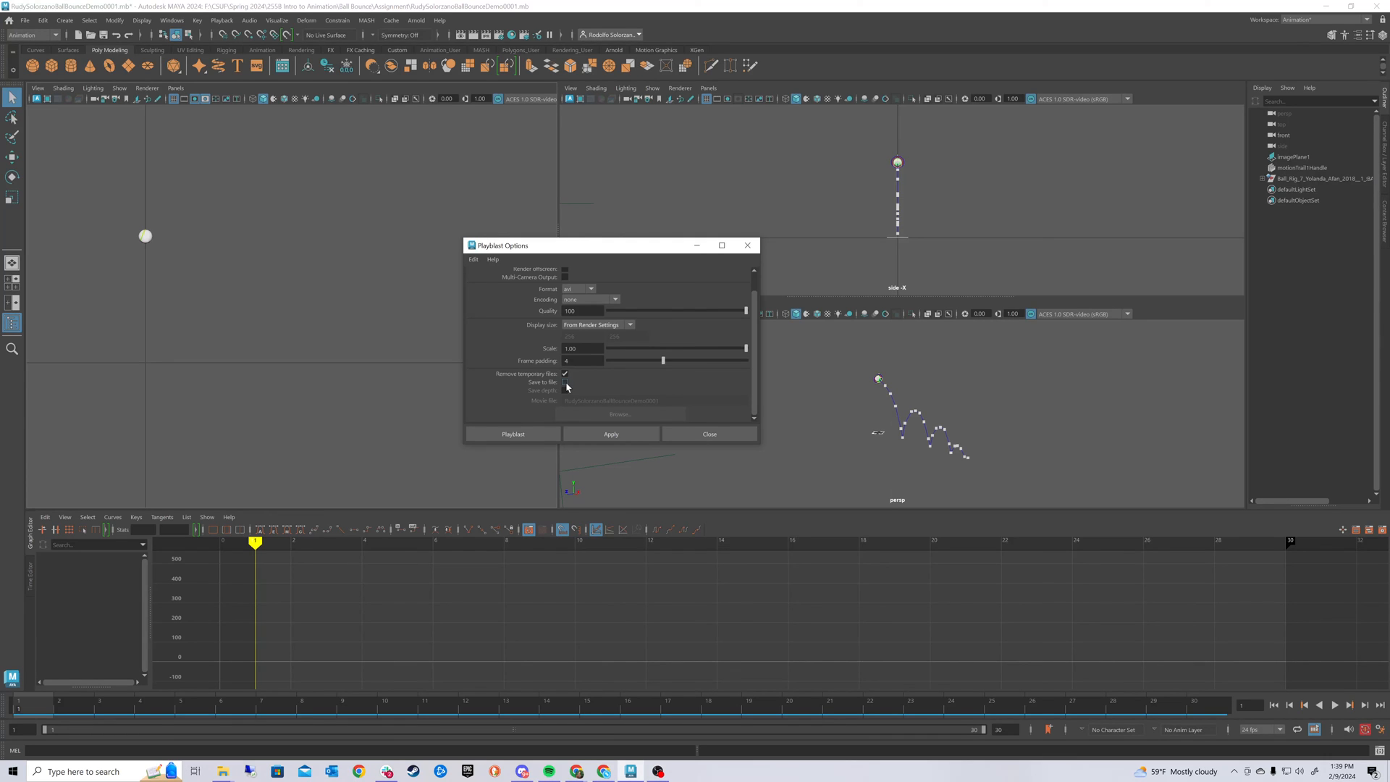
left_click(564, 382)
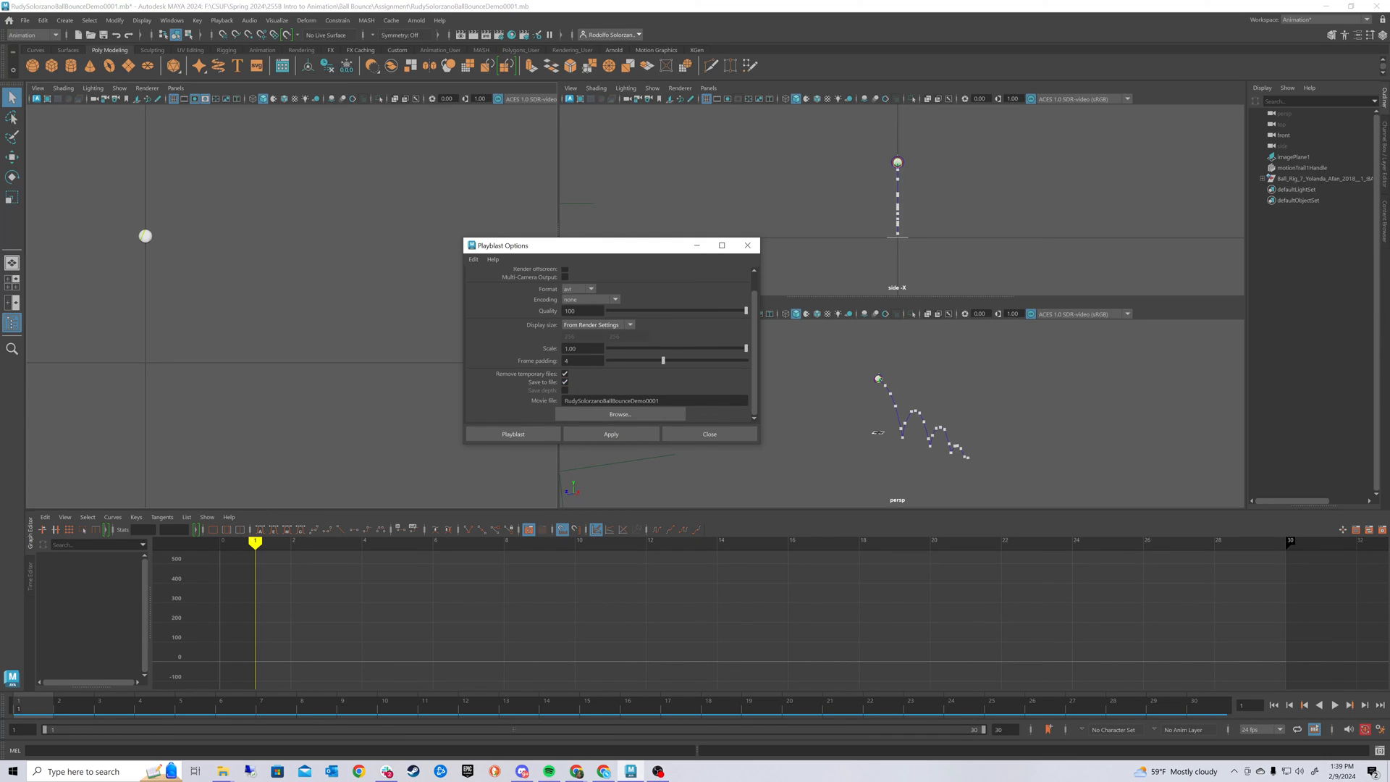
mouse_move(637, 414)
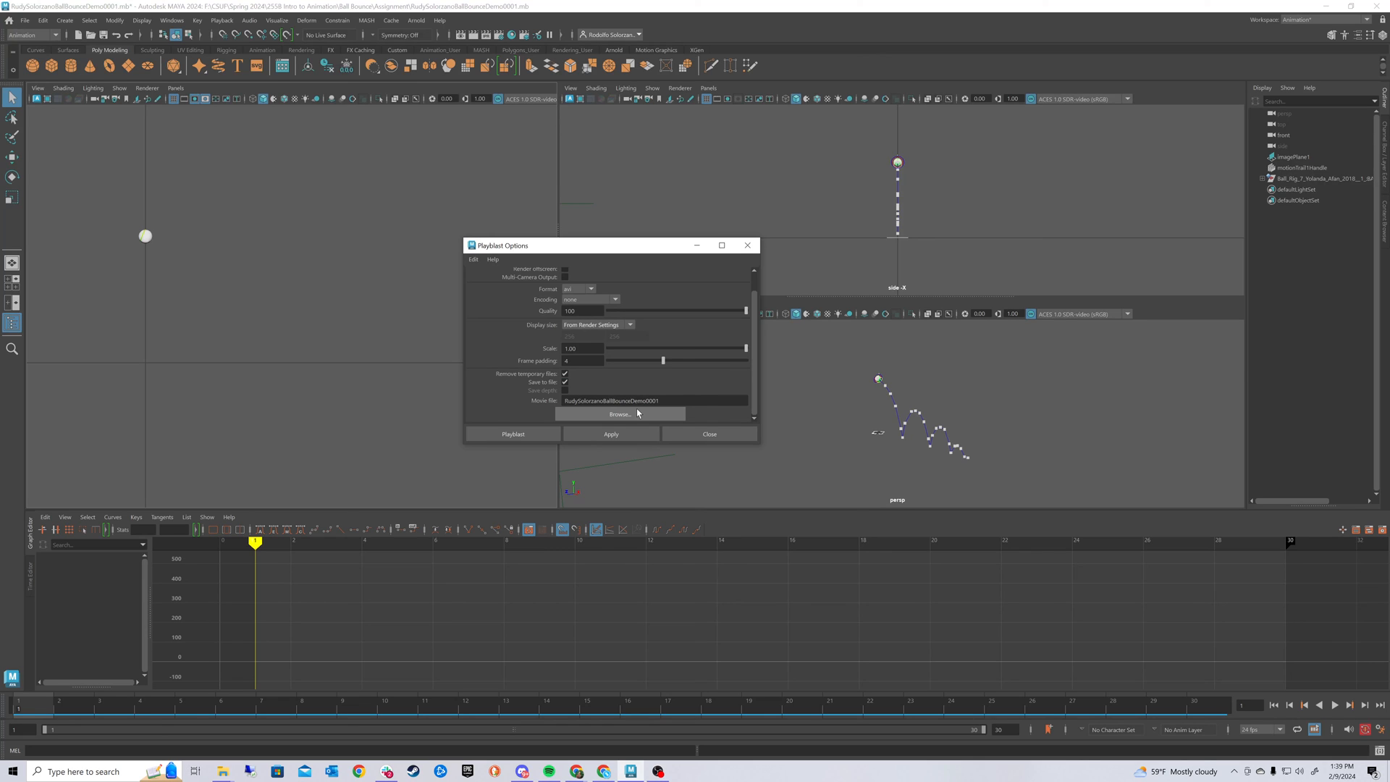
Save the movie as RudySolorzanoBallBounce0005 in the Playblast folder and playblast it.
left_click(620, 414)
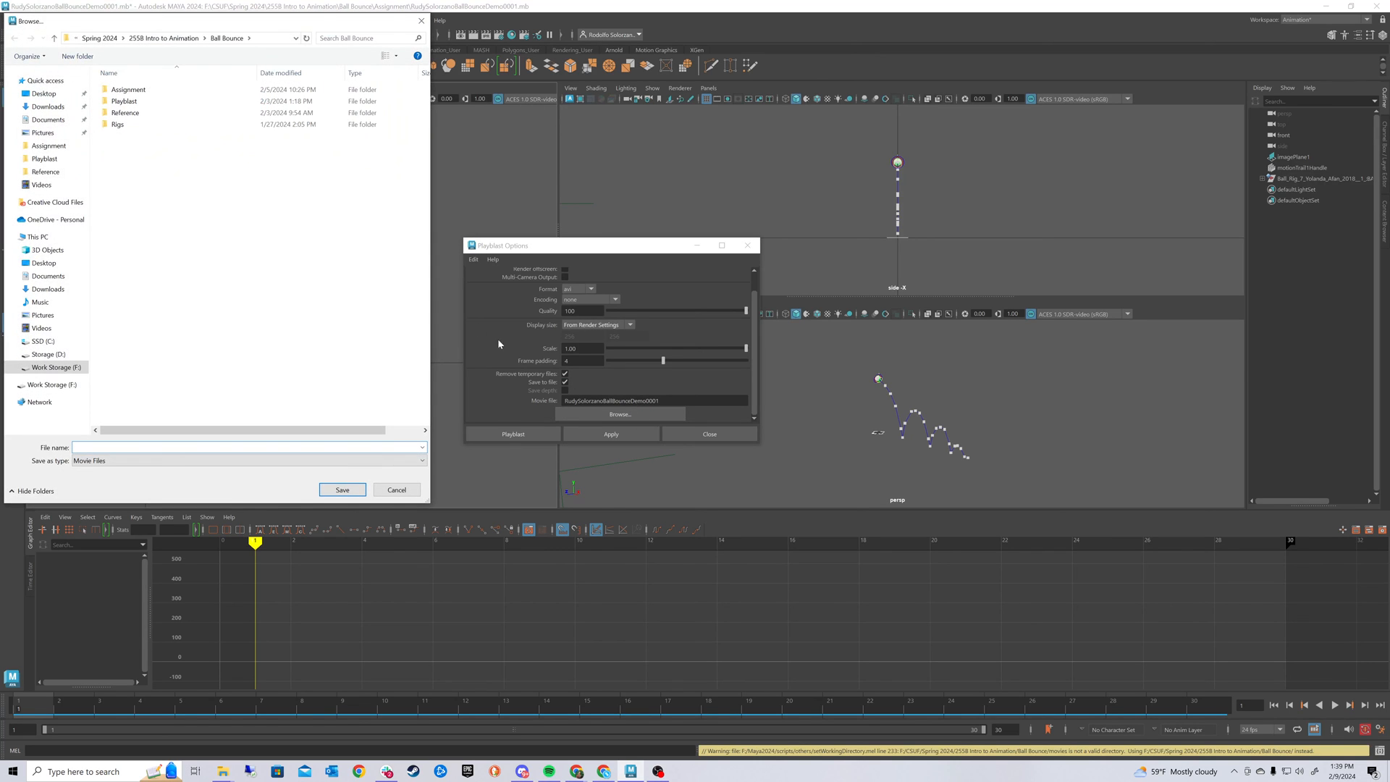
left_click(124, 102)
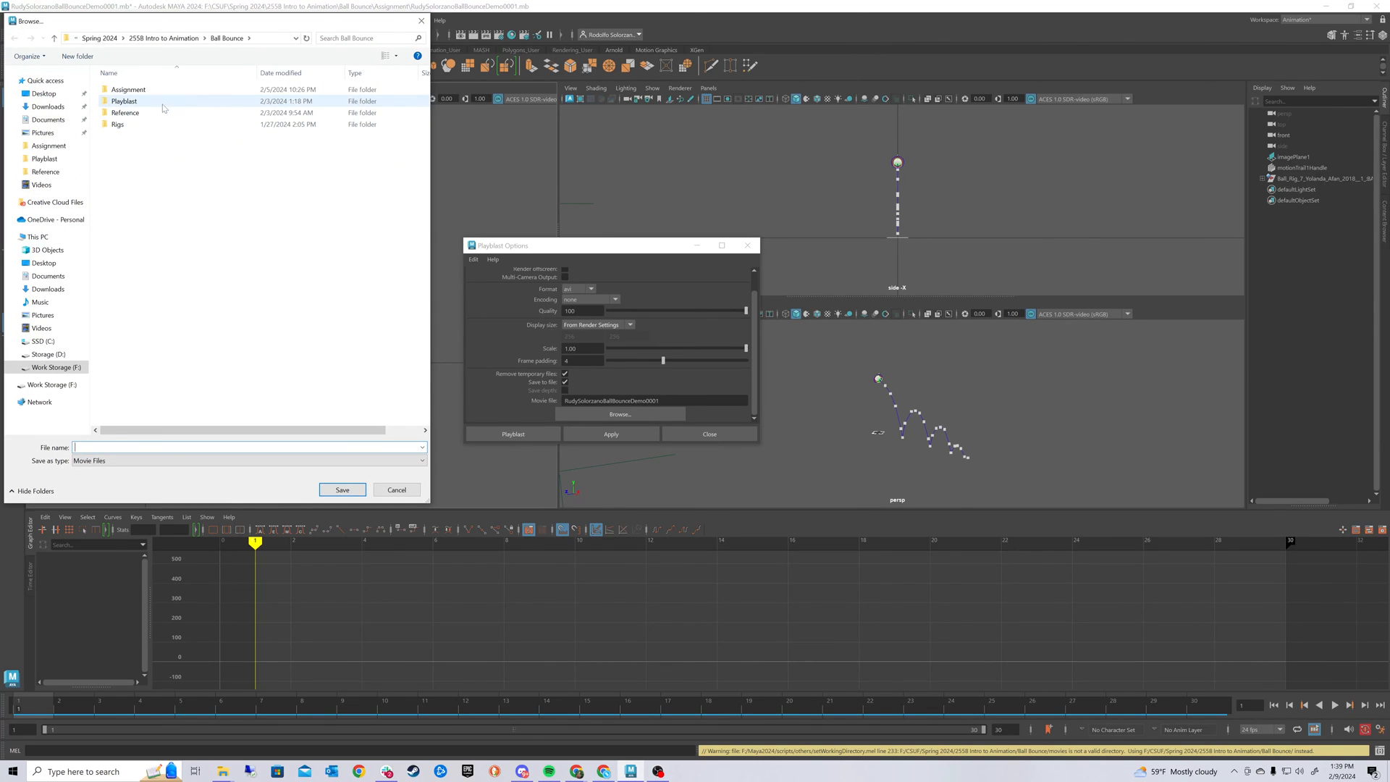
double_click(124, 101)
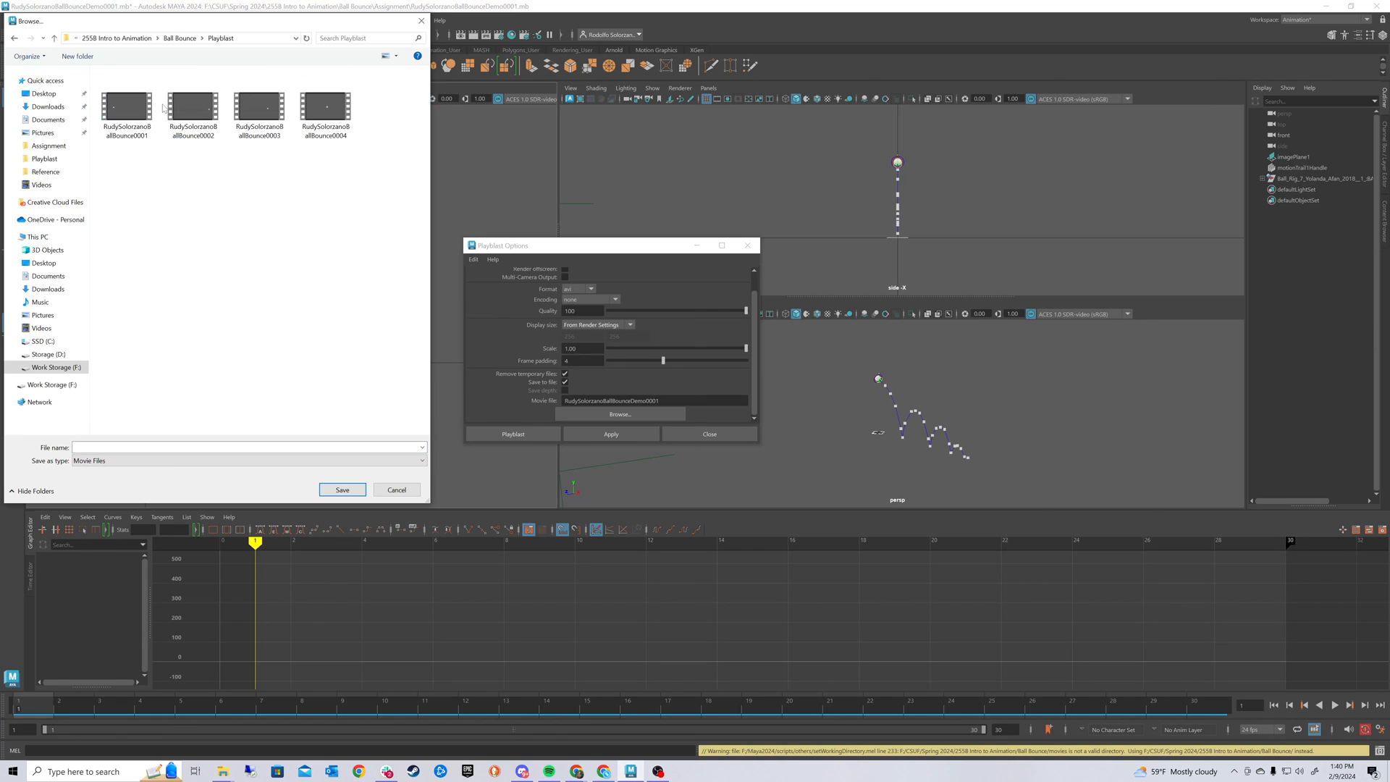
left_click(326, 104)
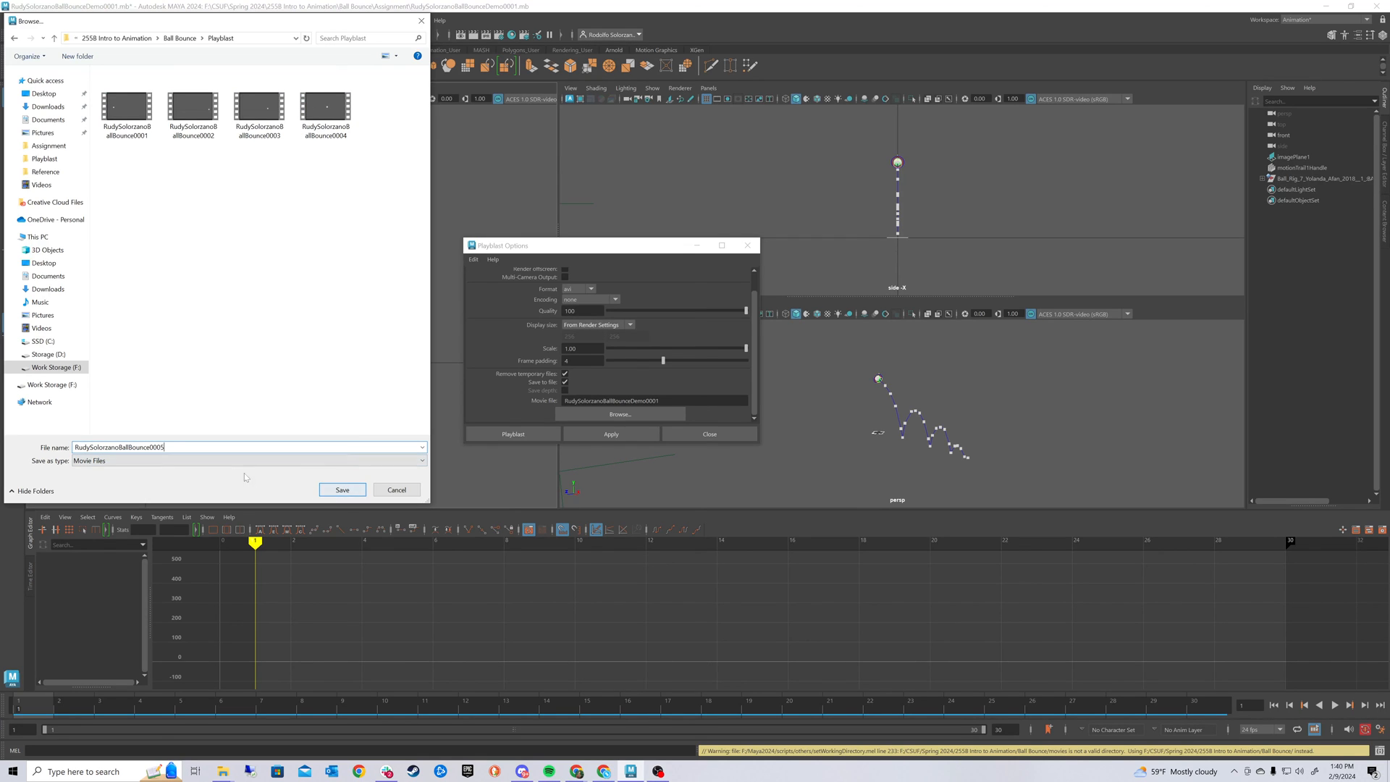
left_click(341, 490)
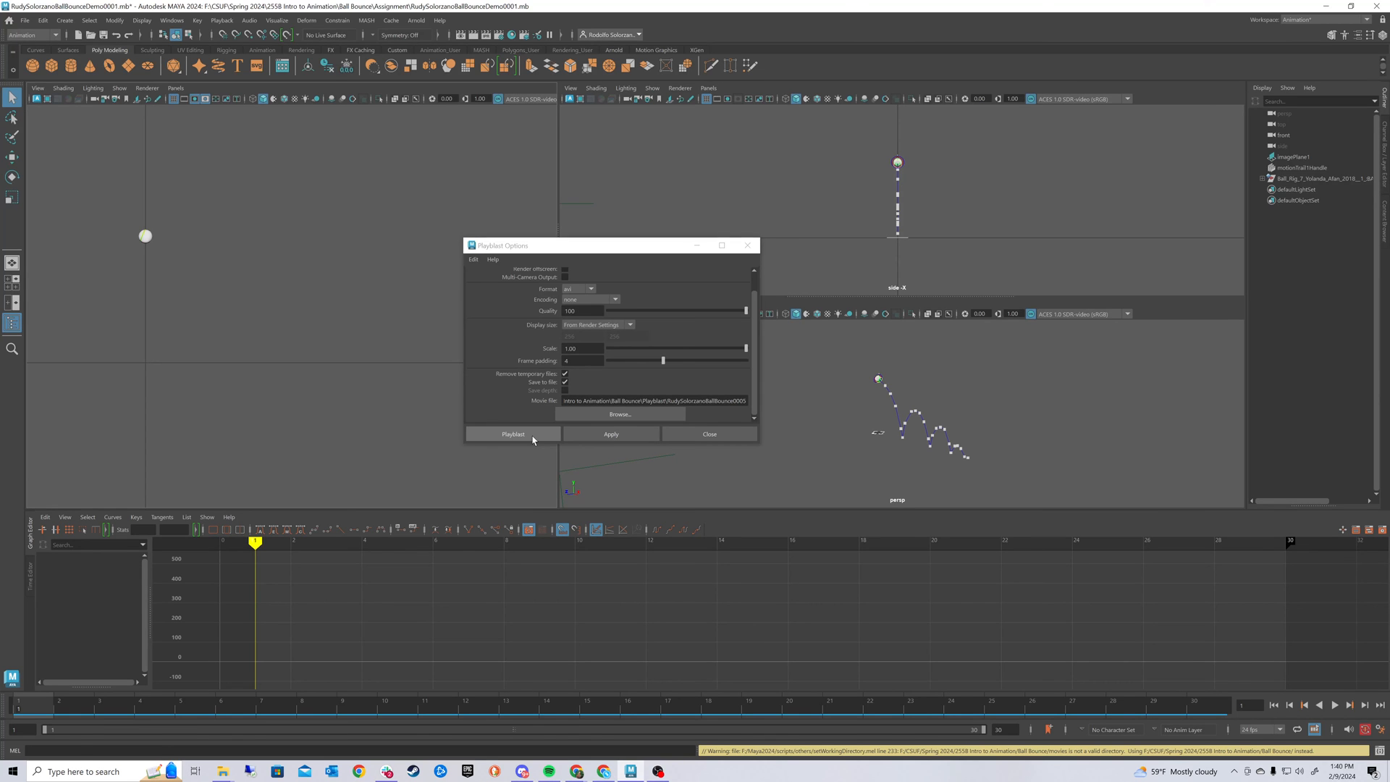
left_click(513, 434)
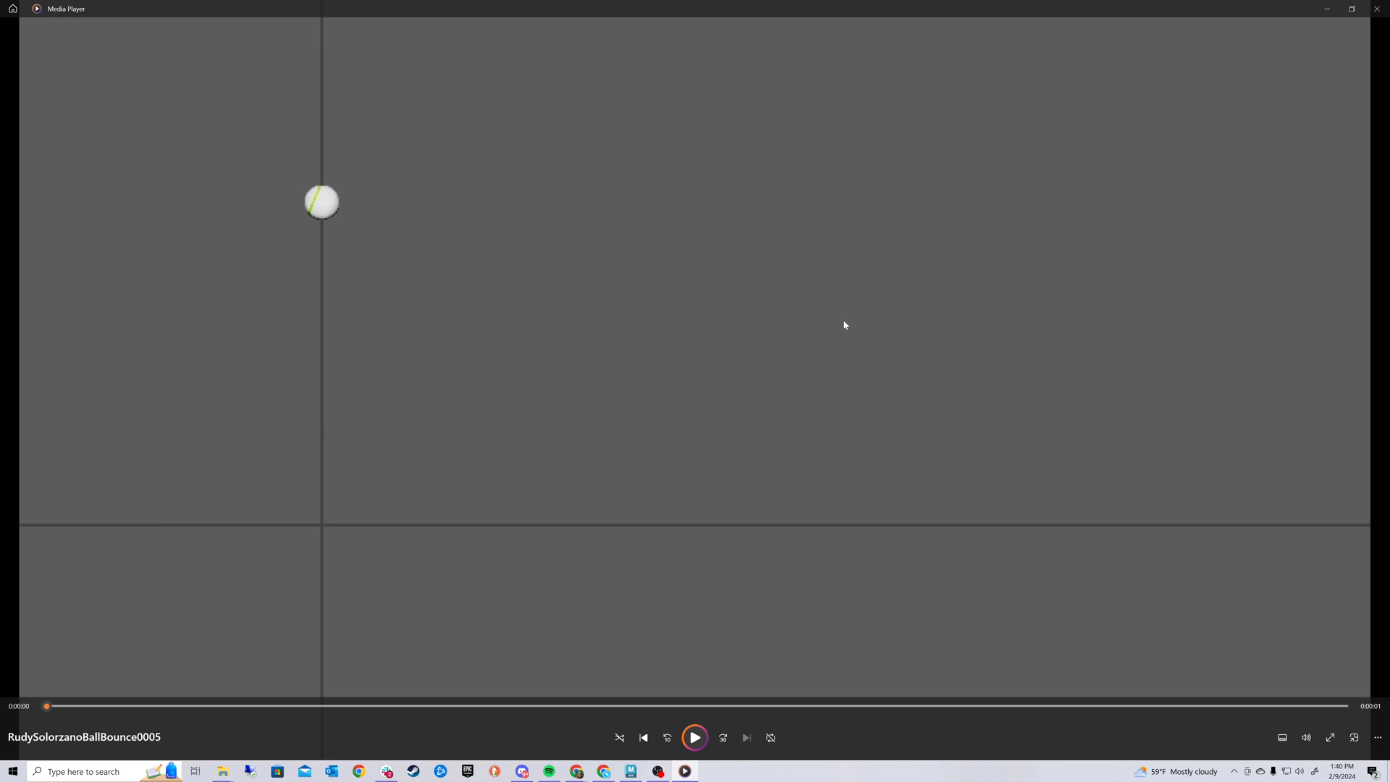